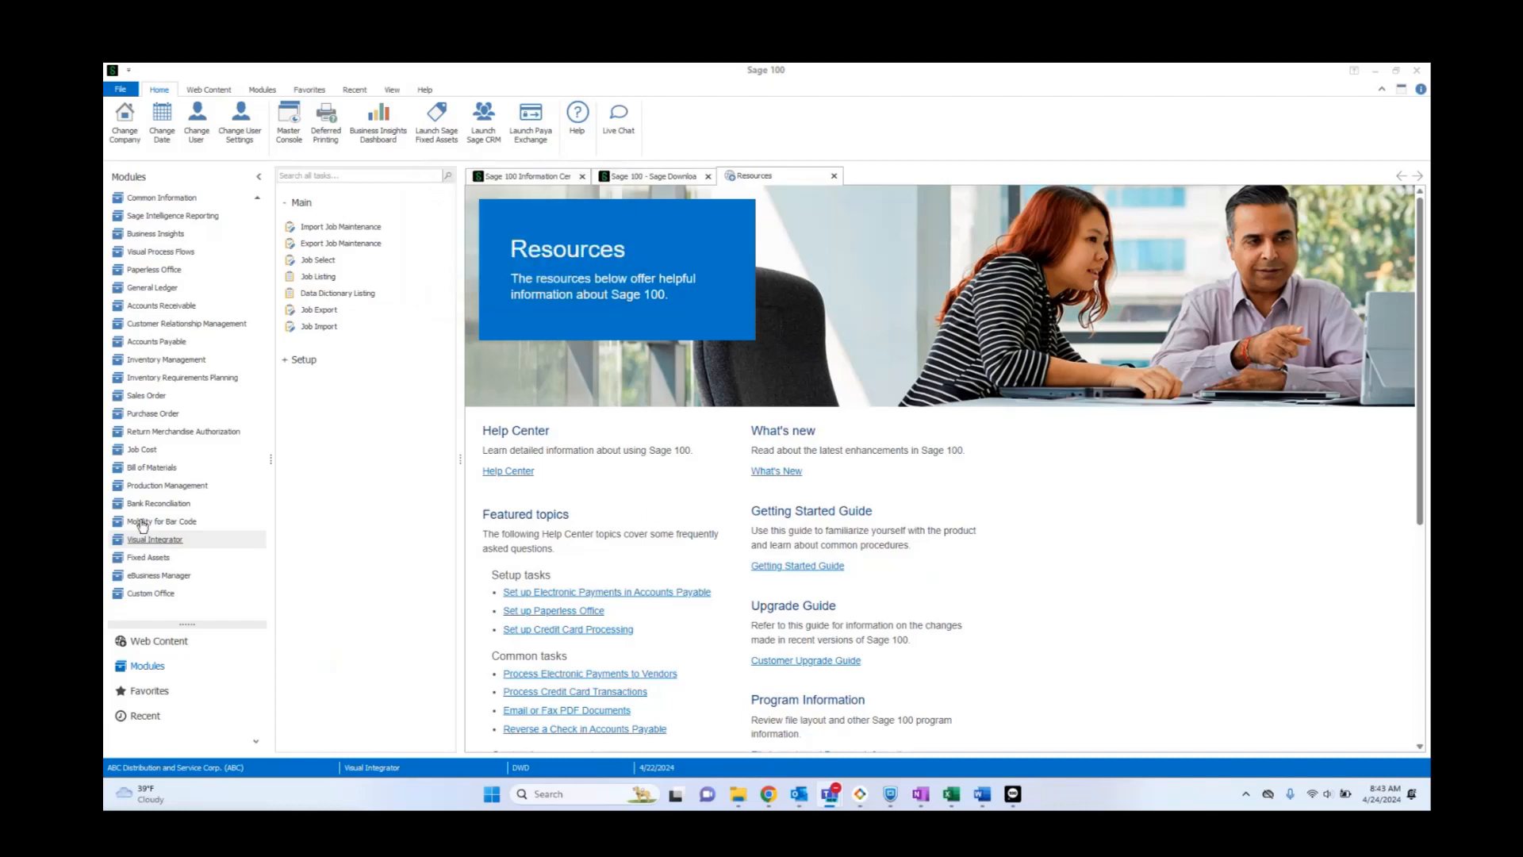
From Visual Integrator, begin an export job named CI_ITEM_EXAMPLE and browse the table list for CI_Item
{"action": "left_click", "coordinate": [146, 395]}
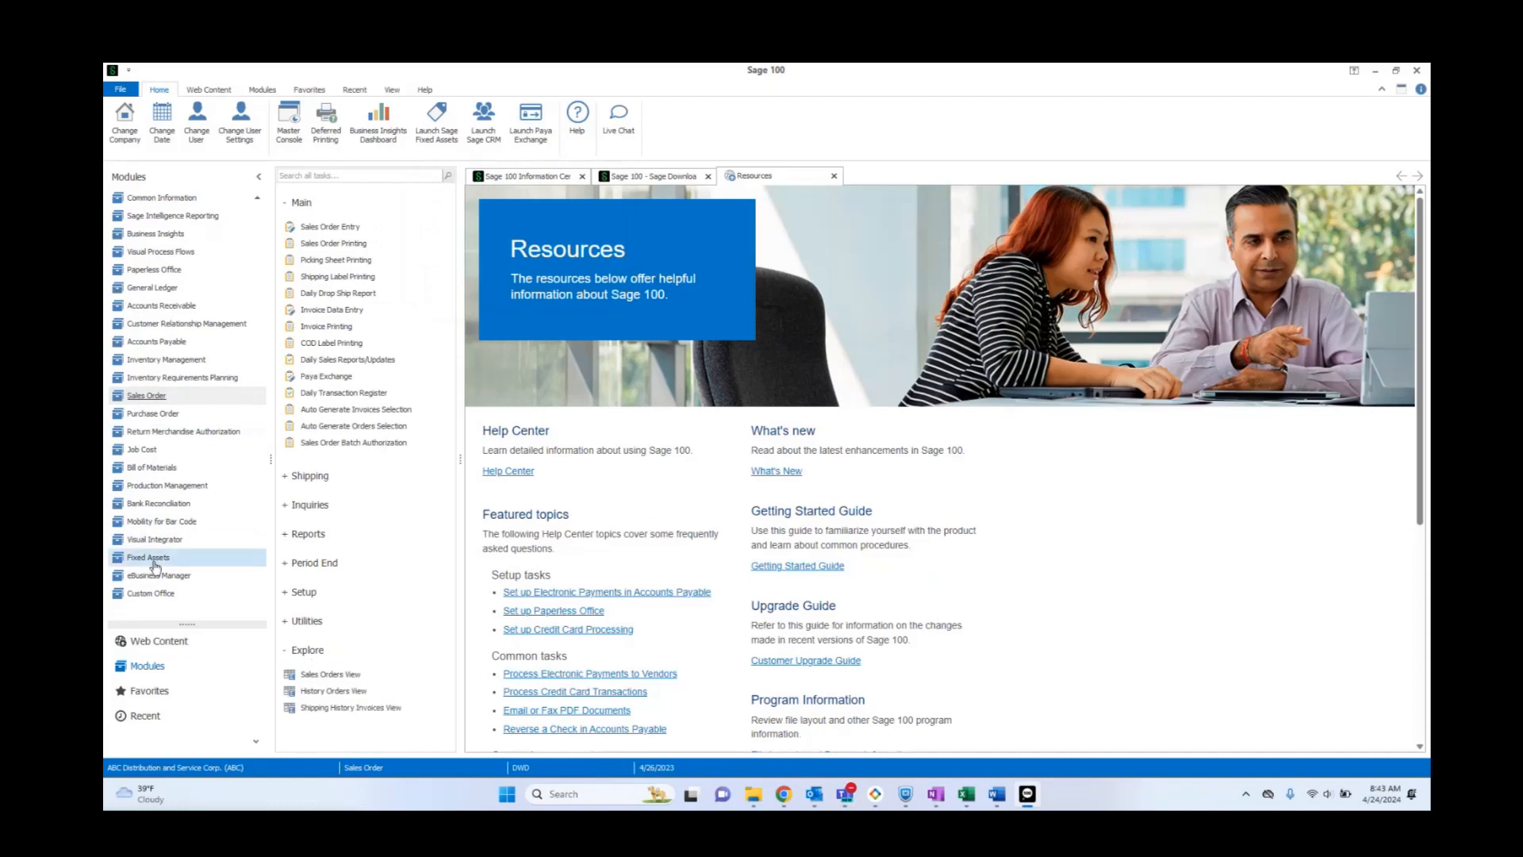
{"action": "mouse_move", "coordinate": [156, 540]}
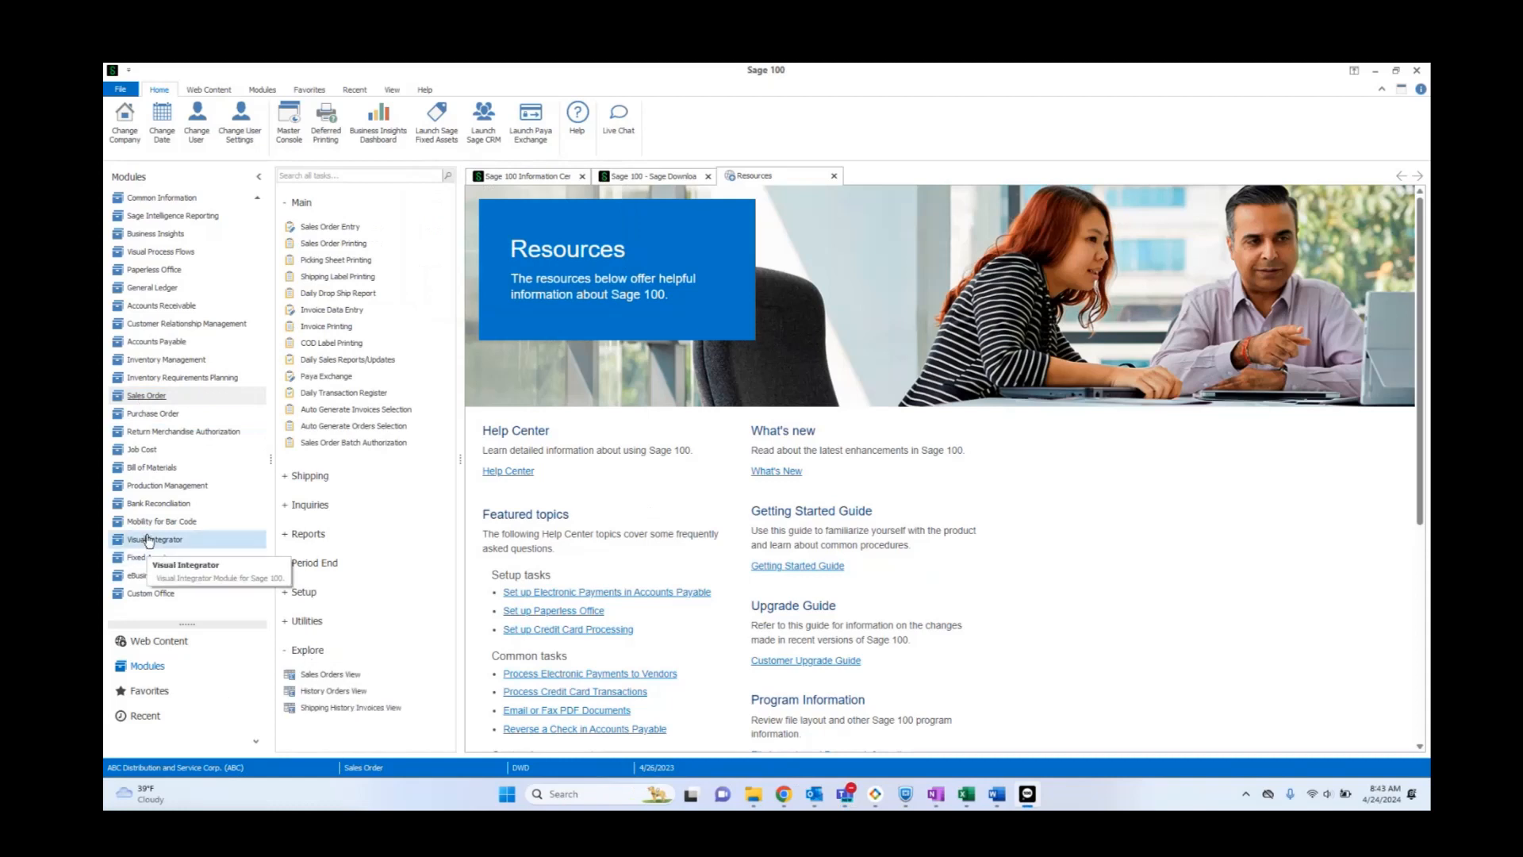
{"action": "left_click", "coordinate": [157, 539]}
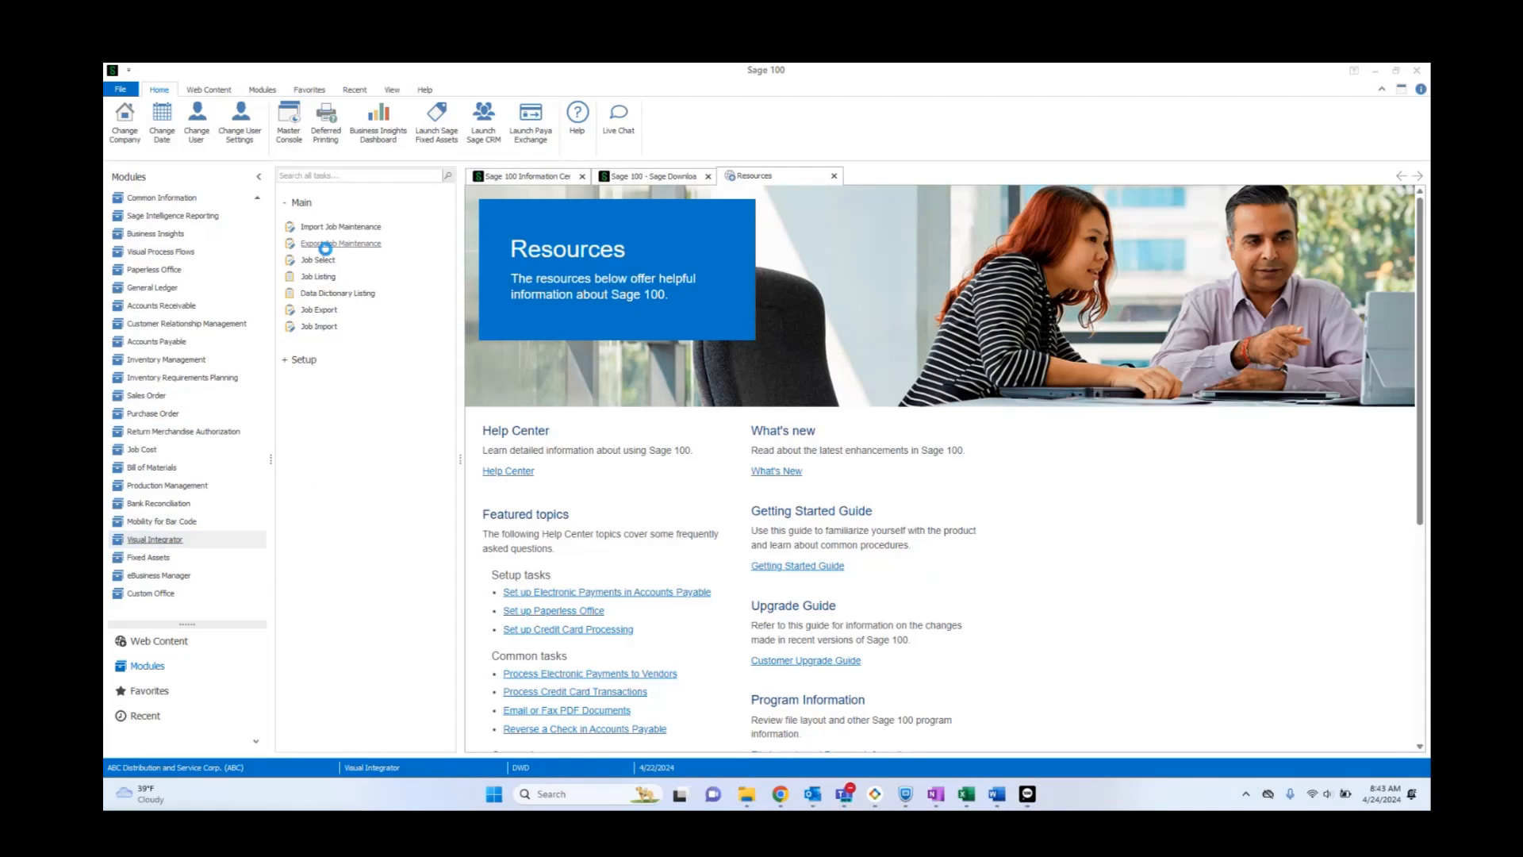
{"action": "left_click", "coordinate": [341, 242]}
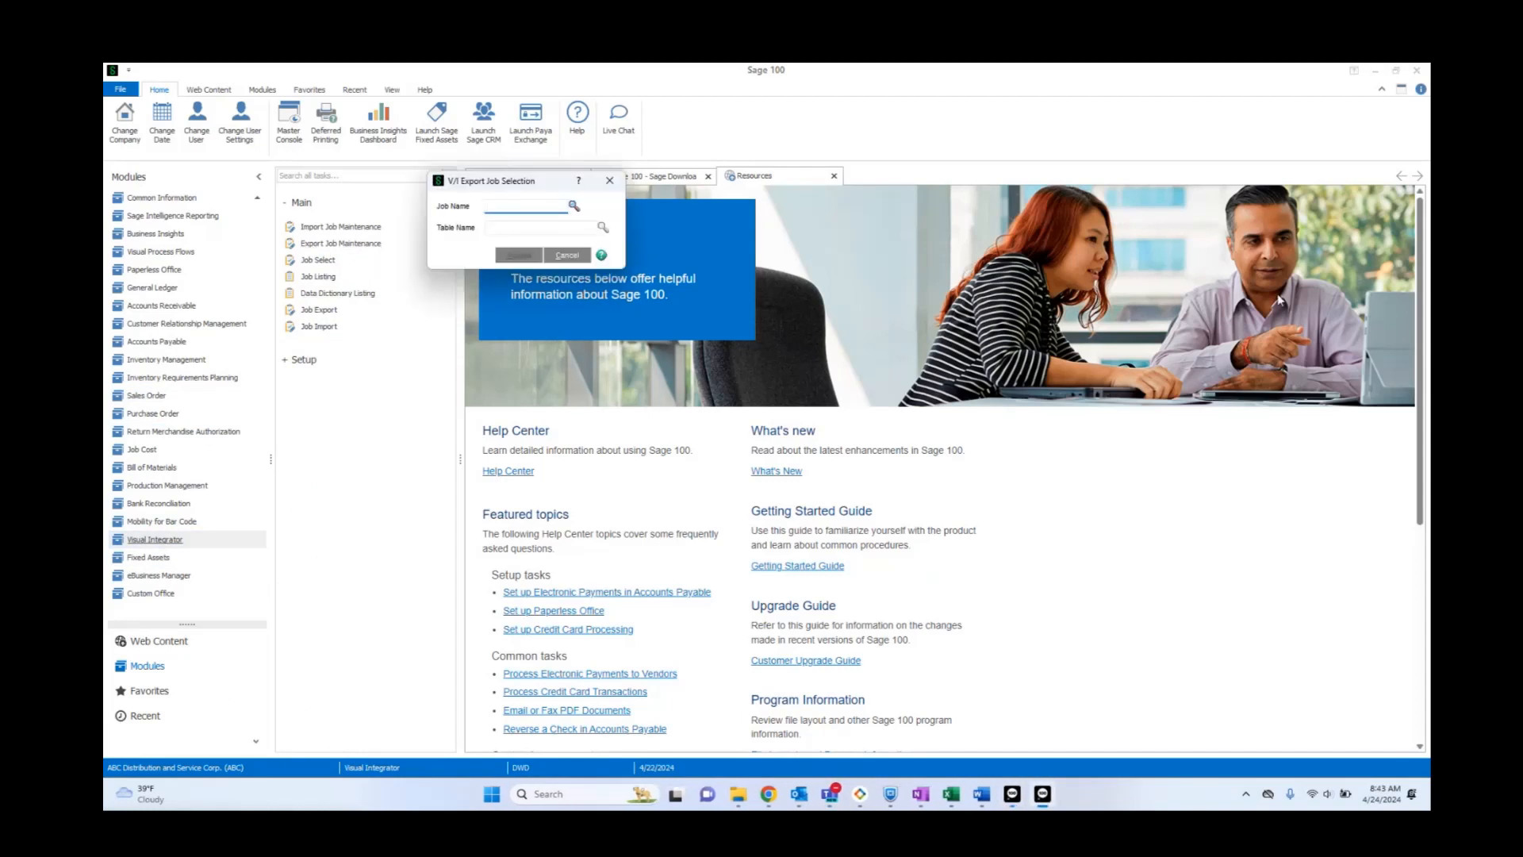
{"action": "type", "text": "DL"}
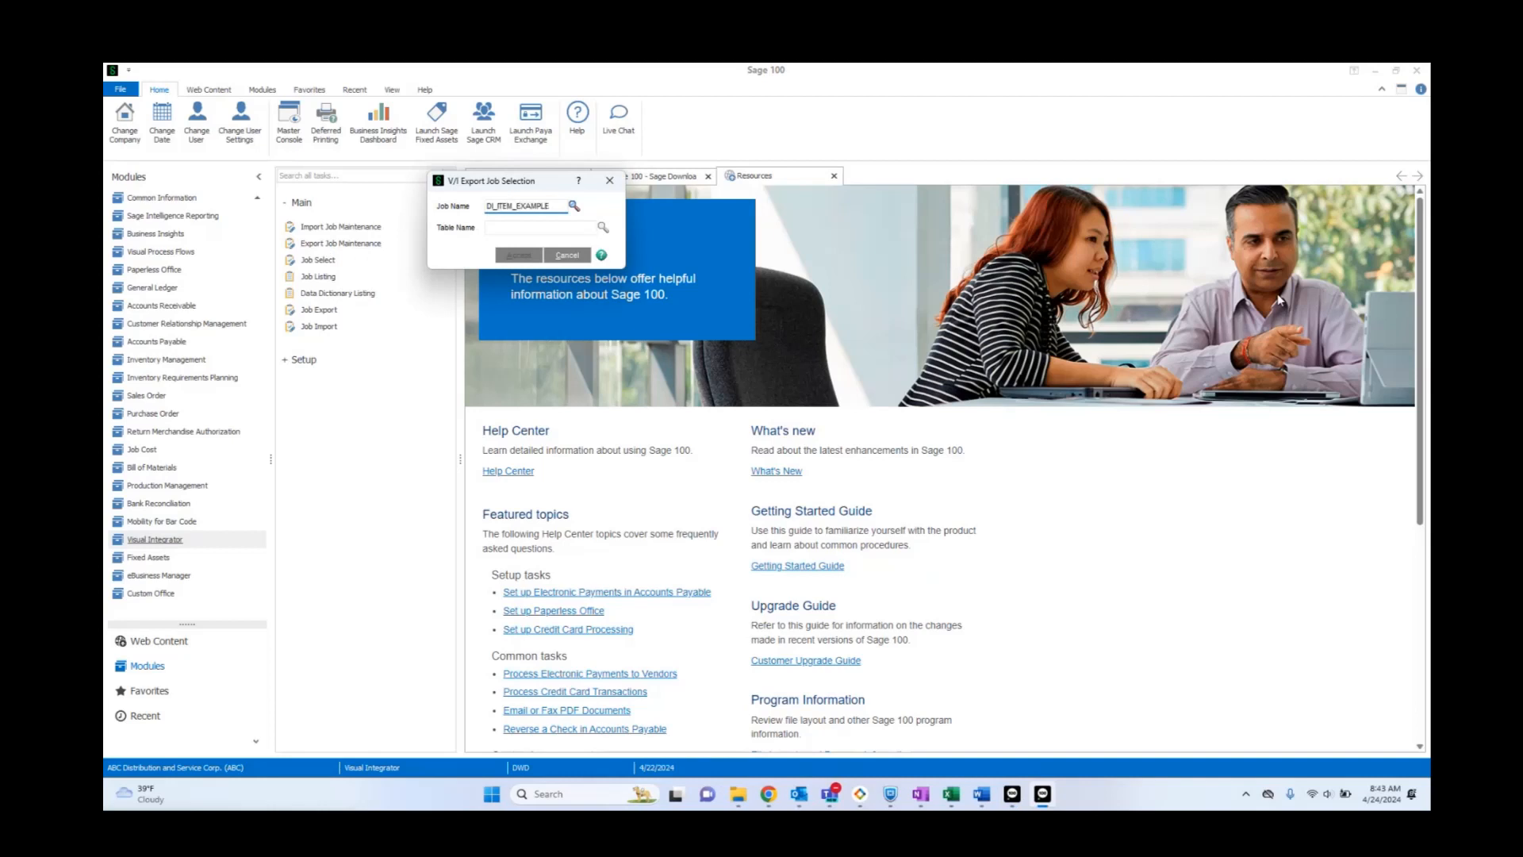
{"action": "left_click", "coordinate": [497, 204]}
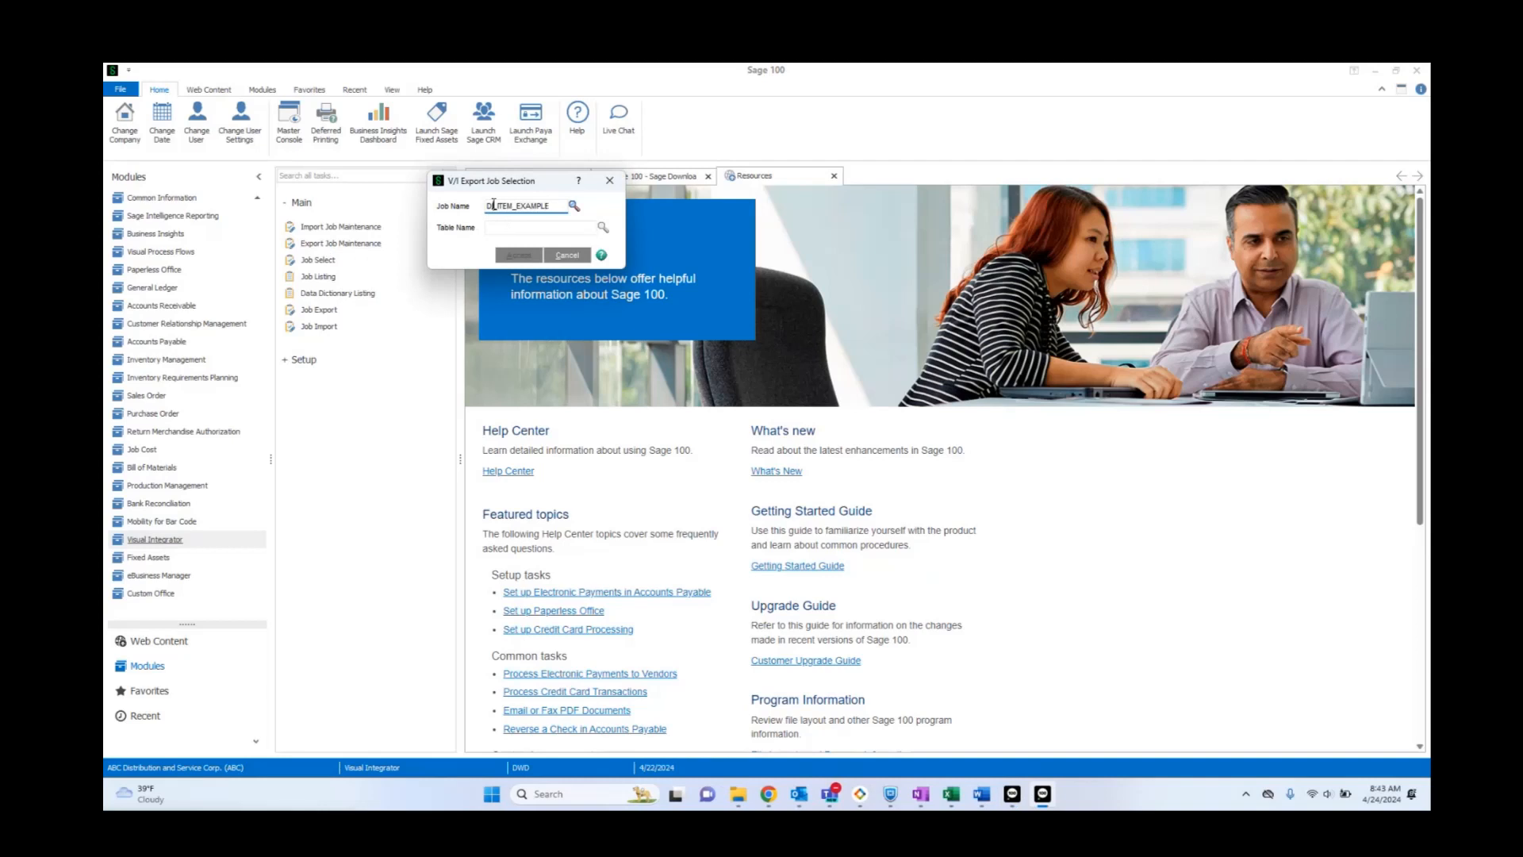
{"action": "left_click", "coordinate": [603, 227]}
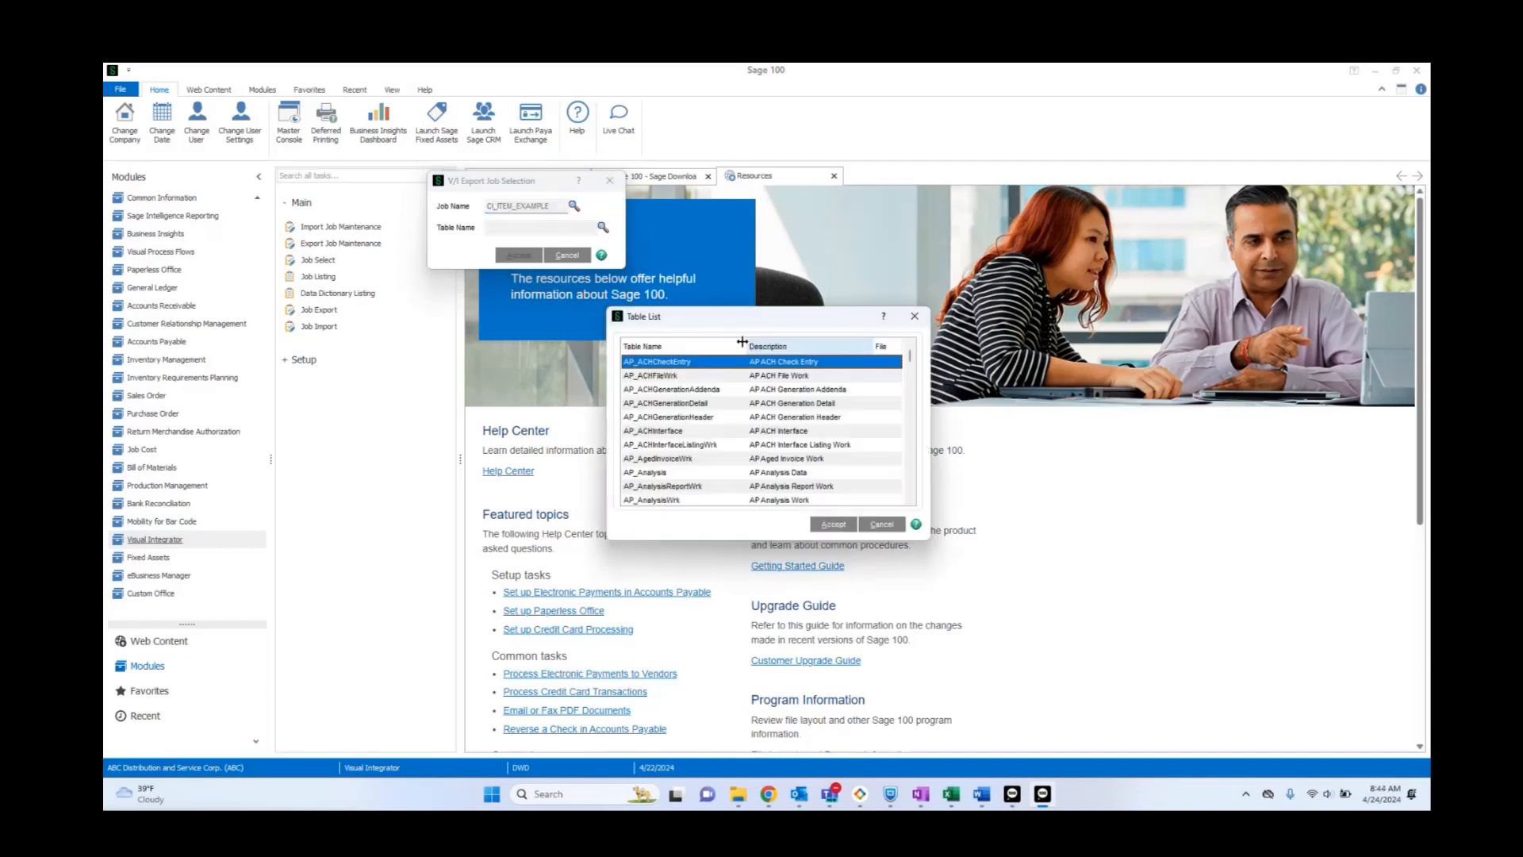
{"action": "scroll", "scroll_direction": "down", "scroll_amount": 3}
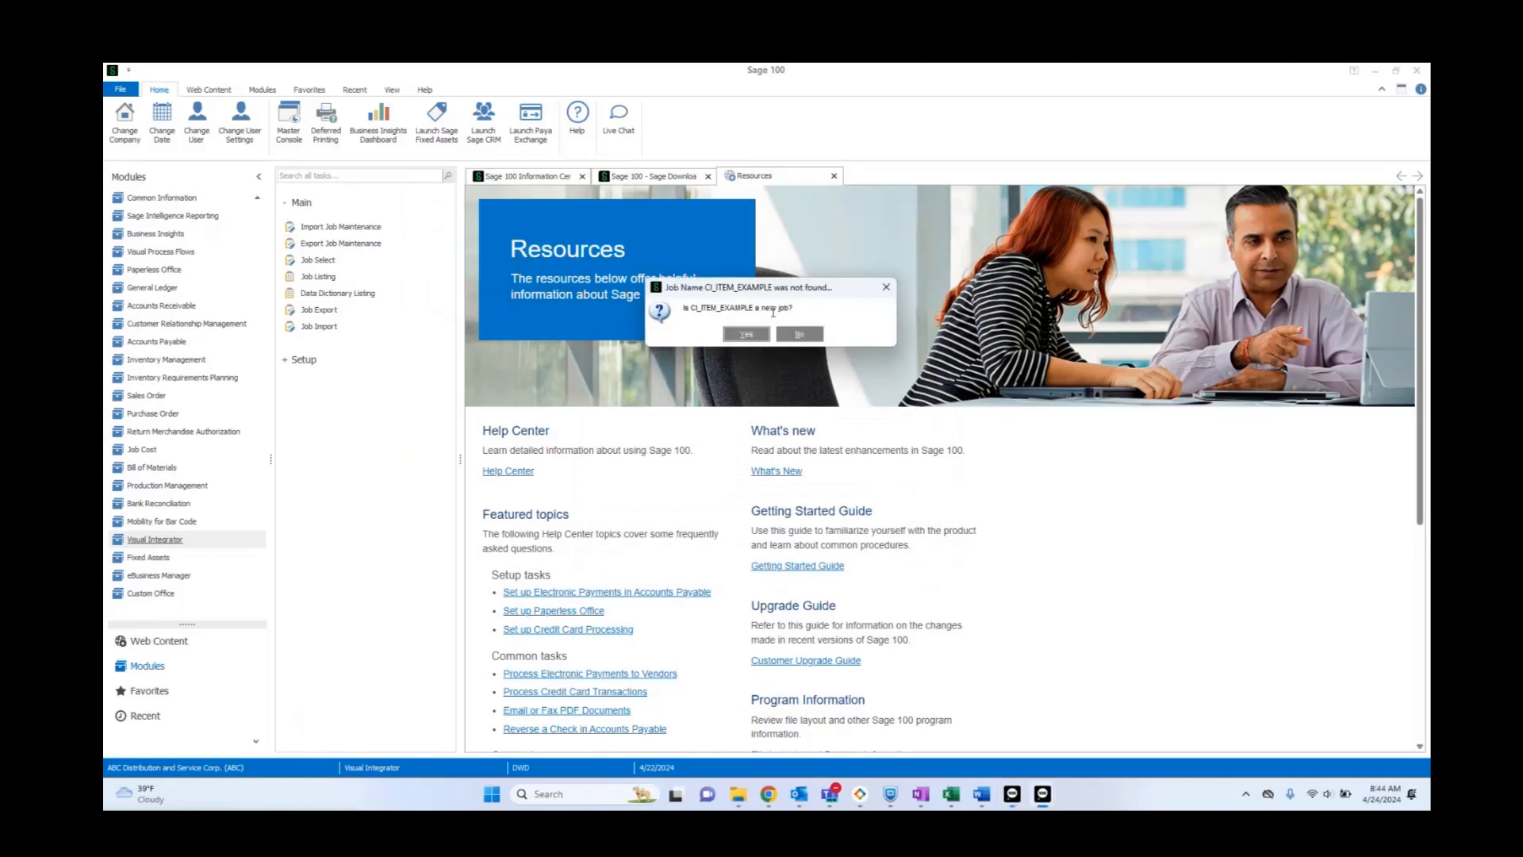
Confirm the new job and describe it as 'Created for Example 4/24/2024', keeping Delimited file type
{"action": "left_click", "coordinate": [746, 335]}
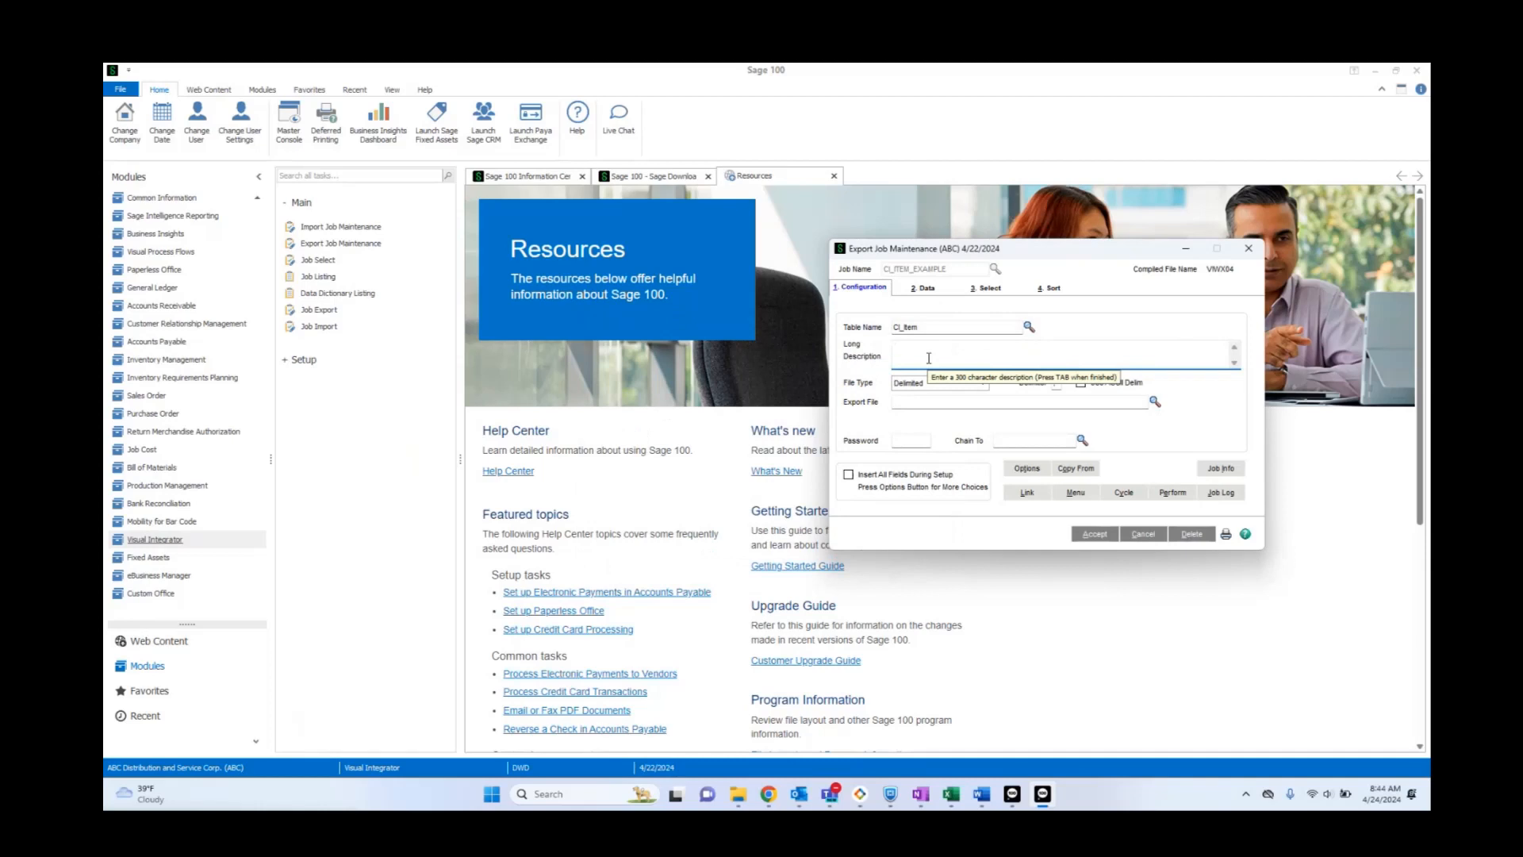
{"action": "type", "text": "Created for Example 4/24/2024"}
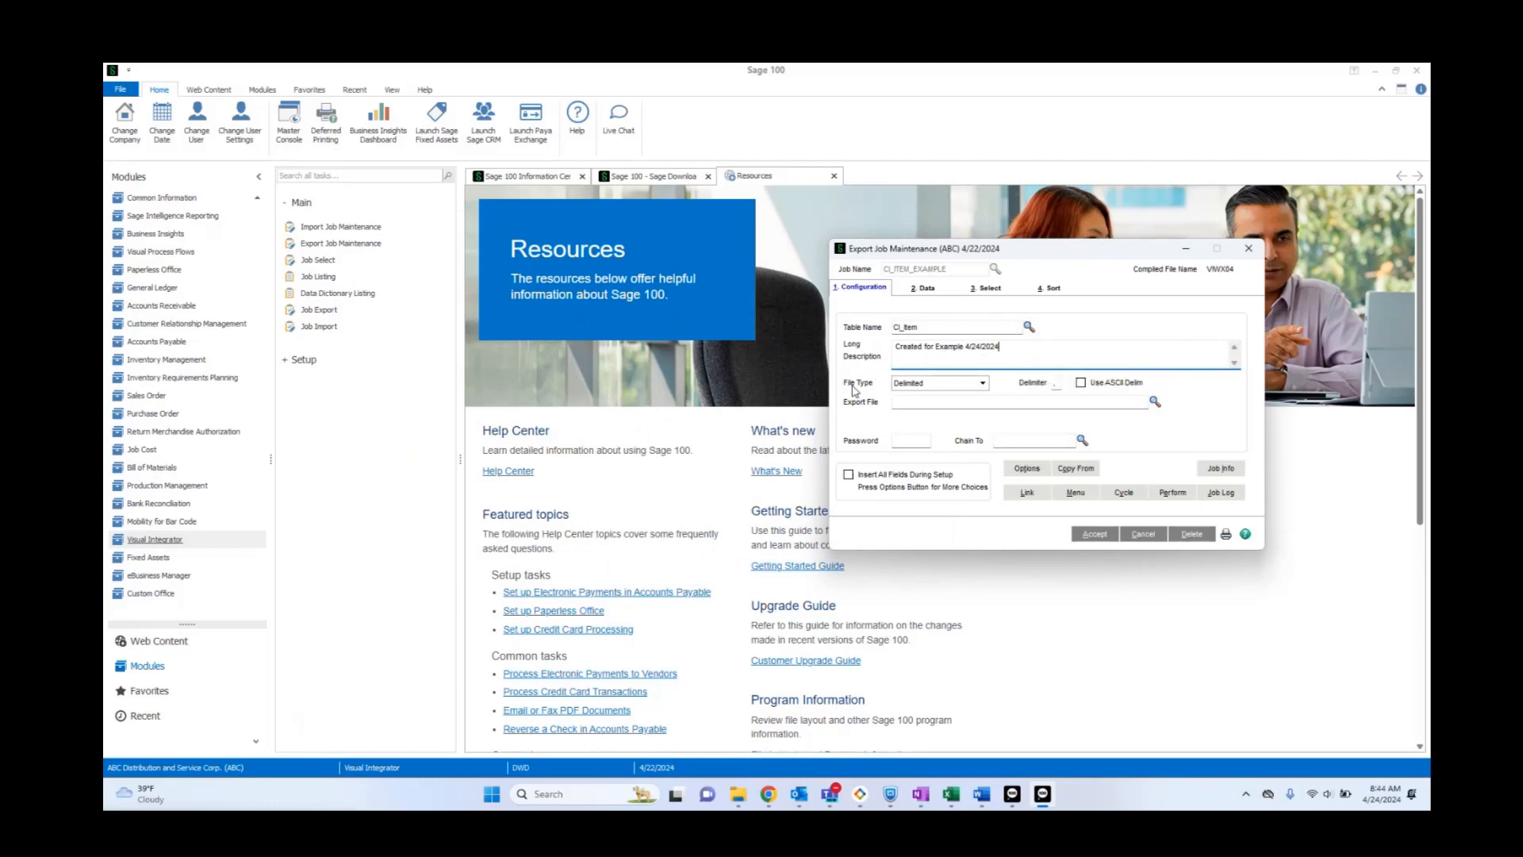
{"action": "mouse_move", "coordinate": [936, 382]}
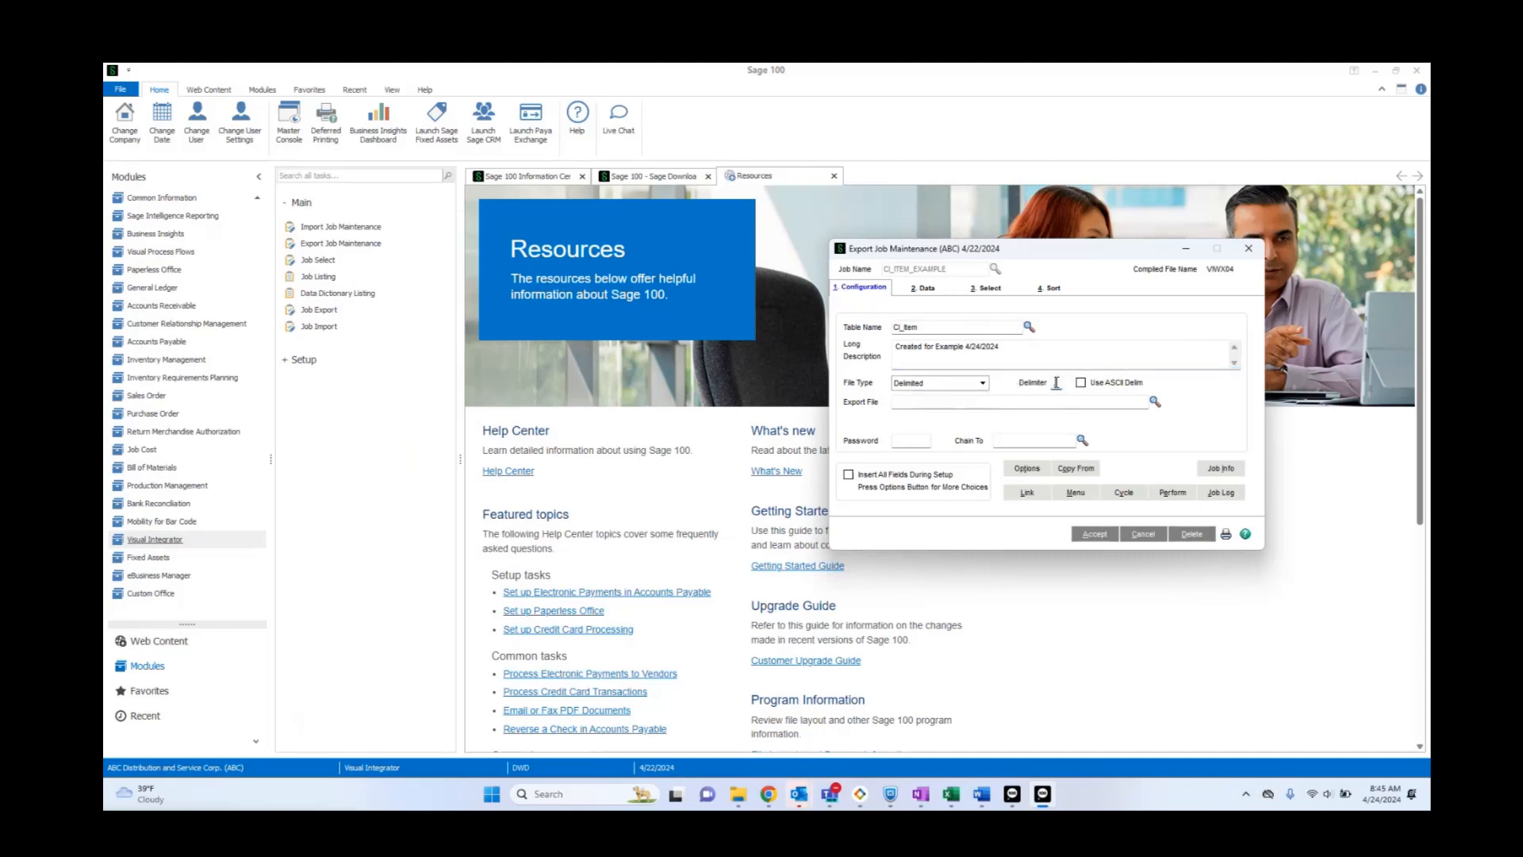
{"action": "mouse_move", "coordinate": [1057, 387]}
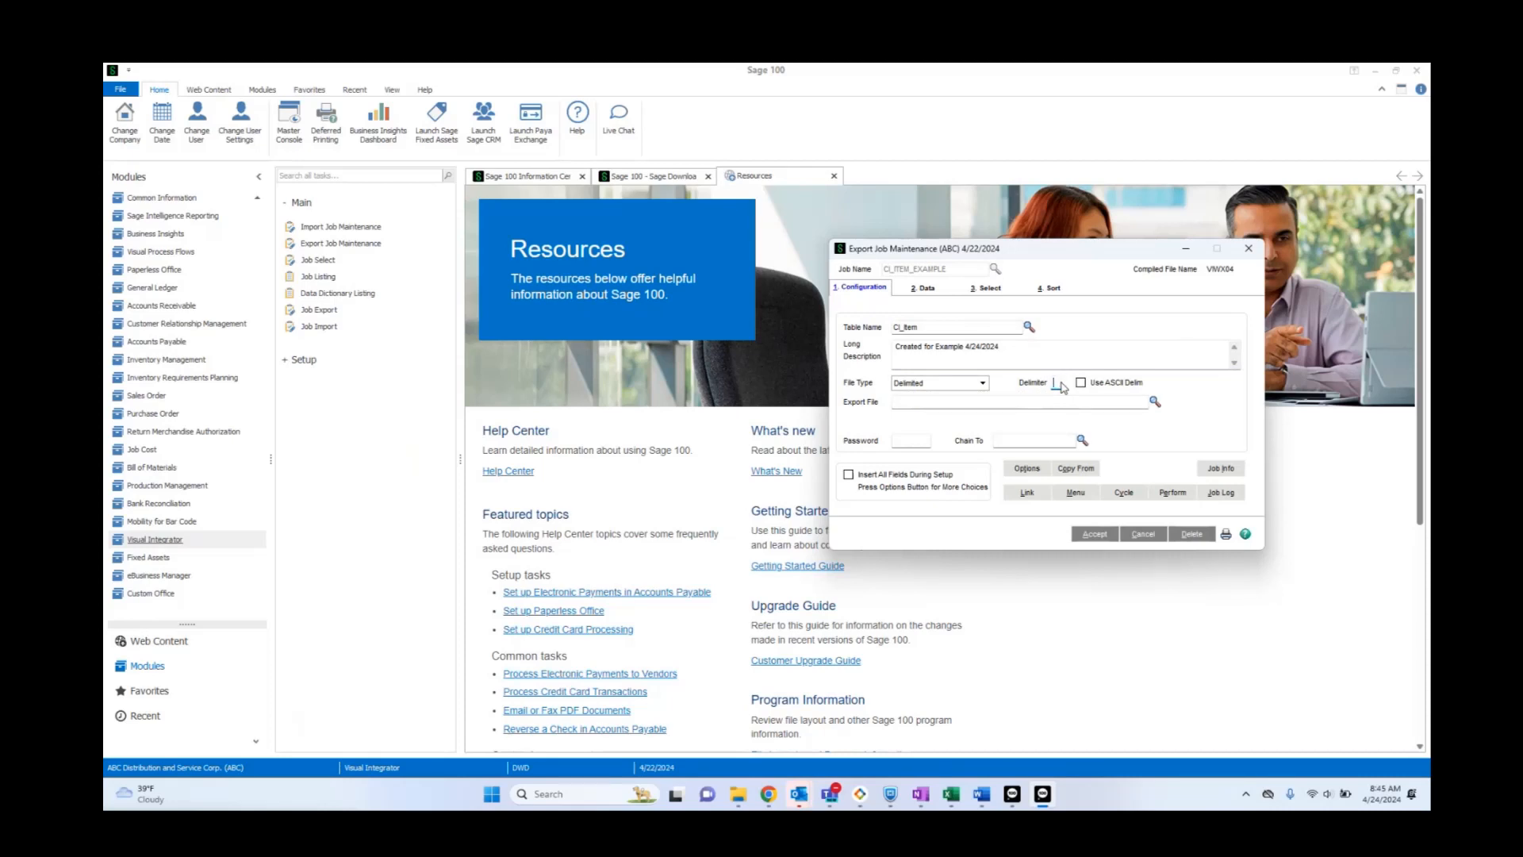
Enter the caret ^ as the job's field delimiter
{"action": "type", "text": "1"}
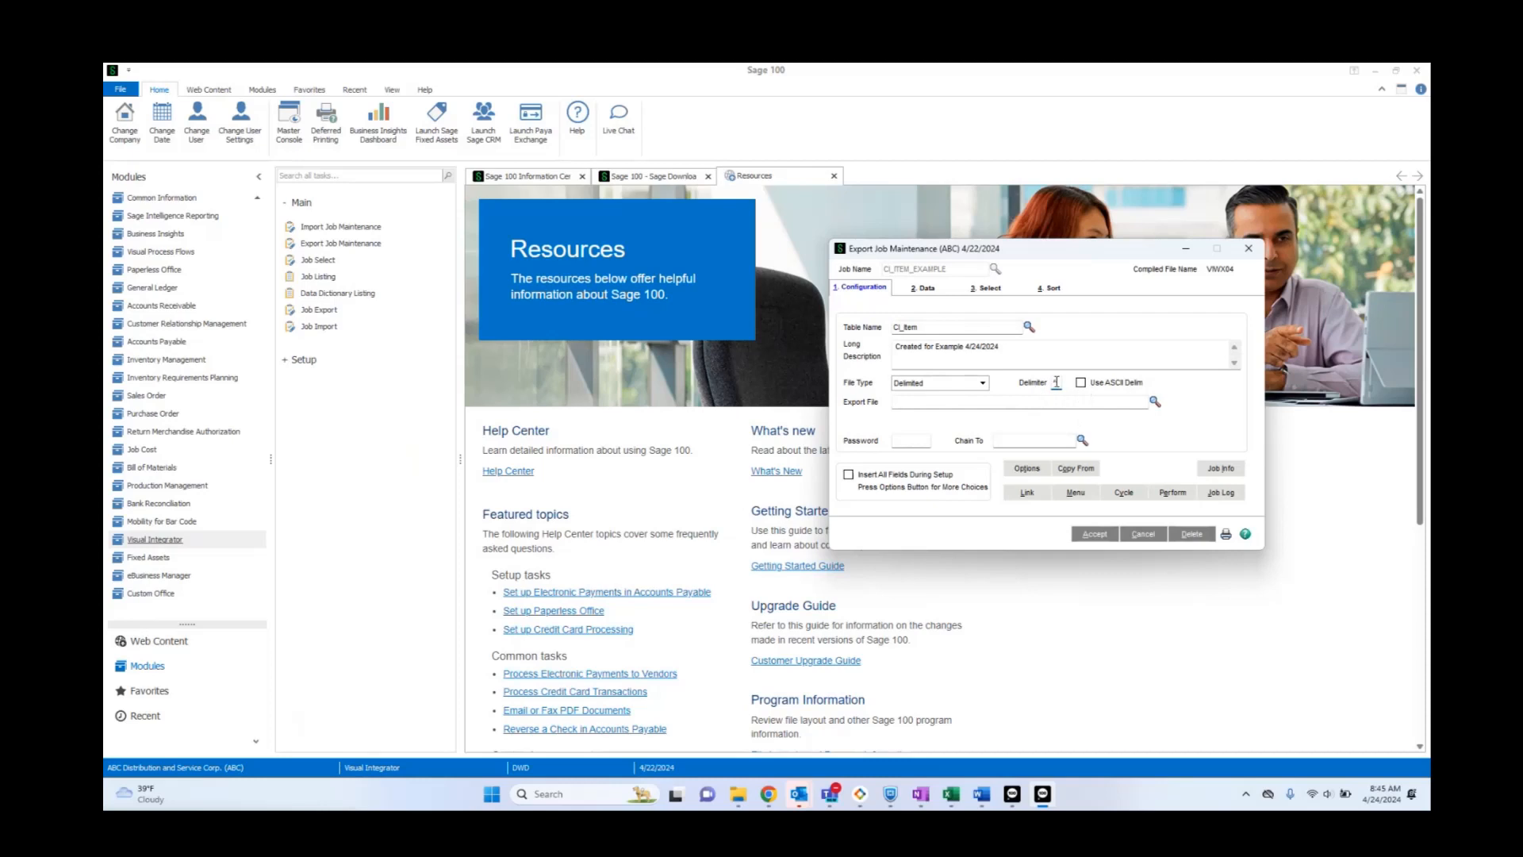
{"action": "mouse_move", "coordinate": [1053, 382]}
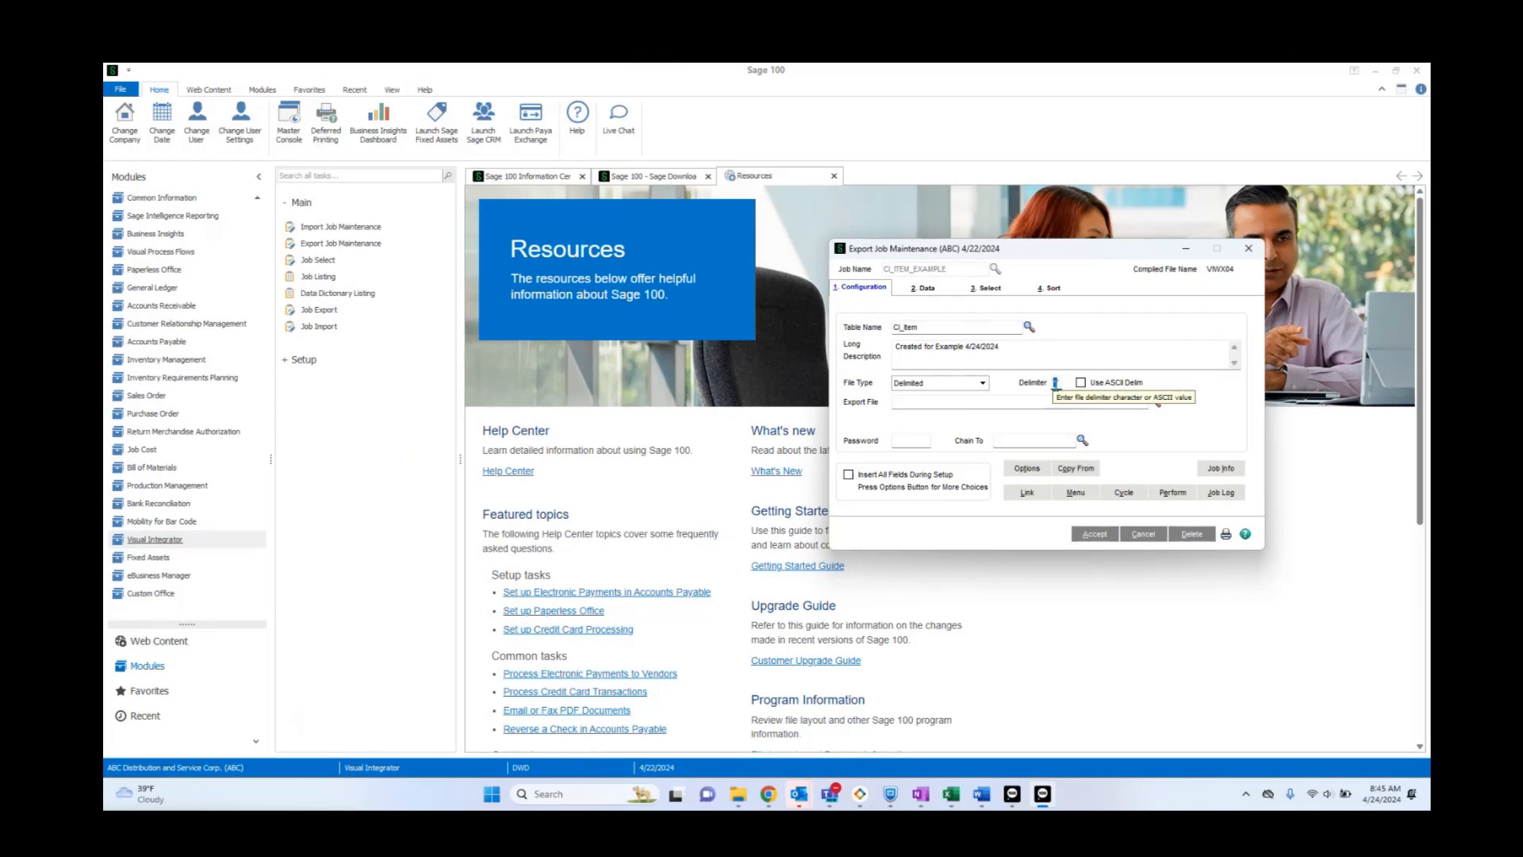
{"action": "mouse_move", "coordinate": [1052, 387]}
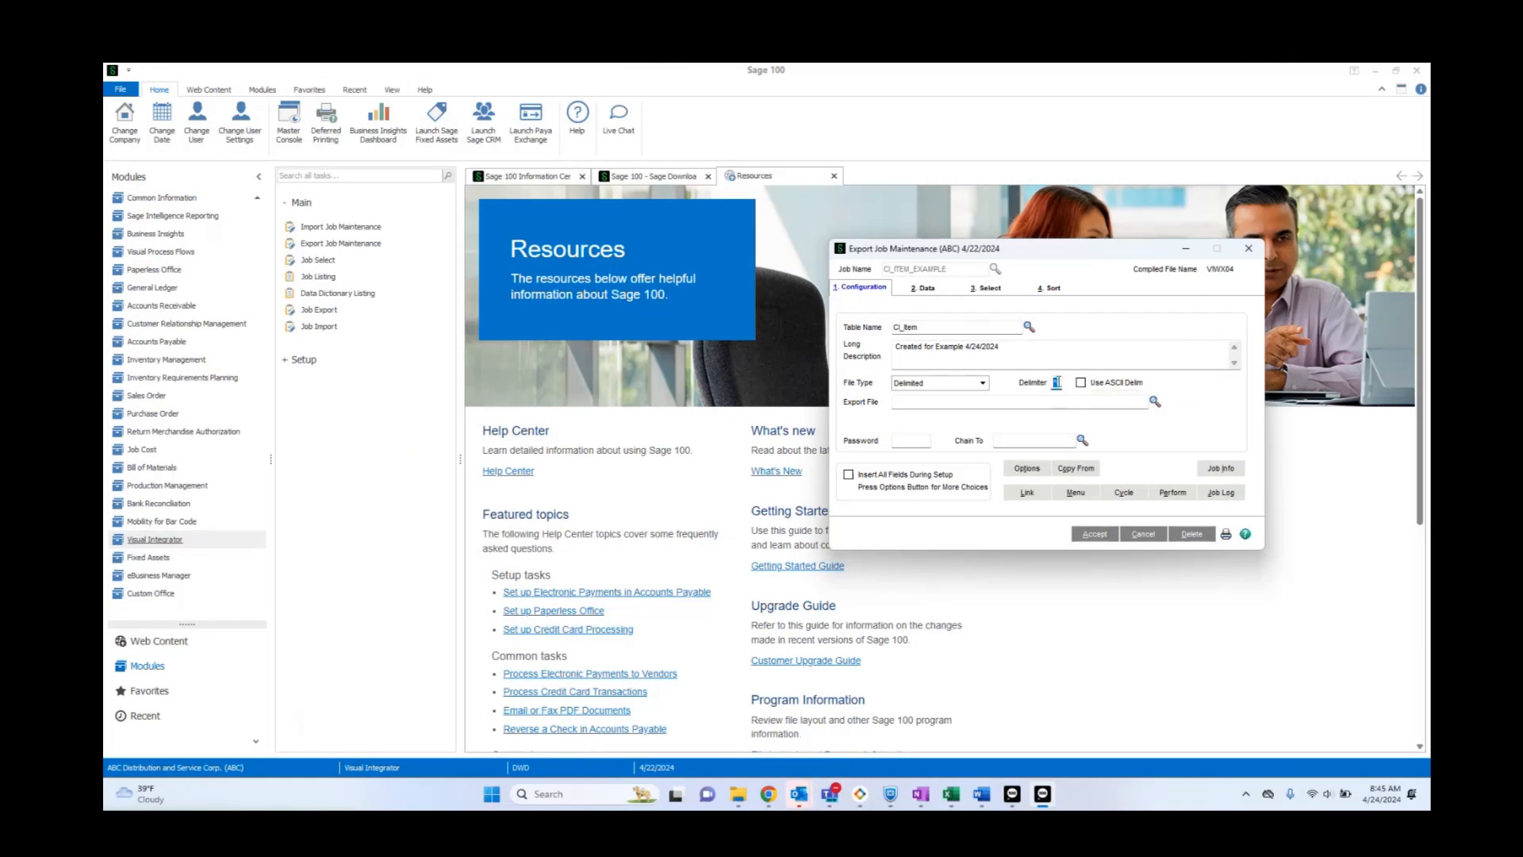
{"action": "mouse_move", "coordinate": [1155, 401]}
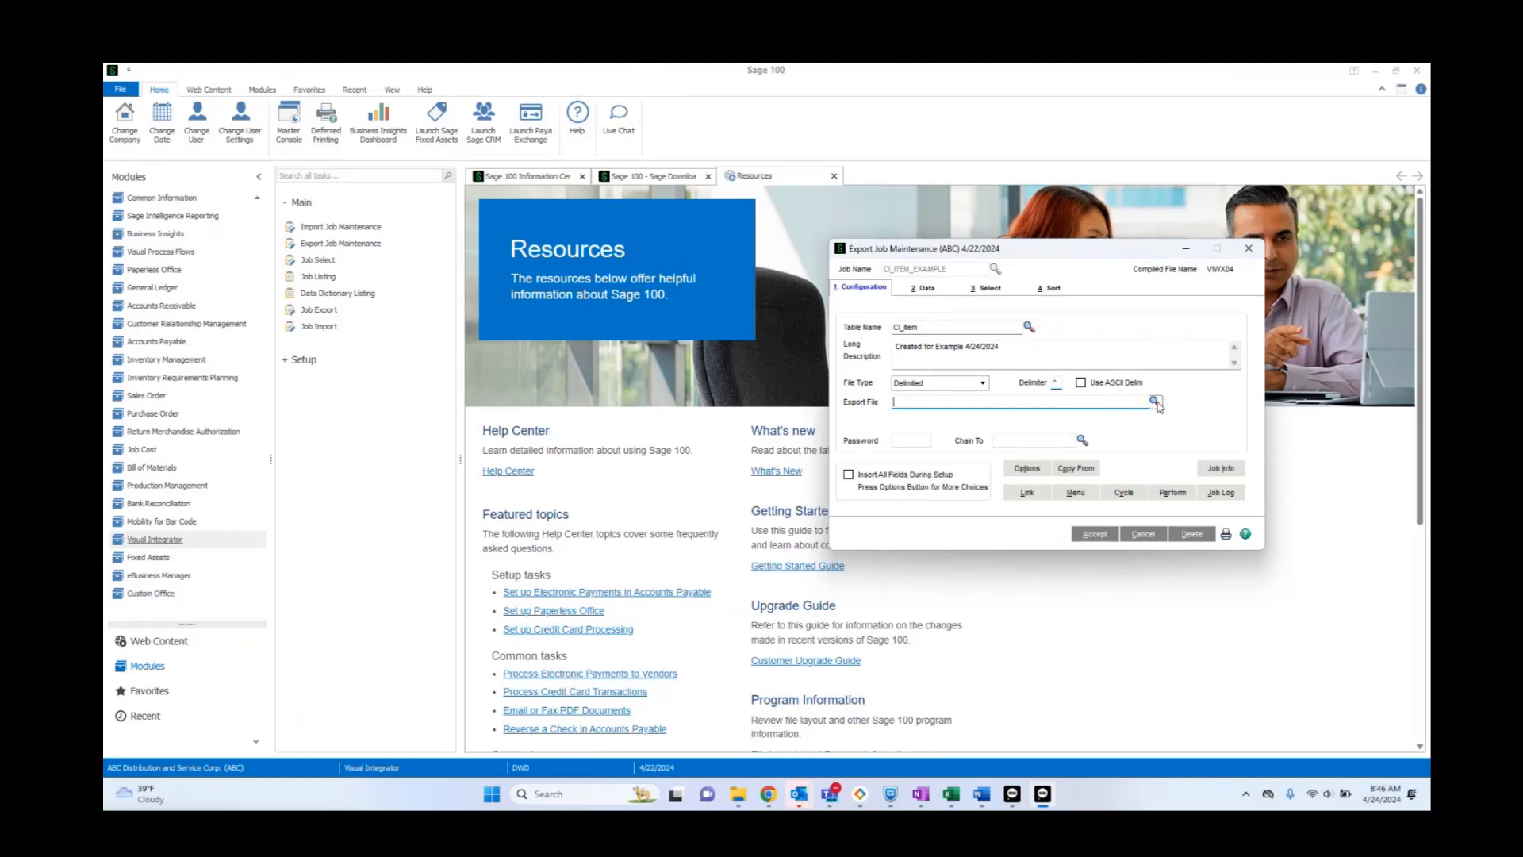
Set the export file to Documents\CI-Item-Example.CSV with type Delimited (*.CSV)
{"action": "left_click", "coordinate": [1155, 401]}
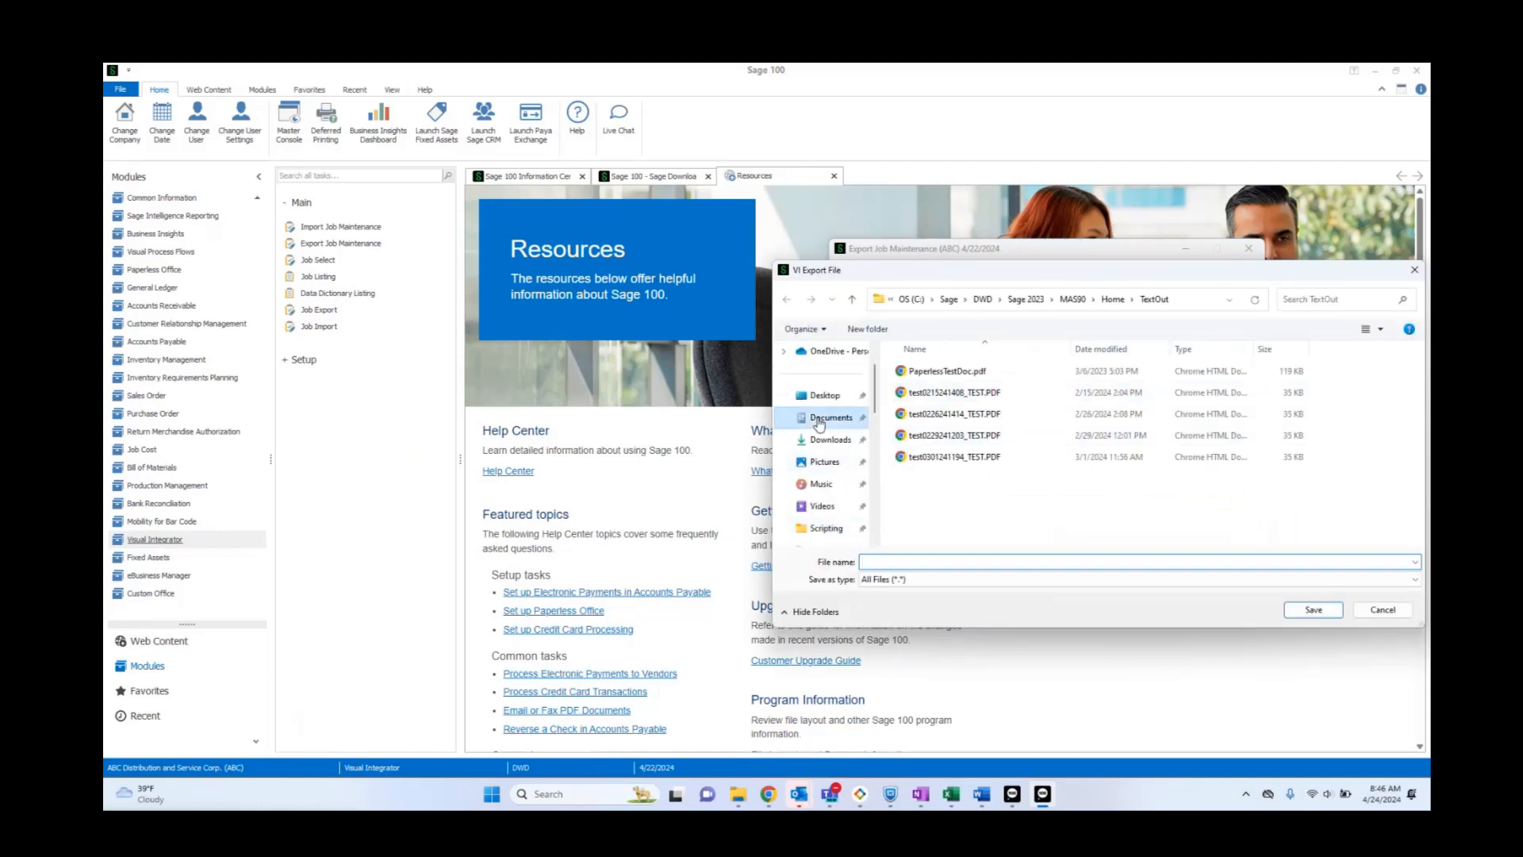
{"action": "left_click", "coordinate": [829, 417]}
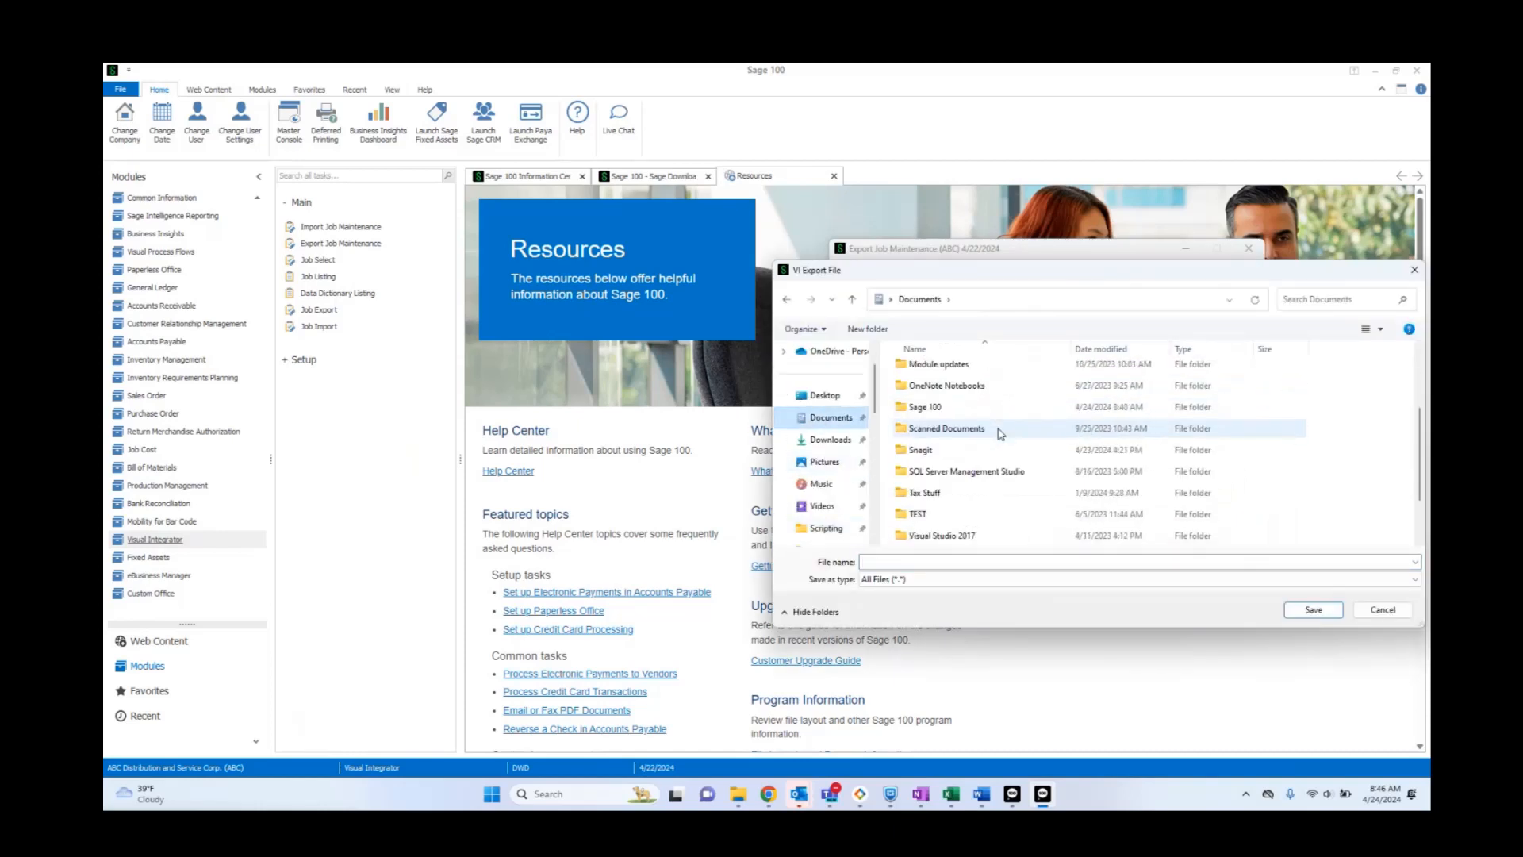
{"action": "scroll", "scroll_direction": "down", "scroll_amount": 3}
{"action": "type", "text": "CI-Item-Example"}
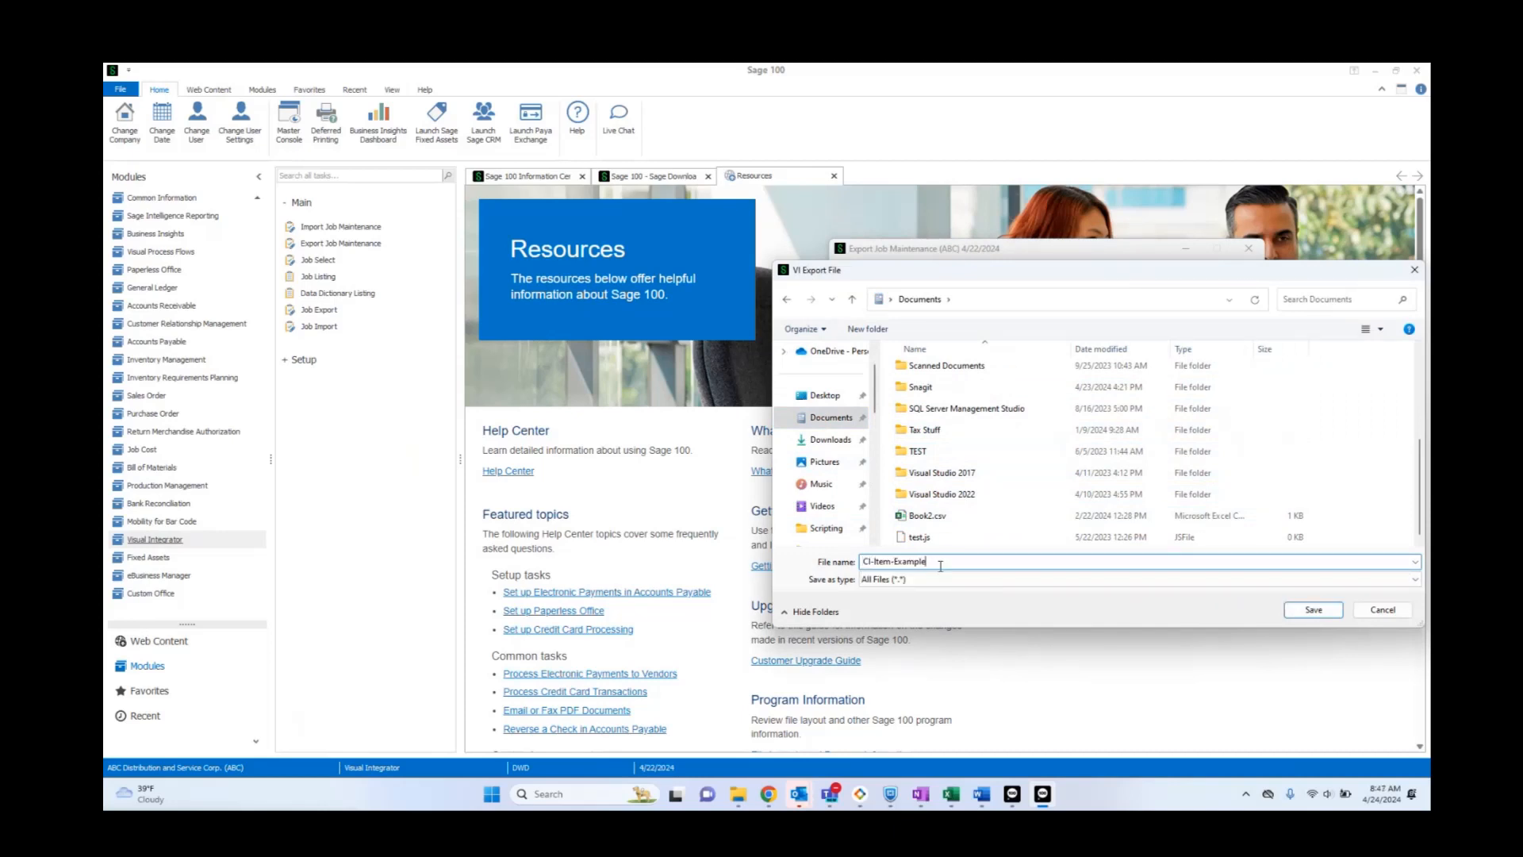
{"action": "left_click", "coordinate": [1132, 579]}
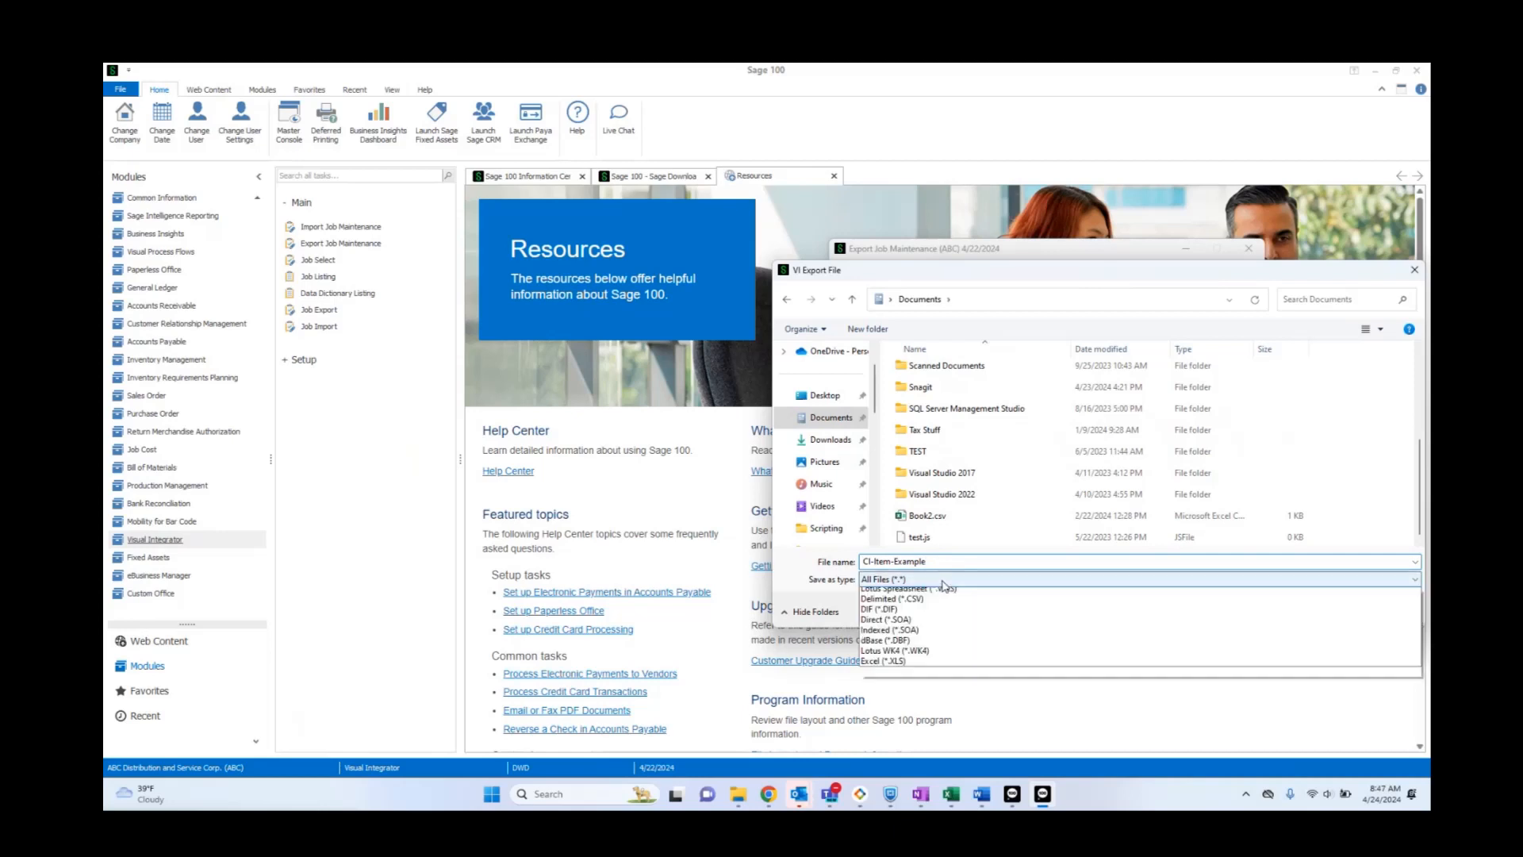
{"action": "left_click", "coordinate": [889, 598]}
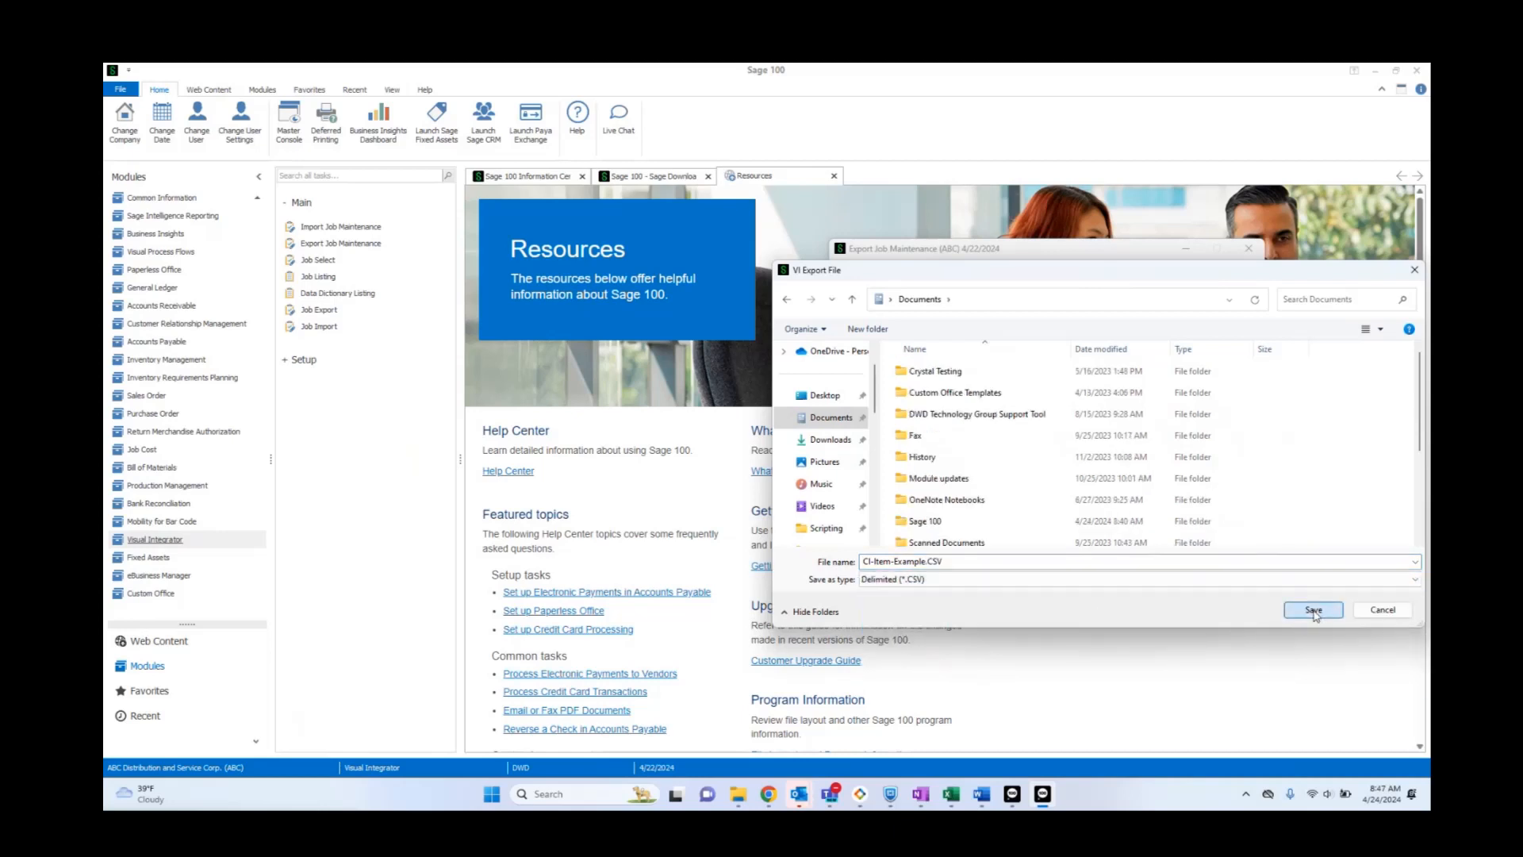
{"action": "left_click", "coordinate": [1312, 610]}
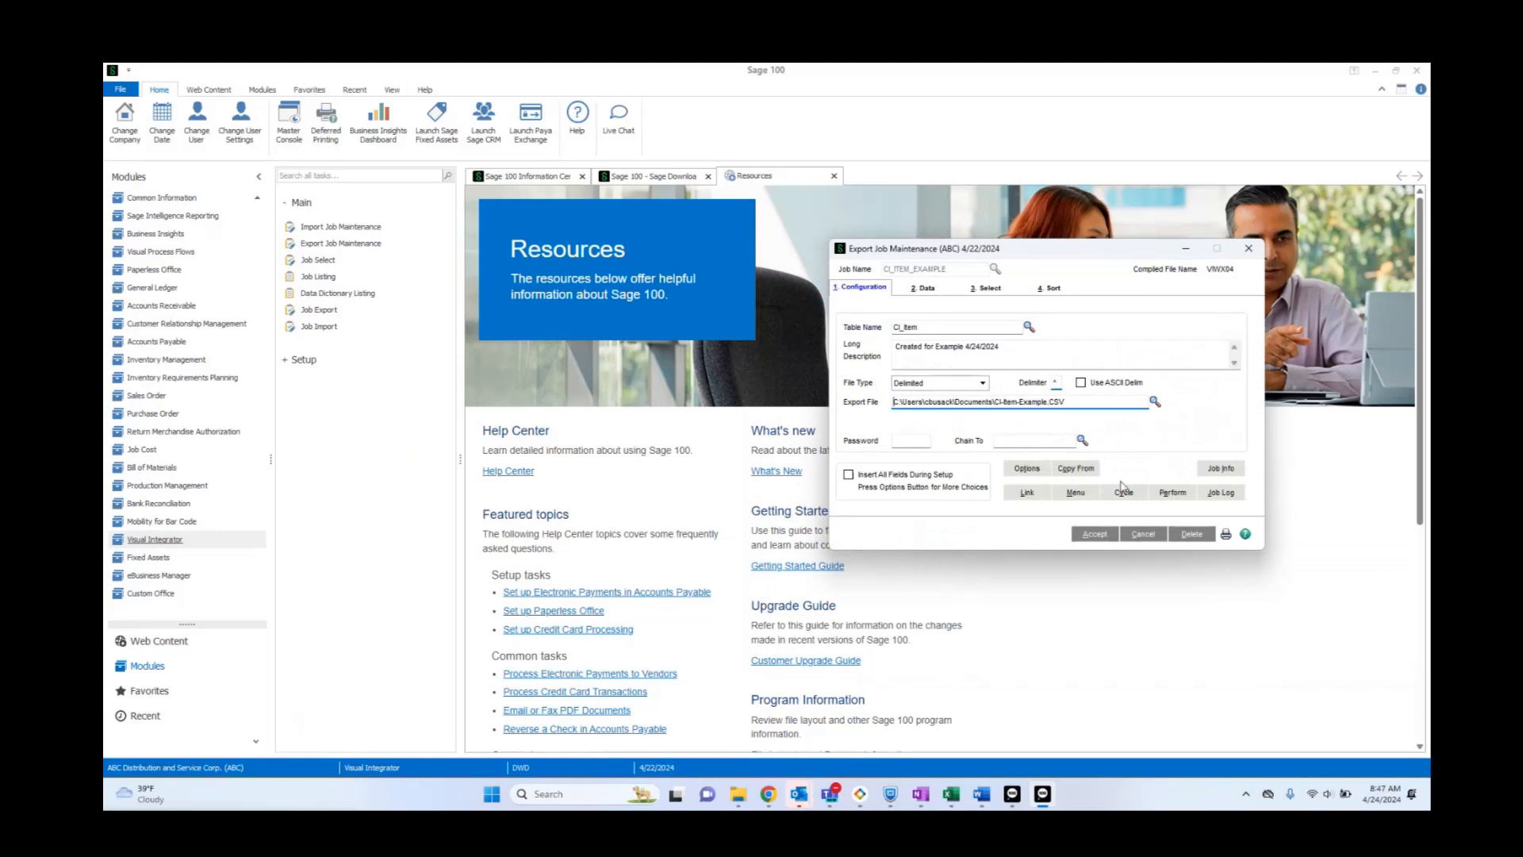
{"action": "mouse_move", "coordinate": [1024, 473]}
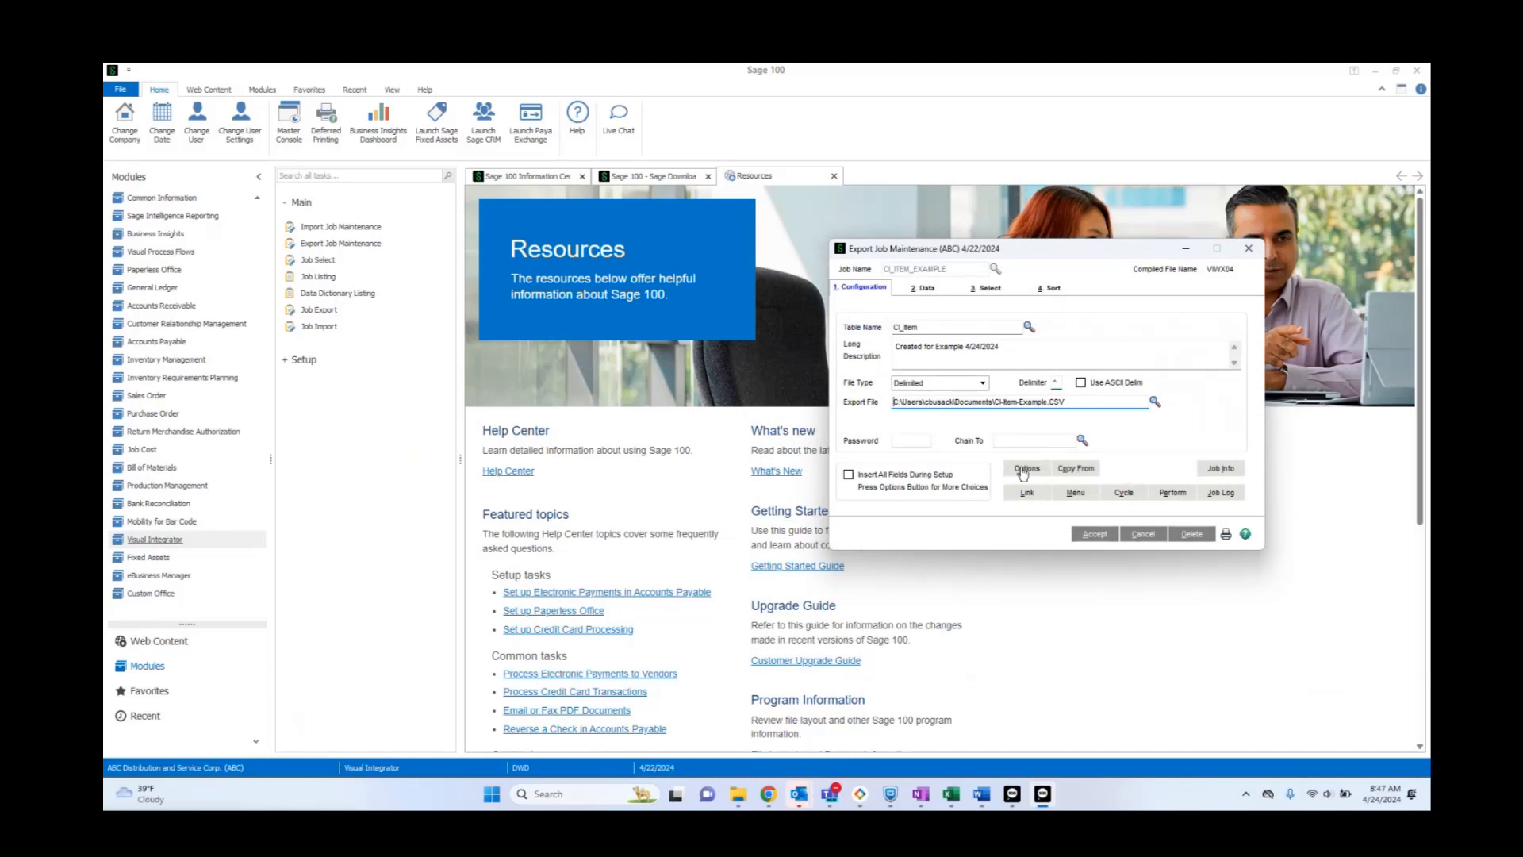
Enable Export Column Names as First Record and Display Read Only Fields For Export in Additional Options
{"action": "left_click", "coordinate": [1027, 468]}
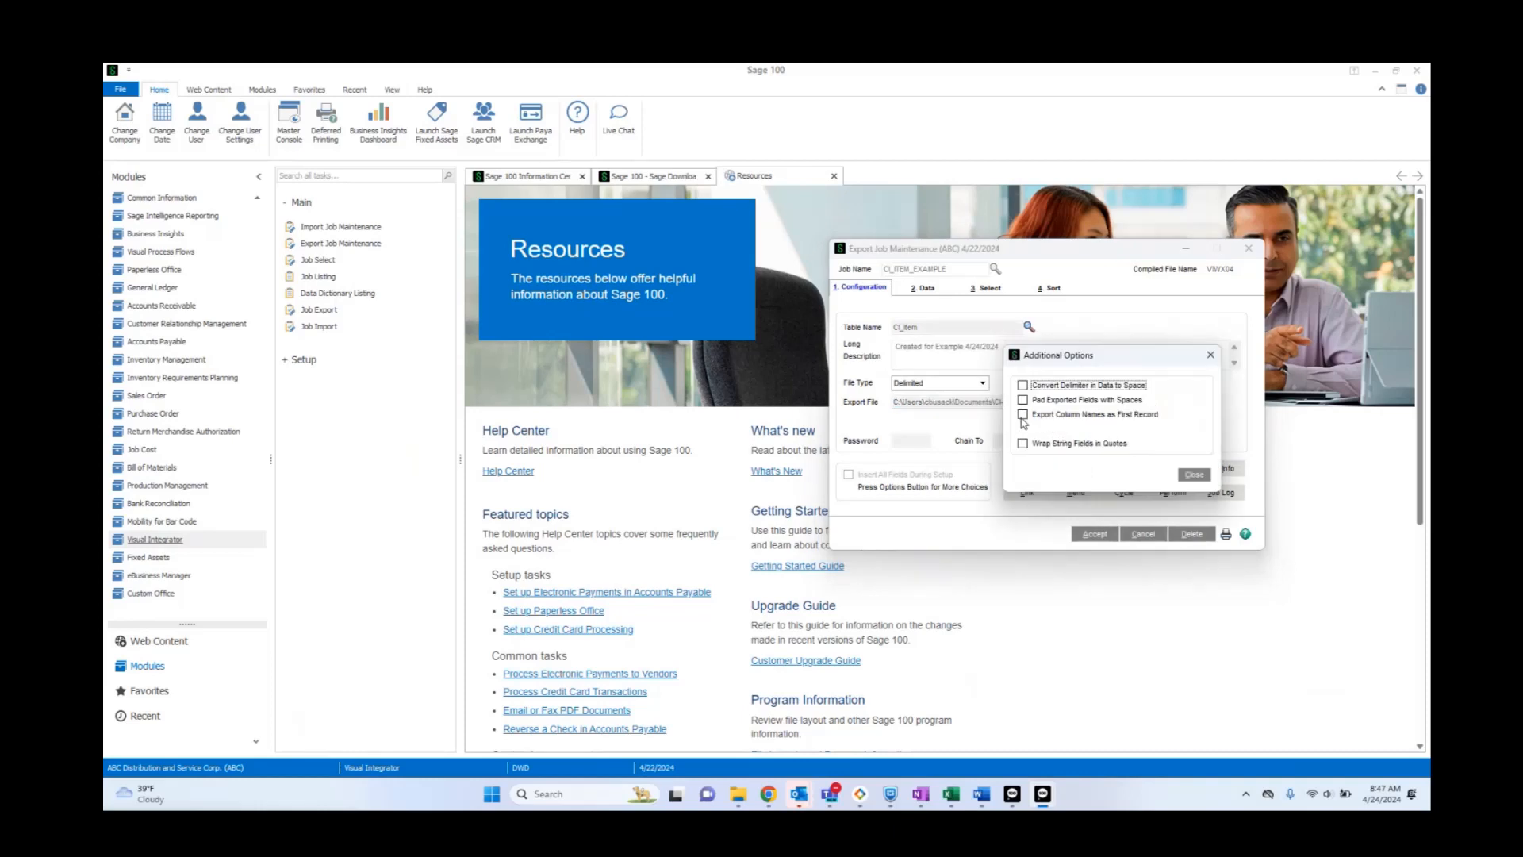
{"action": "left_click", "coordinate": [1022, 414]}
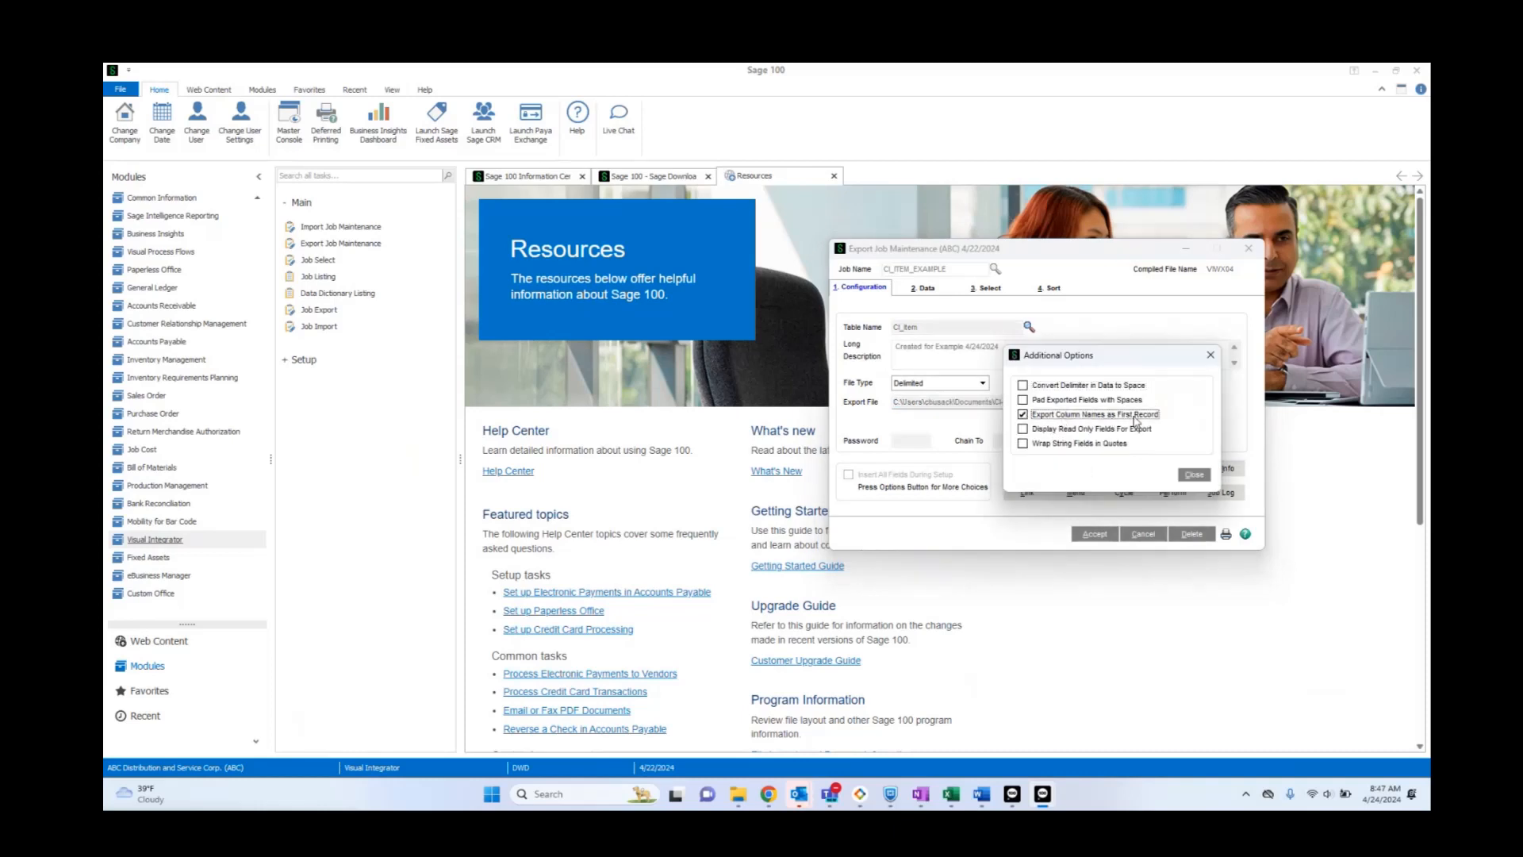
{"action": "mouse_move", "coordinate": [1163, 419]}
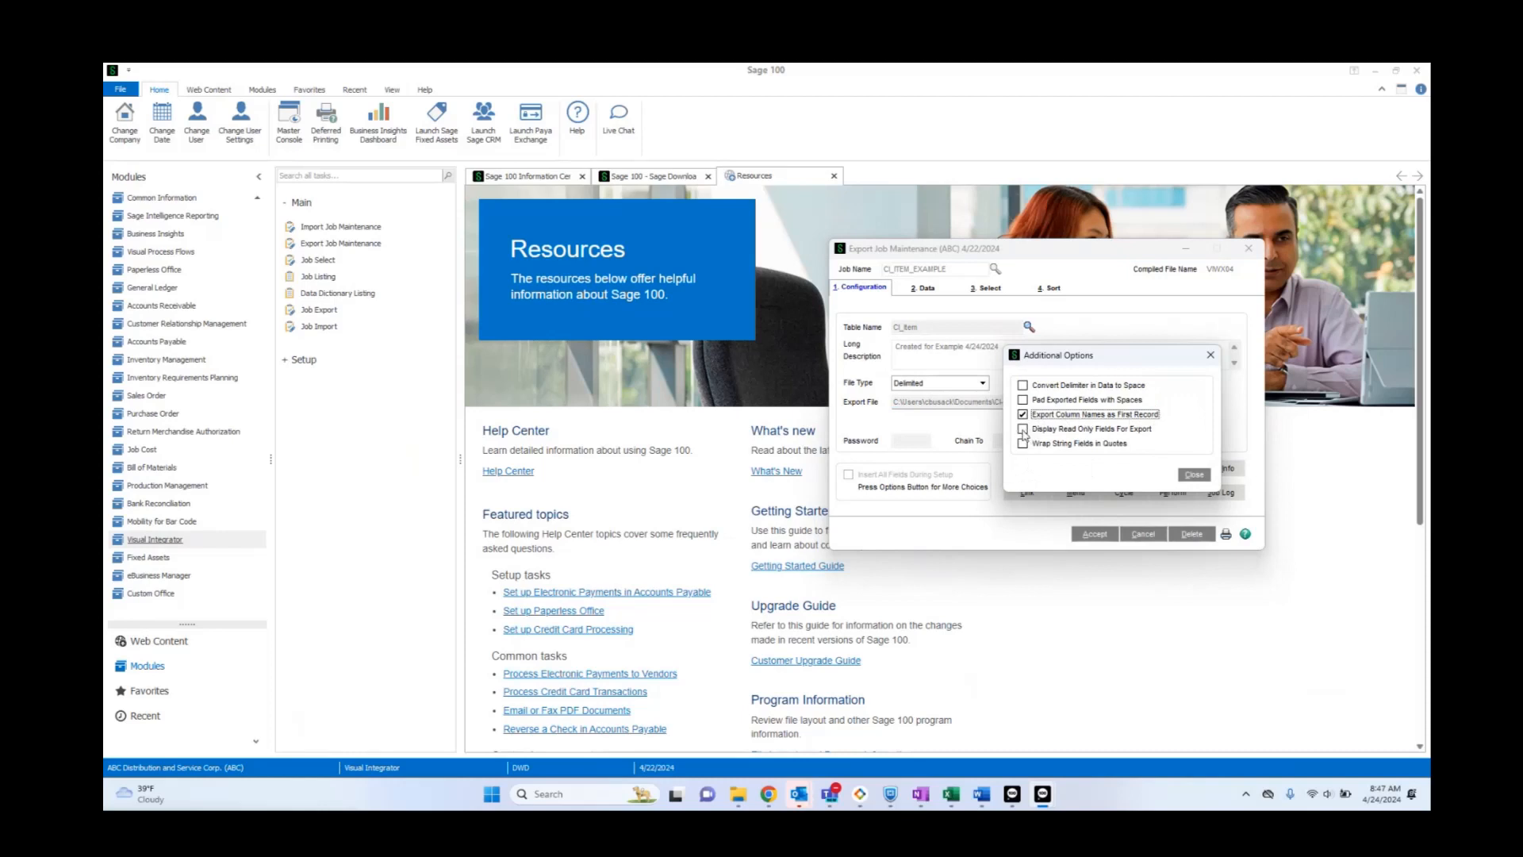
{"action": "left_click", "coordinate": [1024, 428]}
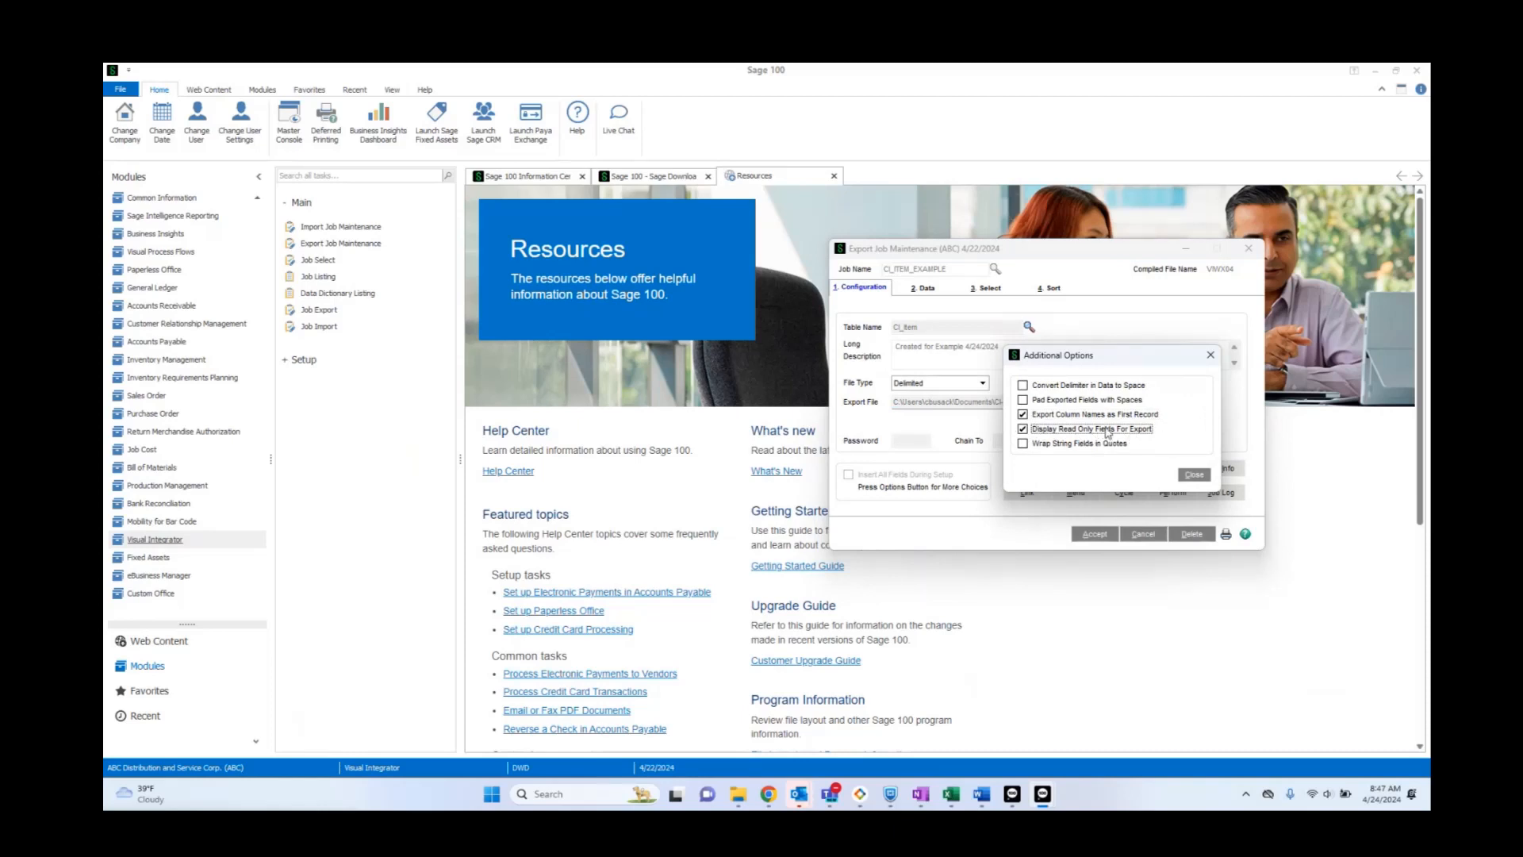
{"action": "left_click", "coordinate": [1193, 475]}
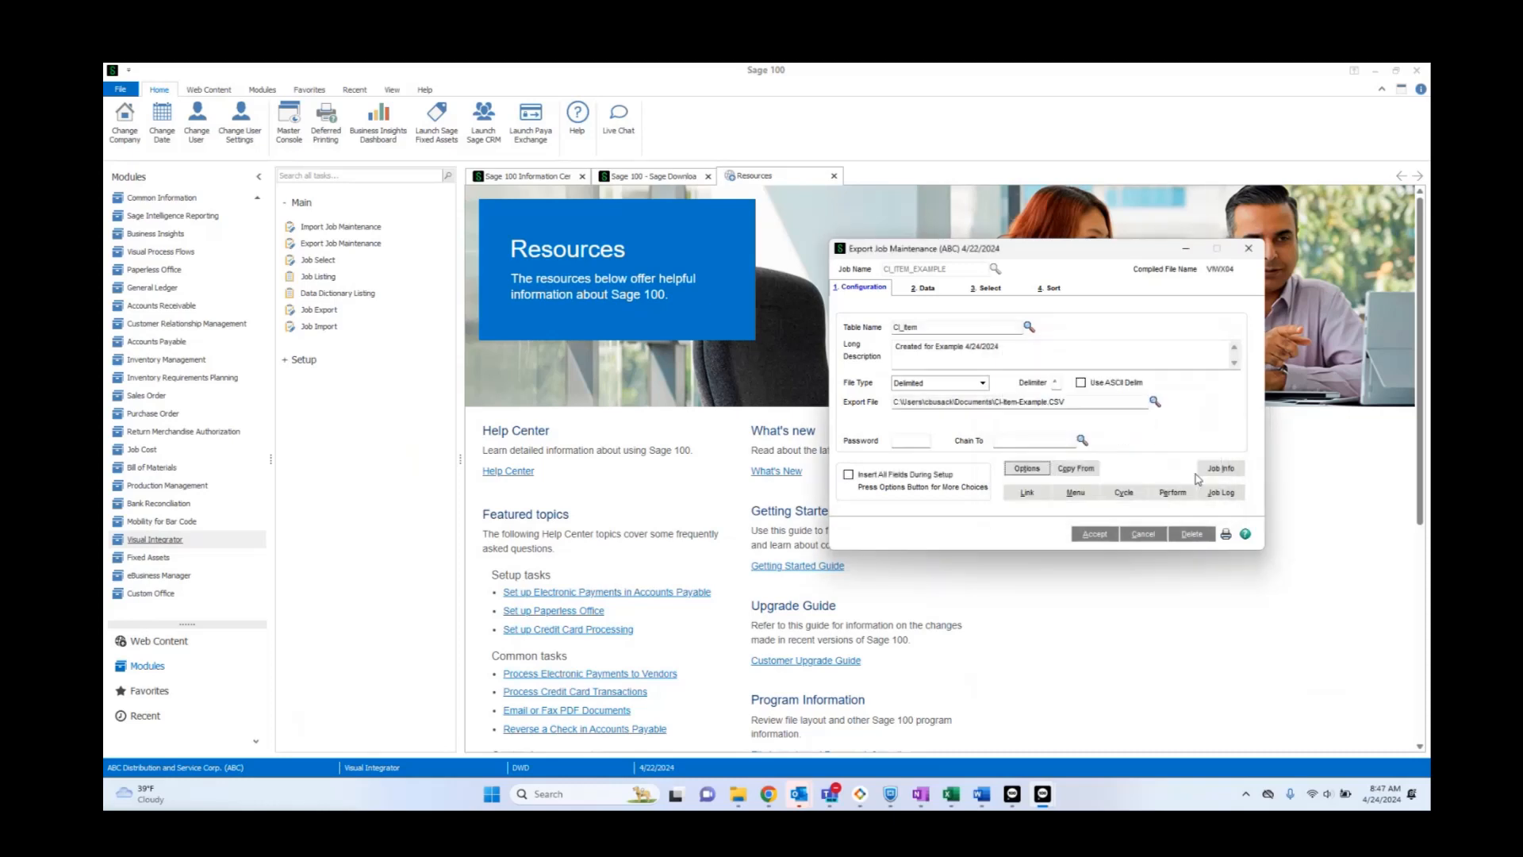
{"action": "left_click", "coordinate": [924, 287]}
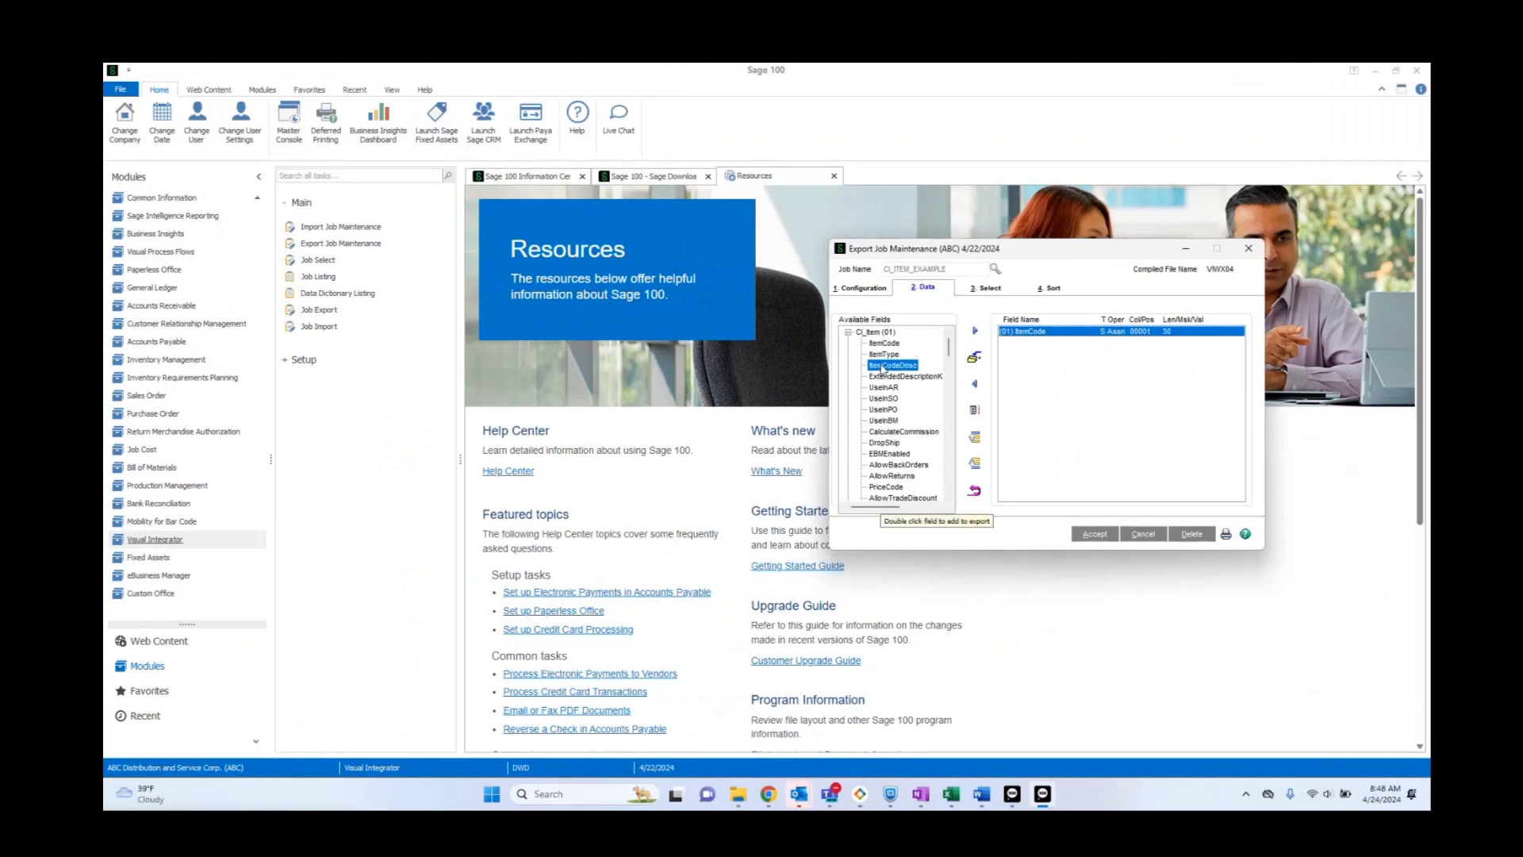
Add ItemCodeDesc and InactiveItem after ItemCode and review InactiveItem's export properties
{"action": "double_click", "coordinate": [895, 365]}
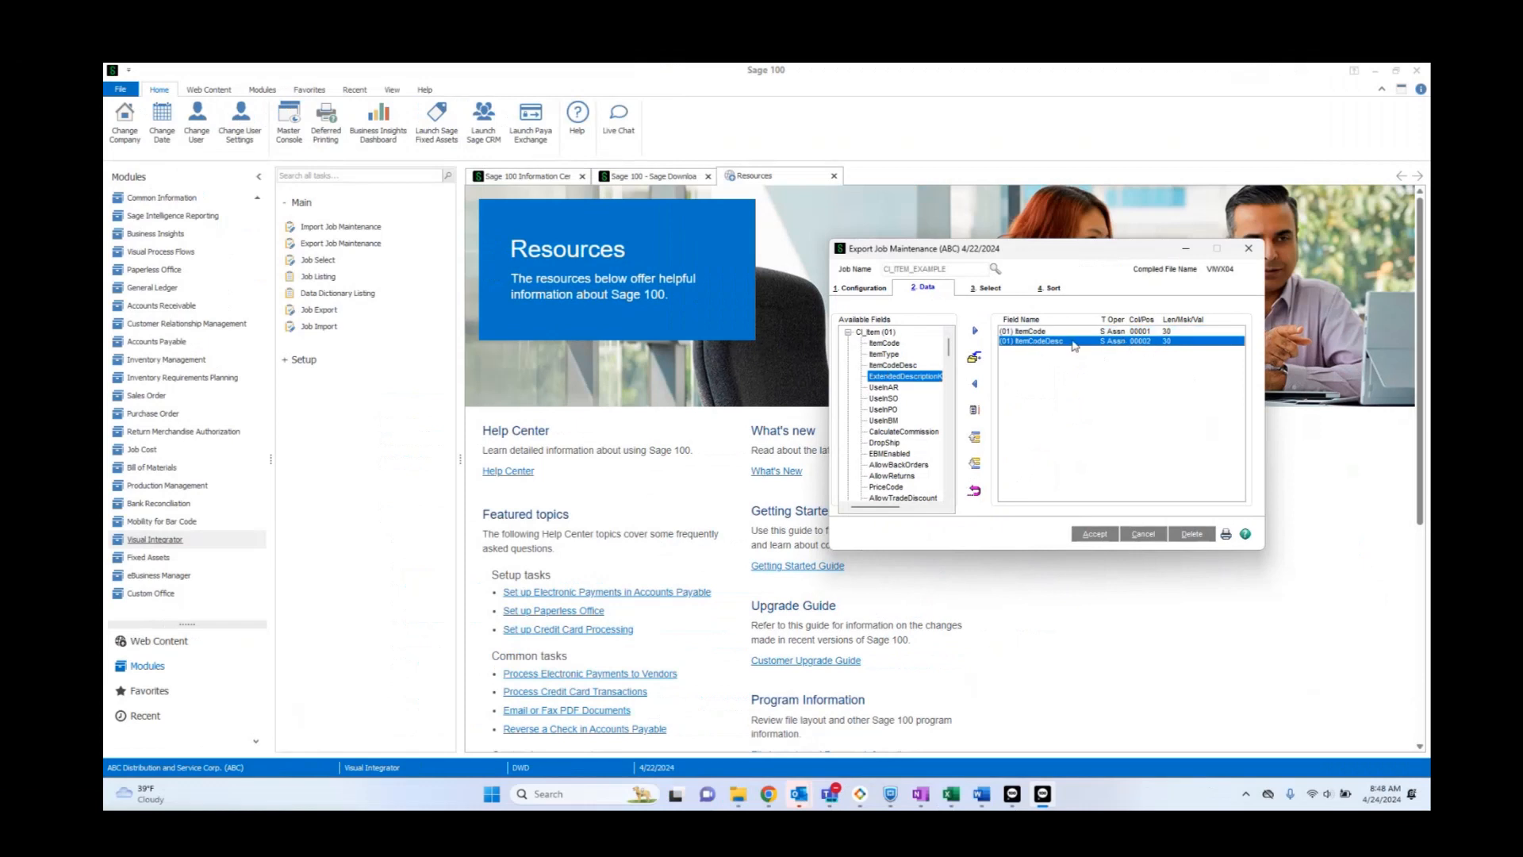
{"action": "mouse_move", "coordinate": [1157, 342]}
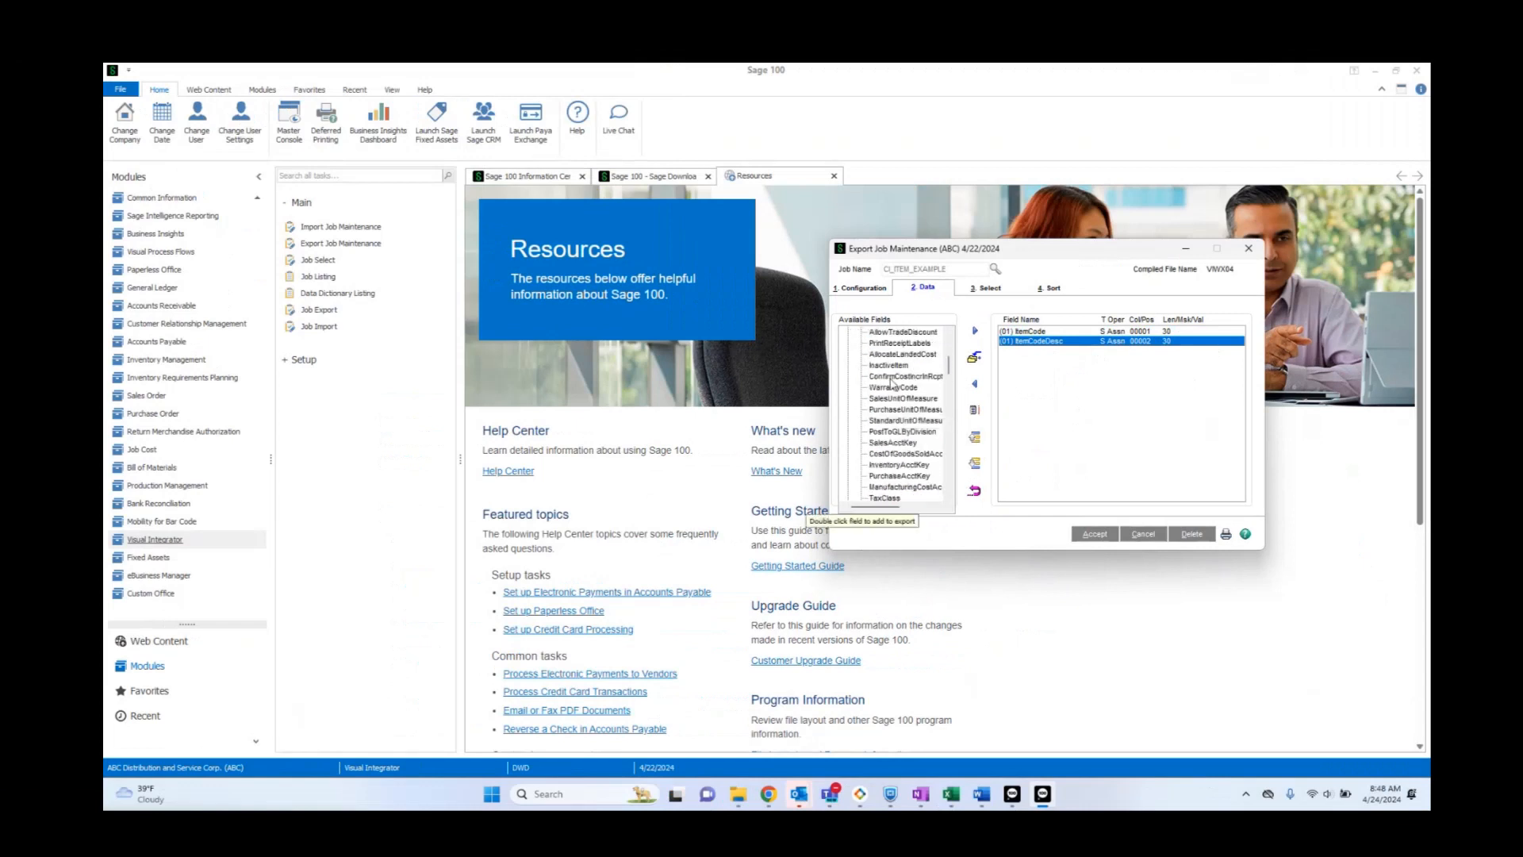
{"action": "double_click", "coordinate": [886, 365]}
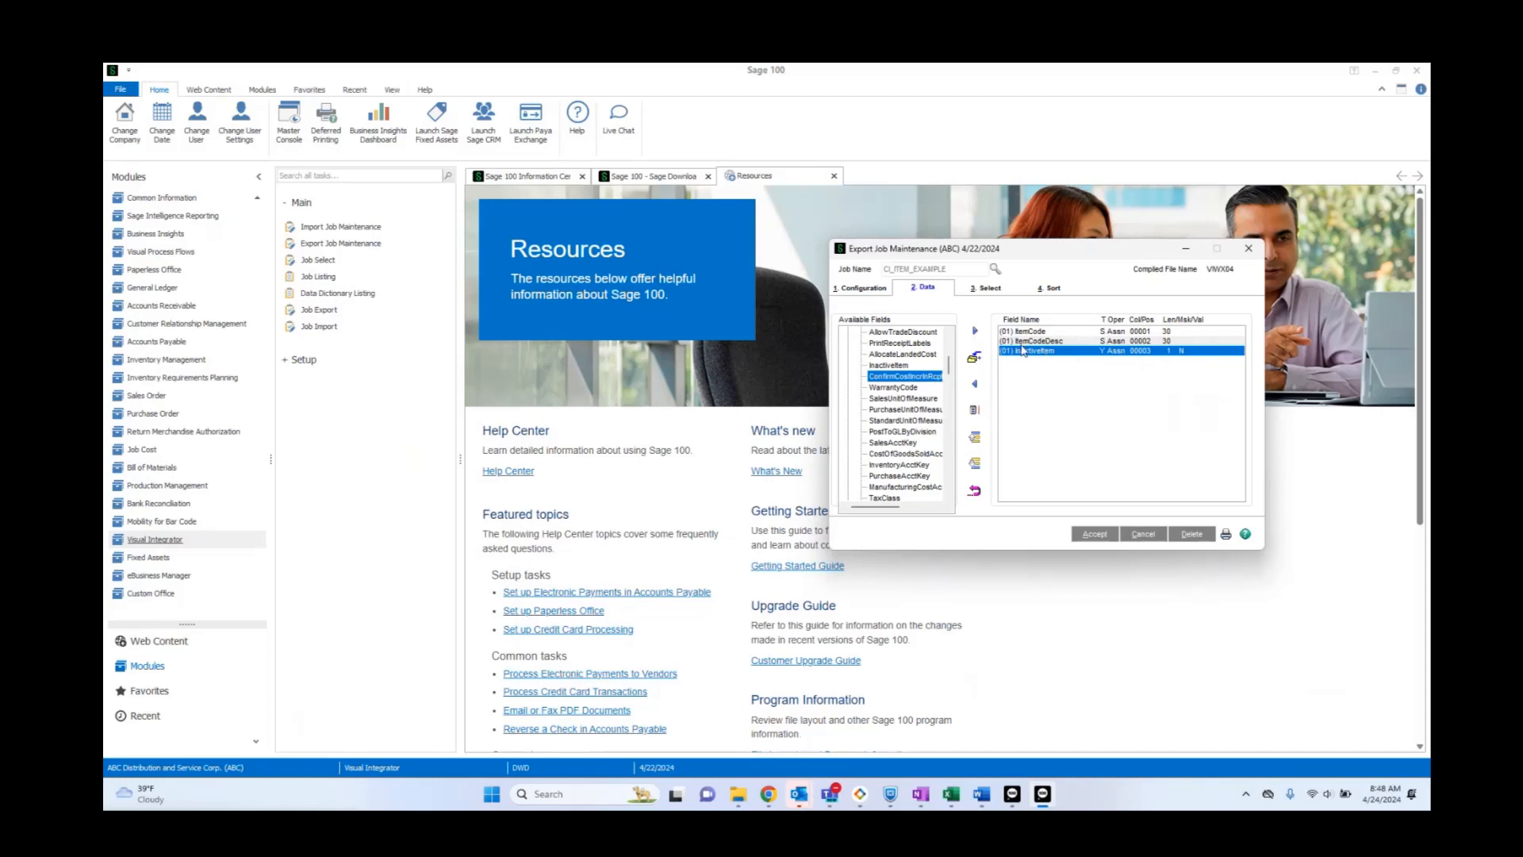
{"action": "mouse_move", "coordinate": [1205, 357]}
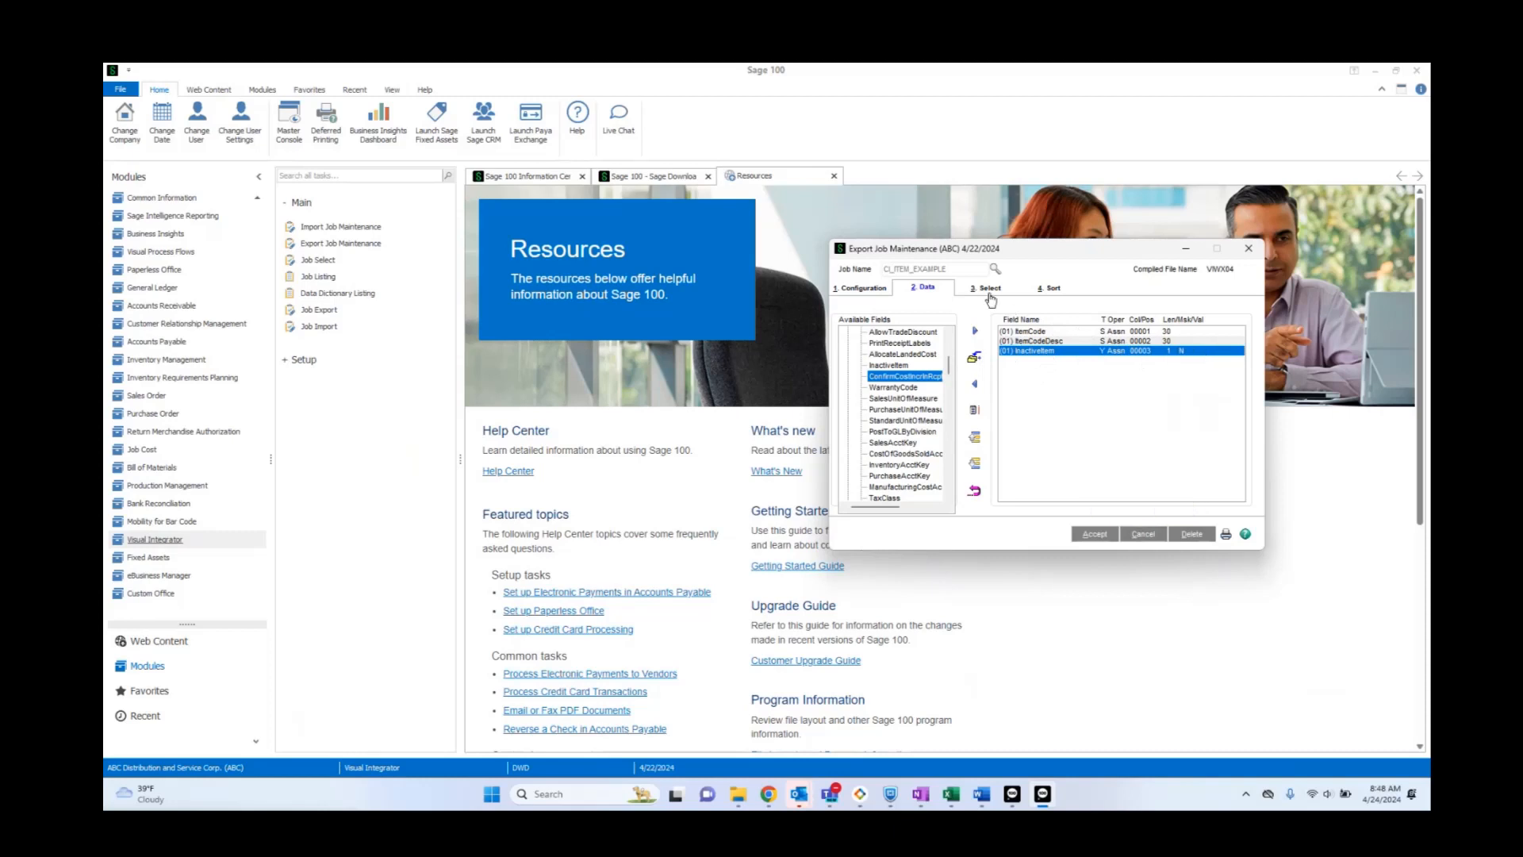
{"action": "mouse_move", "coordinate": [1053, 353]}
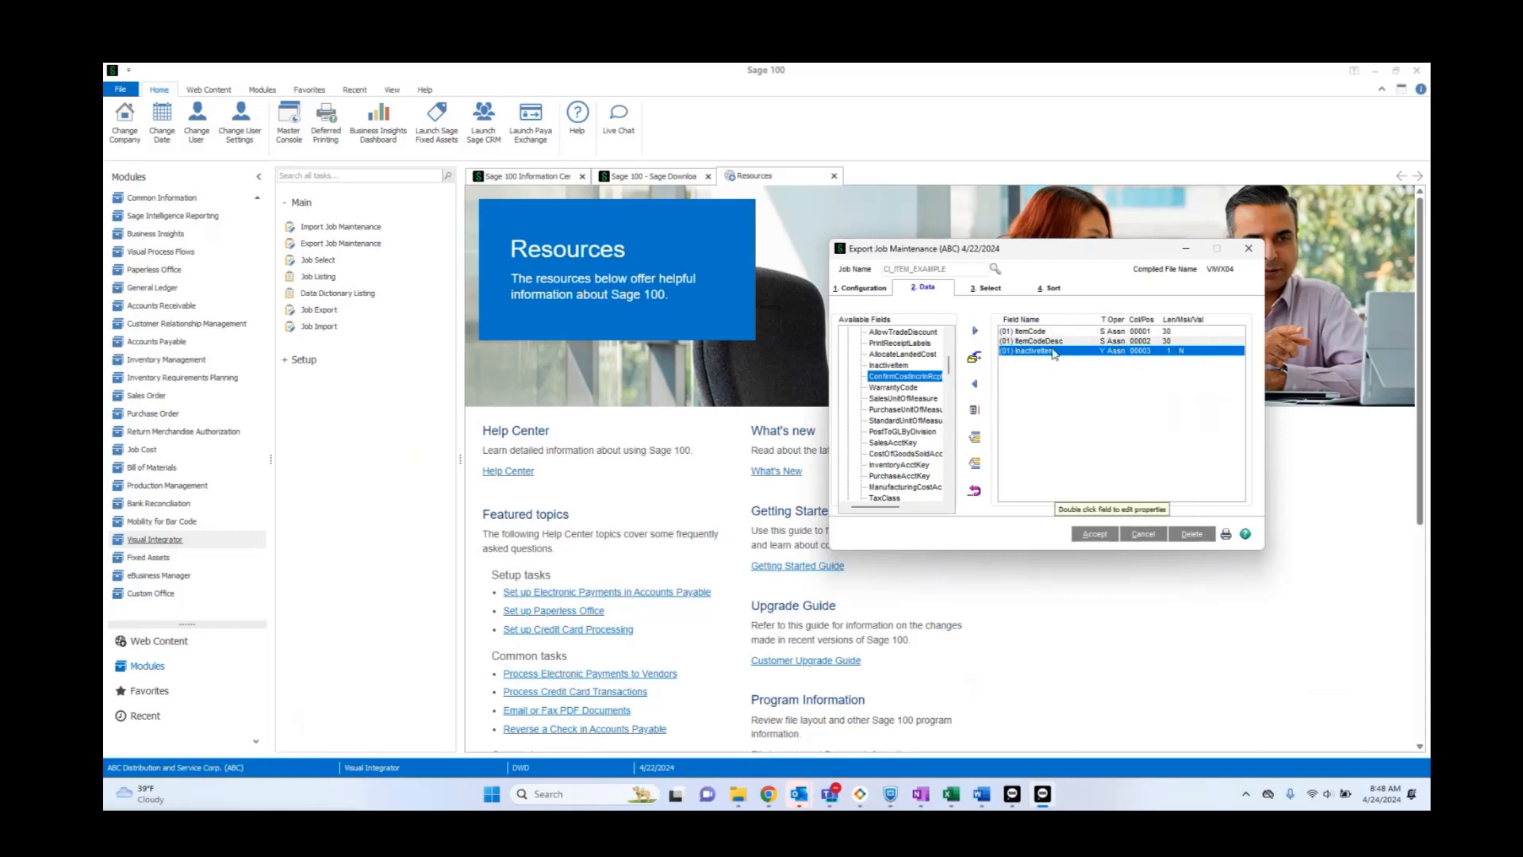
{"action": "double_click", "coordinate": [1053, 350]}
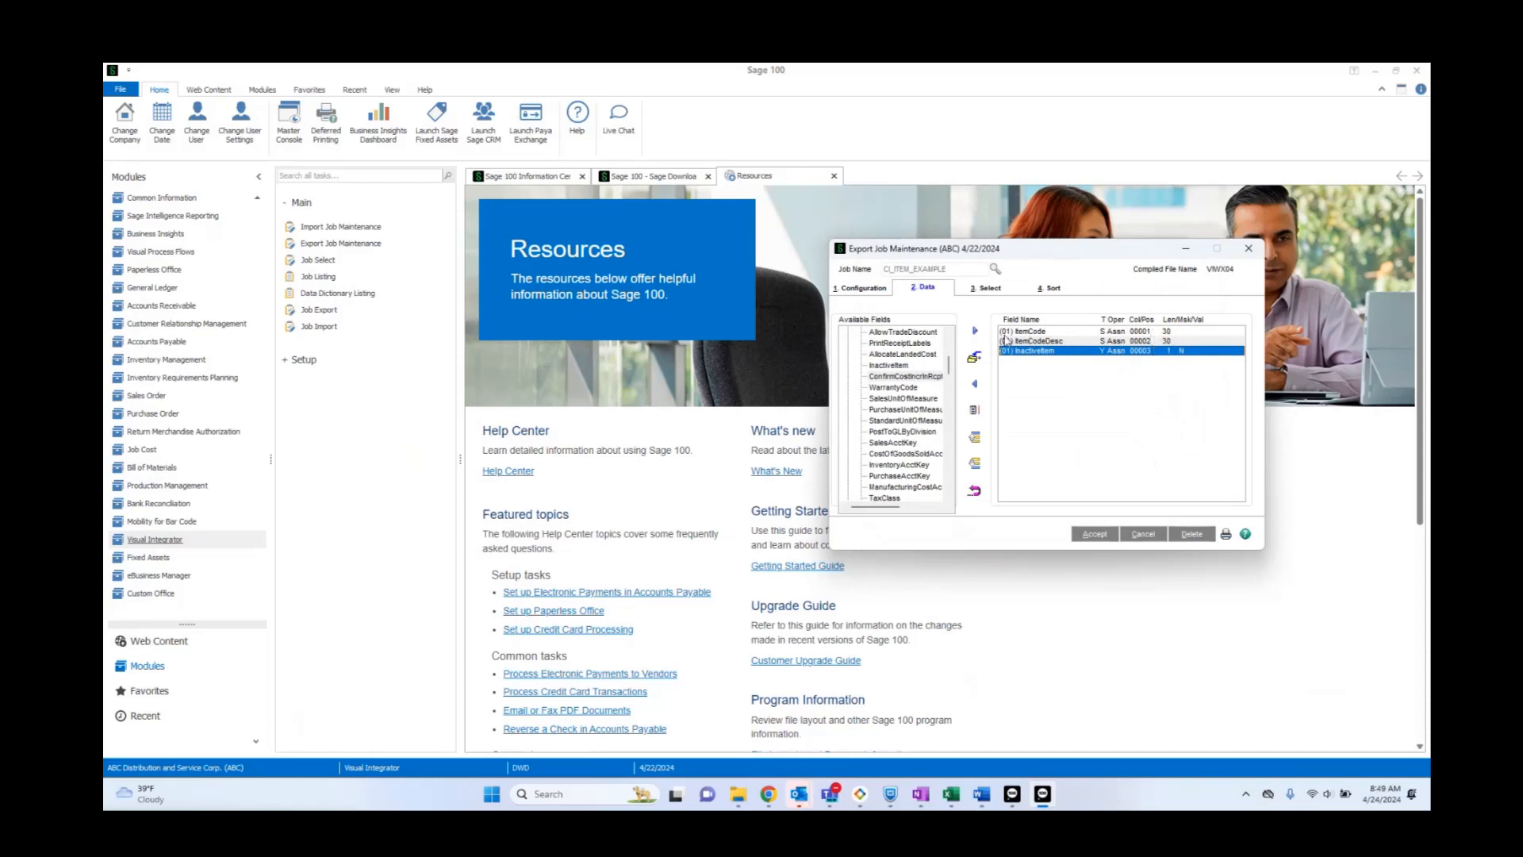
{"action": "mouse_move", "coordinate": [1064, 339]}
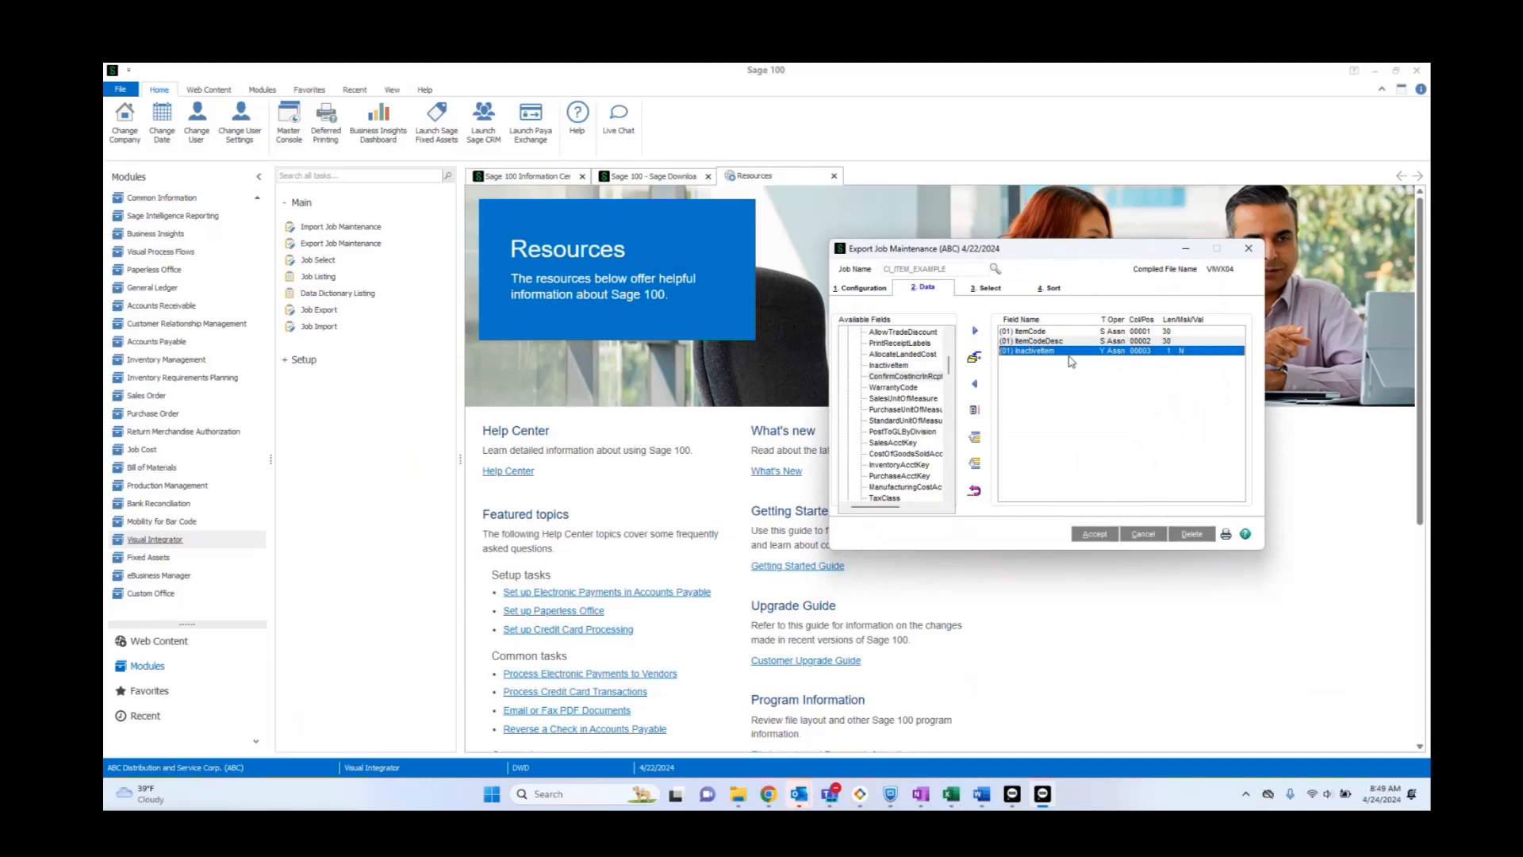
Add the selection criterion ItemType Equal 1 so only regular items export
{"action": "left_click", "coordinate": [988, 287]}
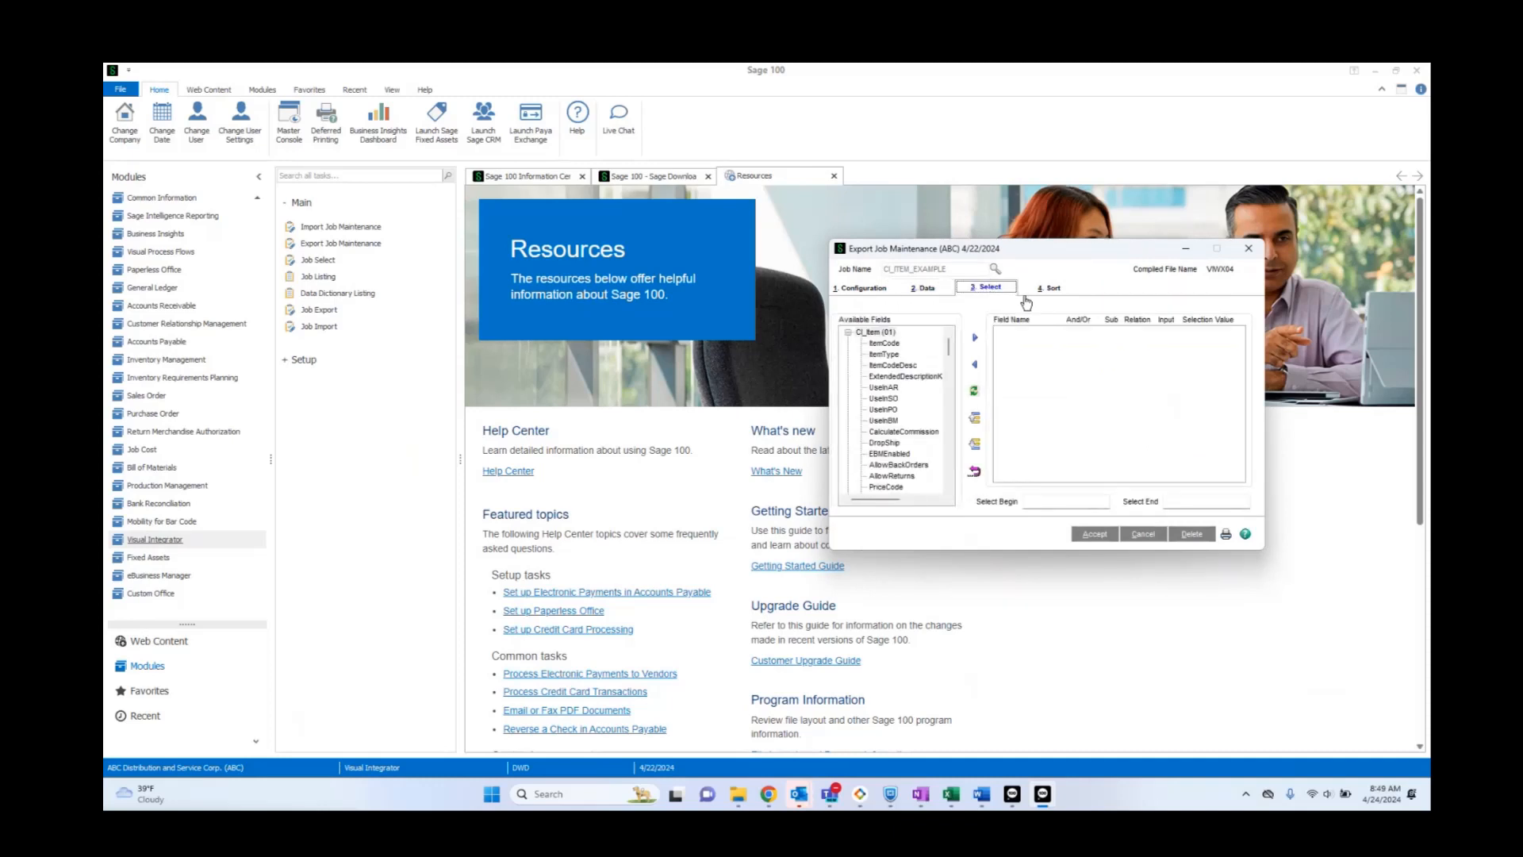
{"action": "mouse_move", "coordinate": [1105, 309]}
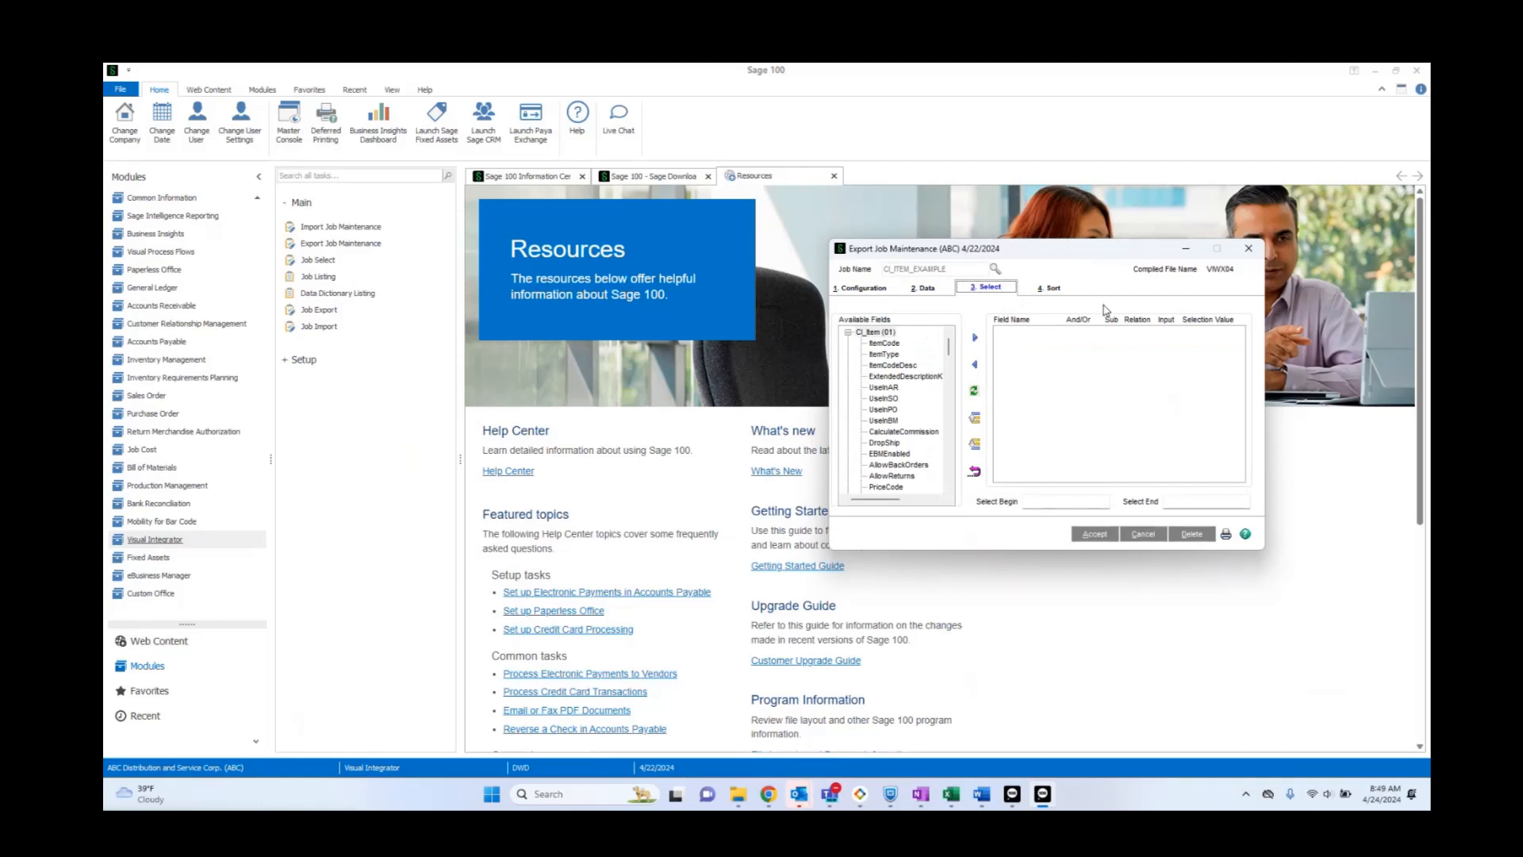
{"action": "mouse_move", "coordinate": [1076, 317]}
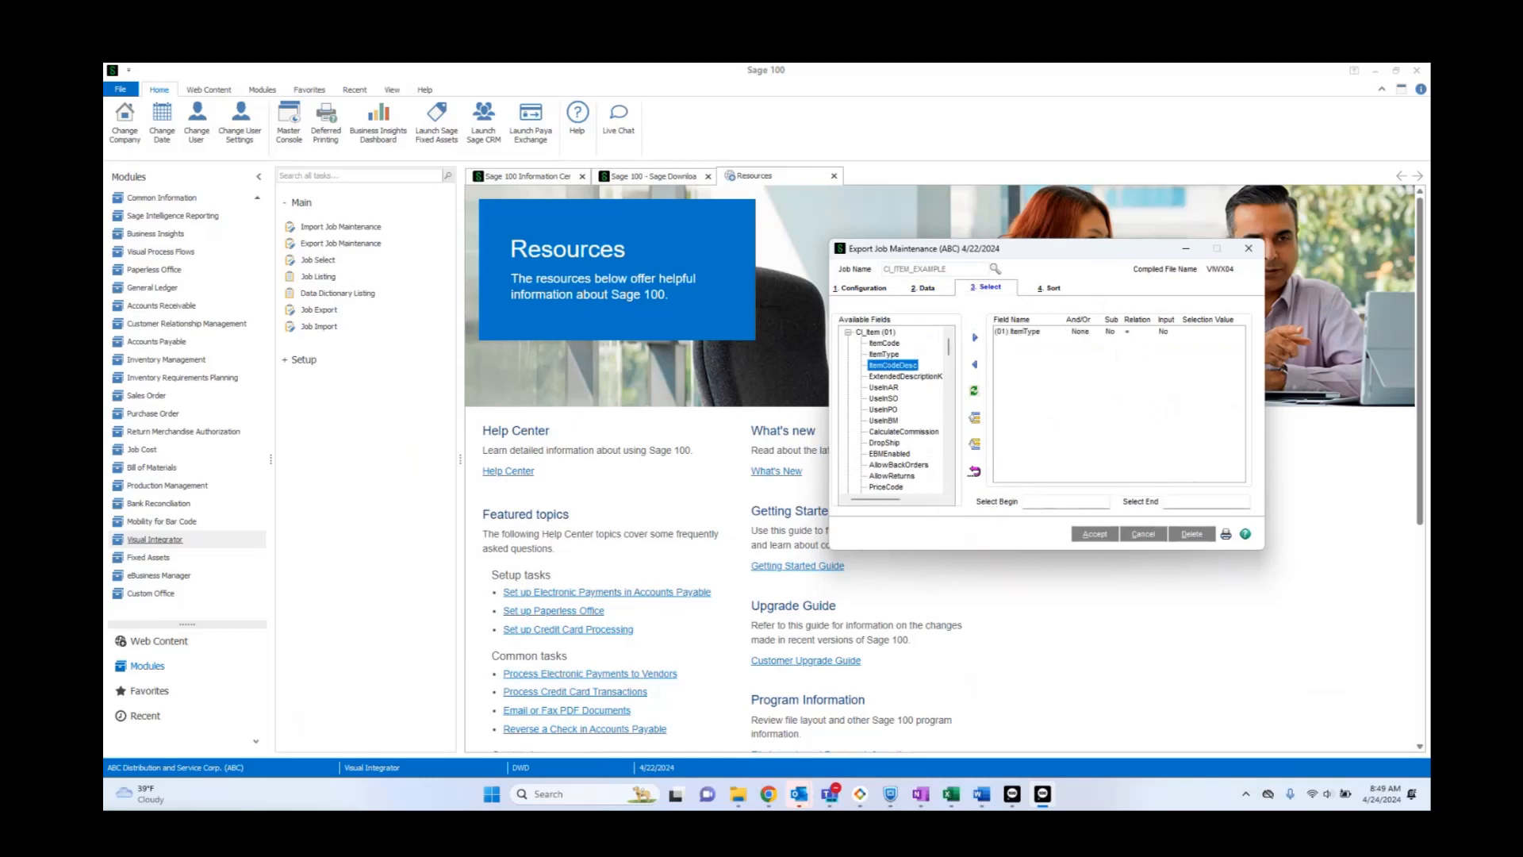
{"action": "mouse_move", "coordinate": [1049, 339]}
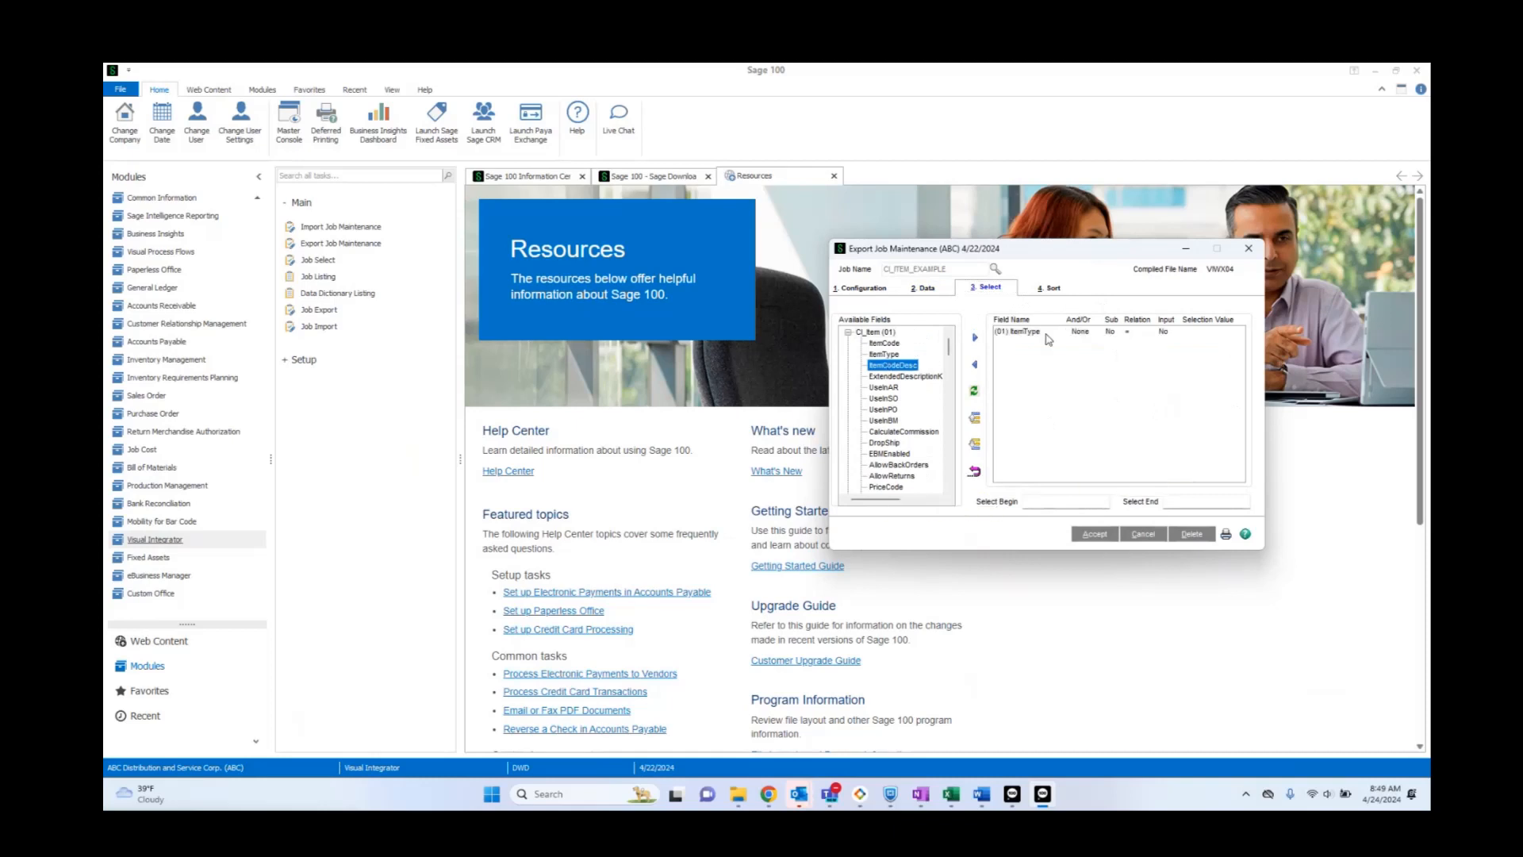
{"action": "double_click", "coordinate": [1021, 332]}
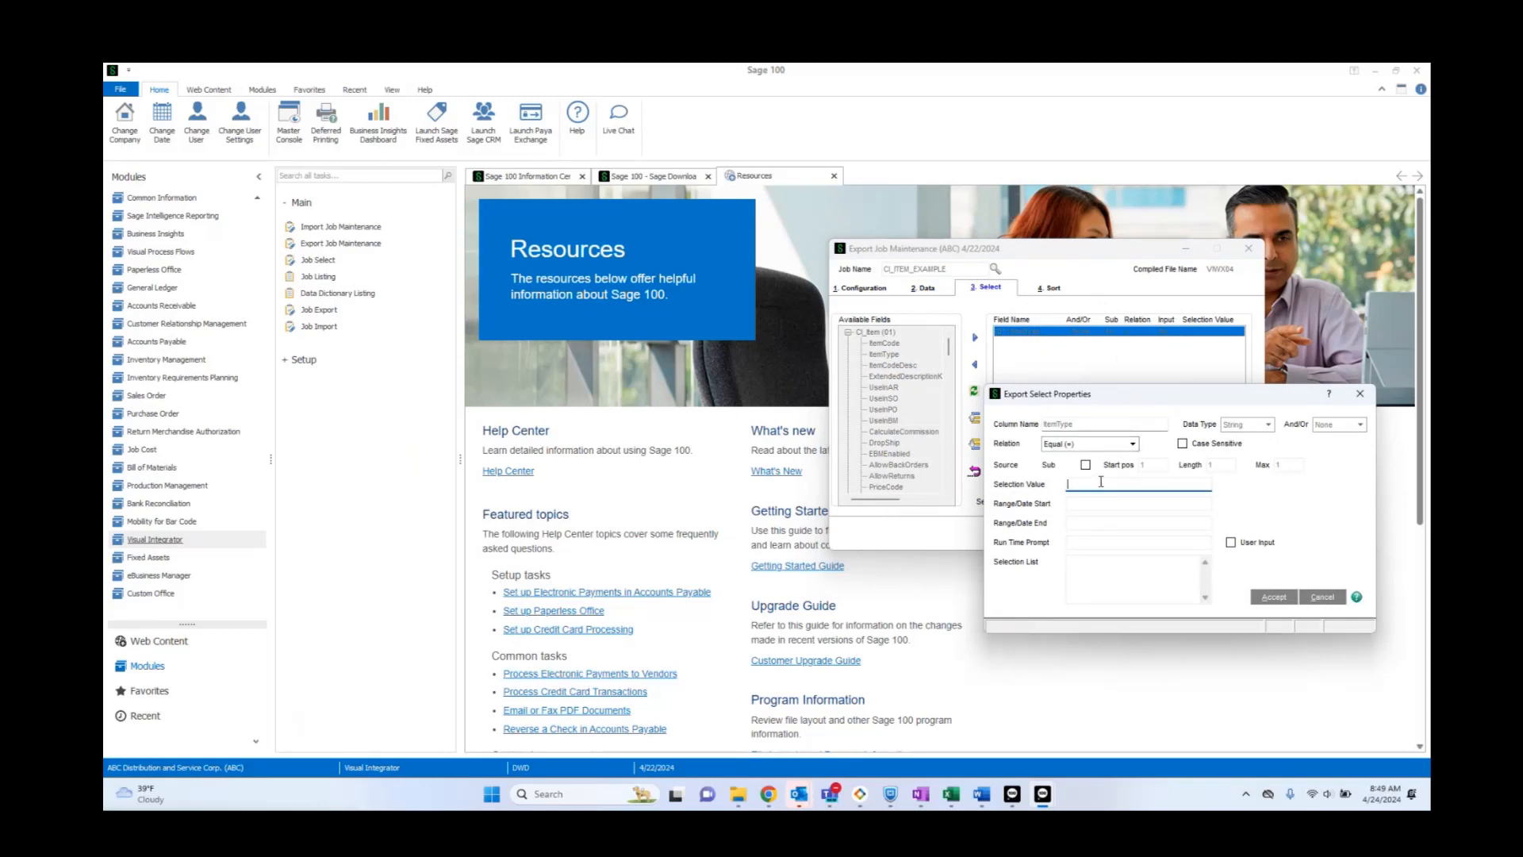
{"action": "type", "text": "1"}
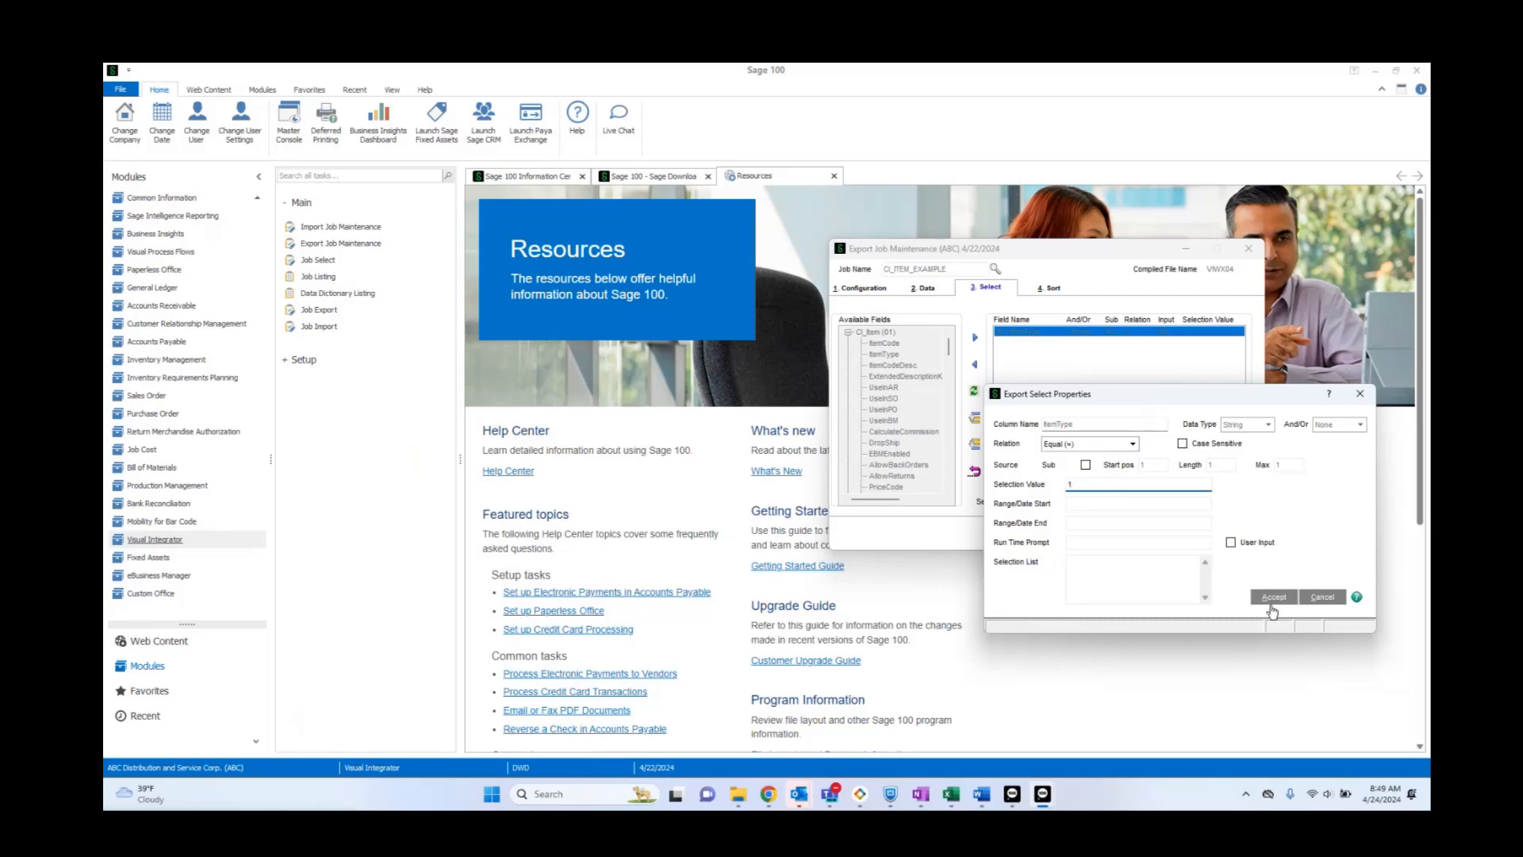
{"action": "left_click", "coordinate": [1272, 597]}
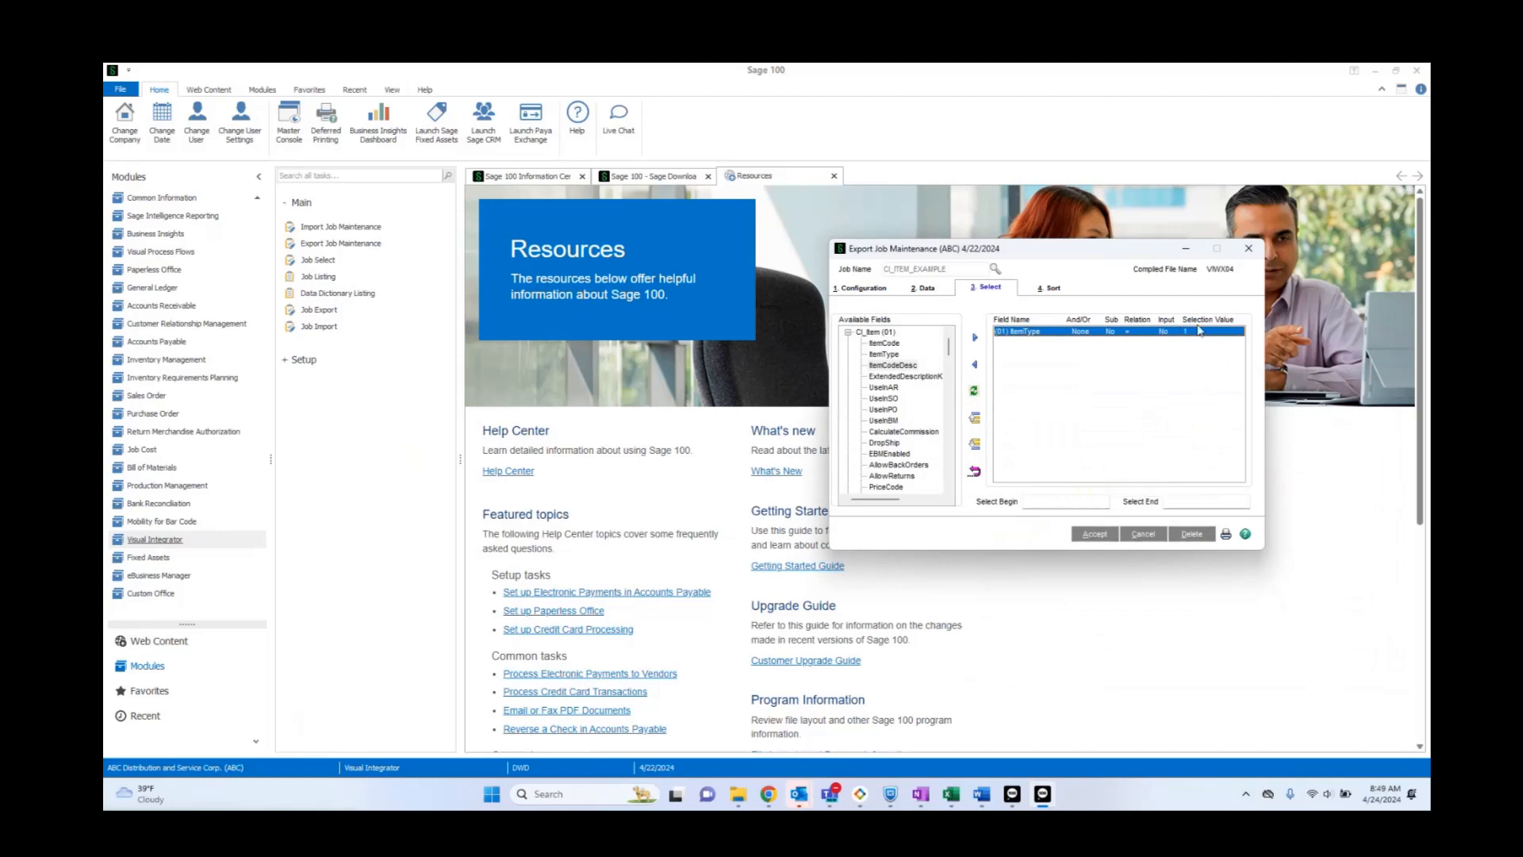
{"action": "mouse_move", "coordinate": [1404, 357]}
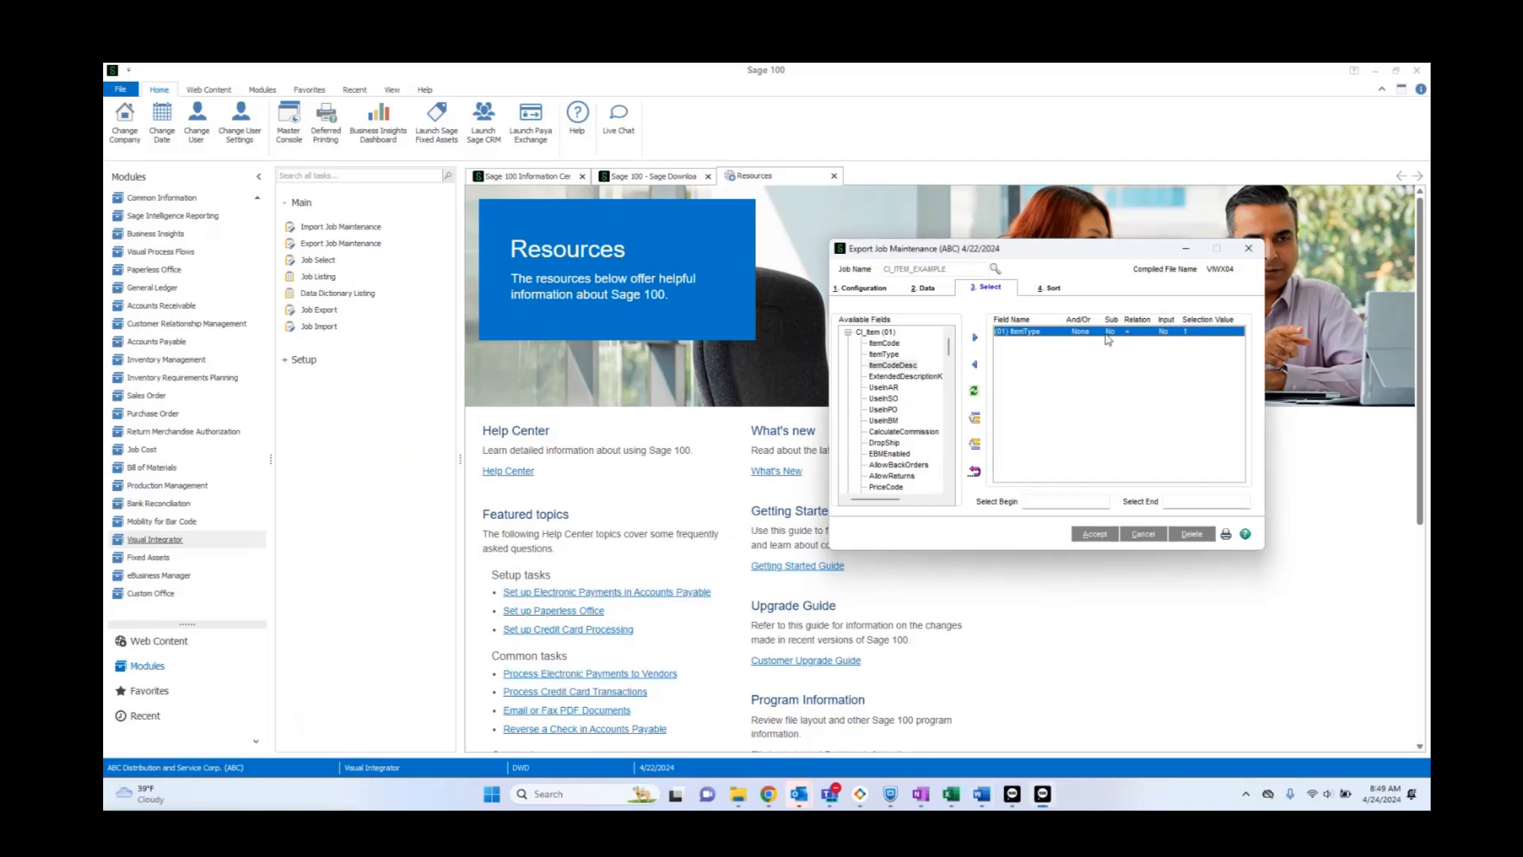
{"action": "mouse_move", "coordinate": [1071, 341]}
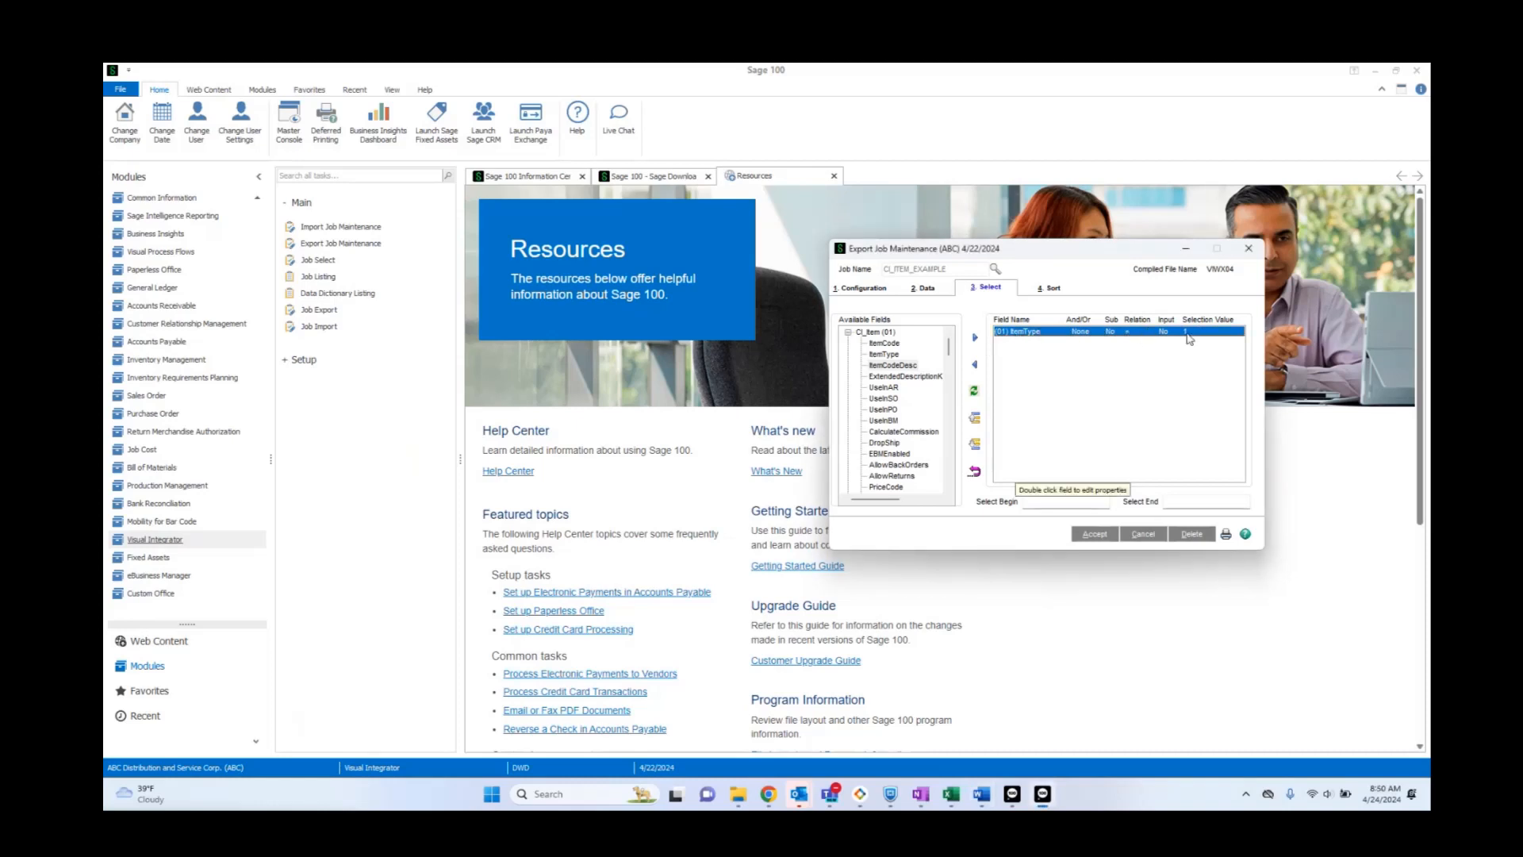
Leave the Sort tab empty and accept to save the job
{"action": "left_click", "coordinate": [1051, 288]}
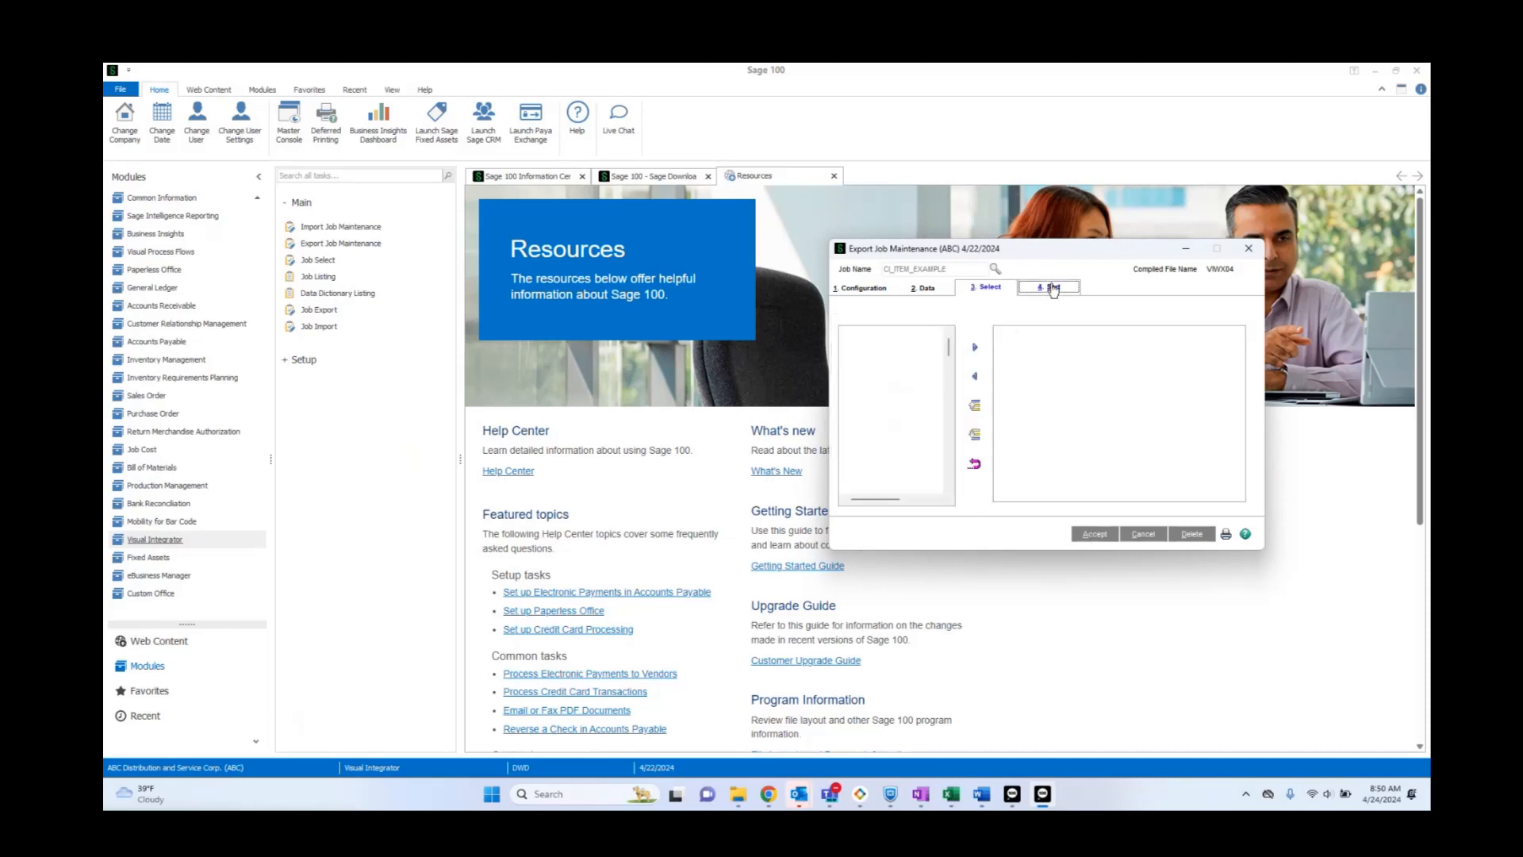
{"action": "left_click", "coordinate": [1049, 288]}
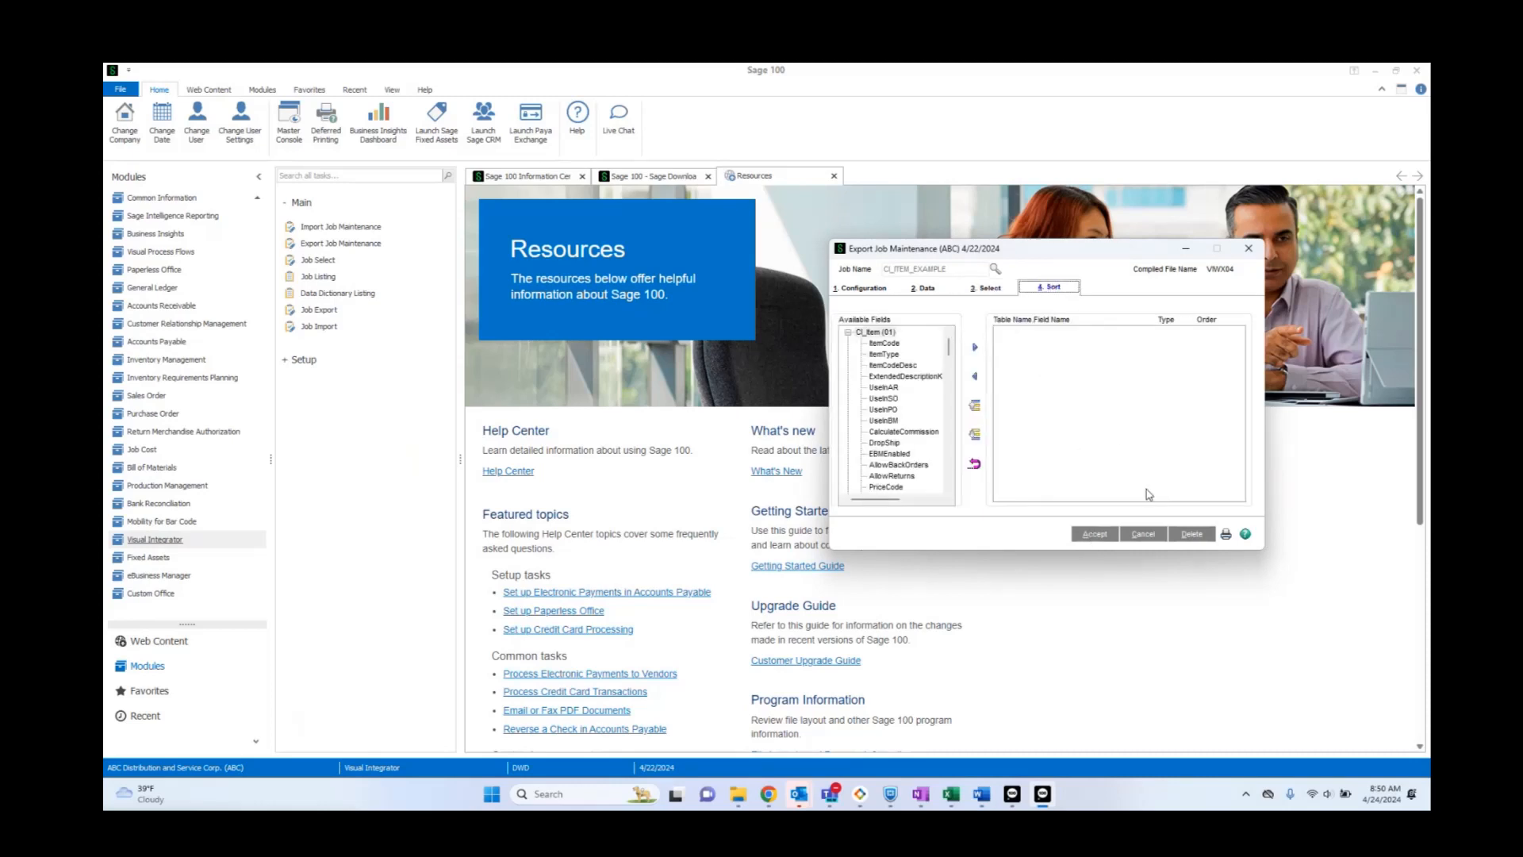
{"action": "mouse_move", "coordinate": [1141, 494]}
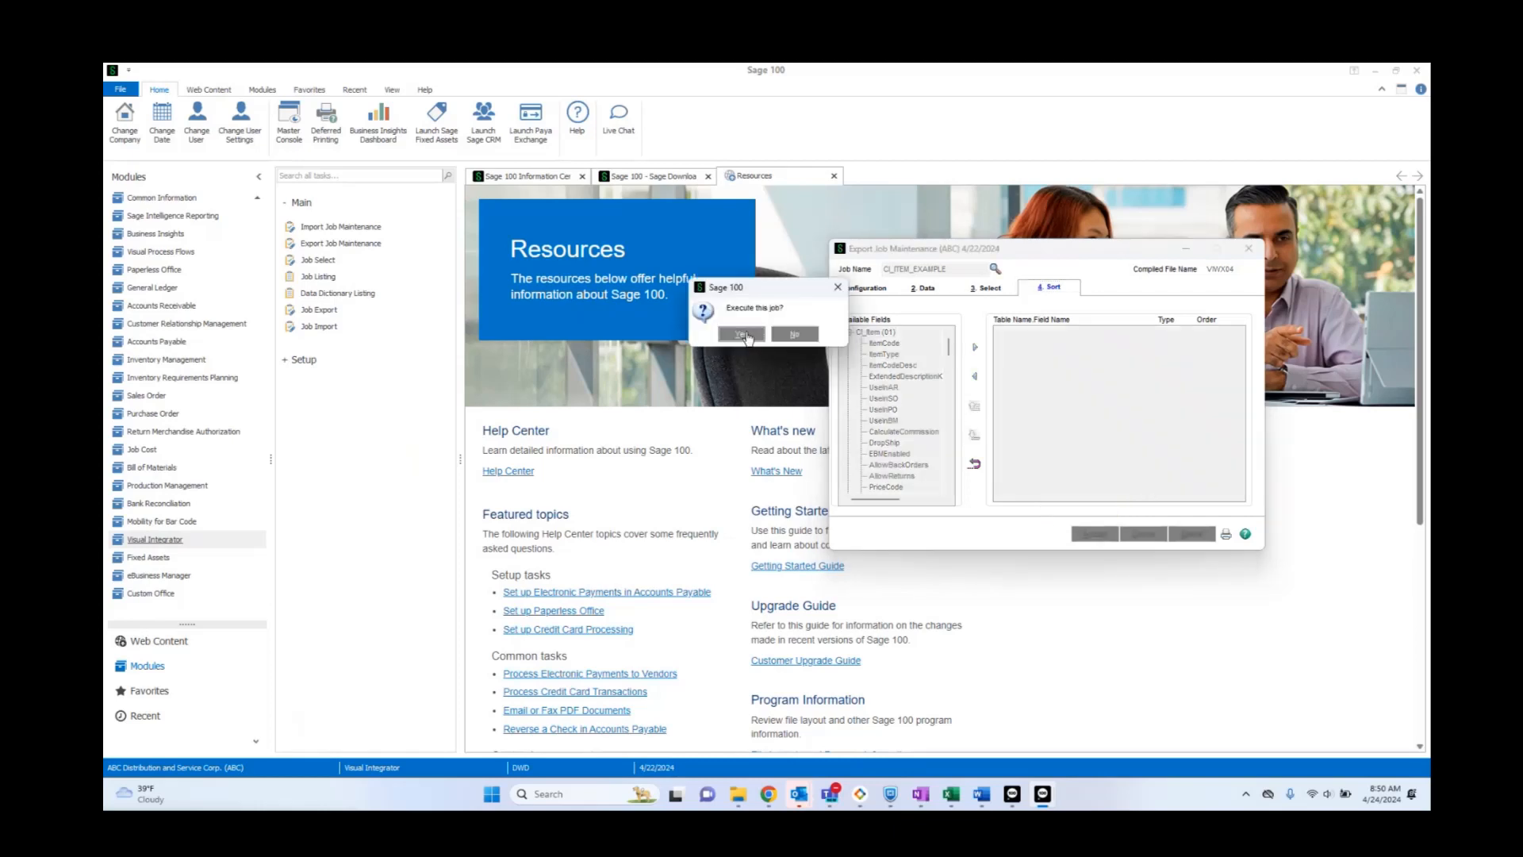
Choose to execute the job now, bringing up its run window with CI-Item-Example.CSV
{"action": "left_click", "coordinate": [741, 333]}
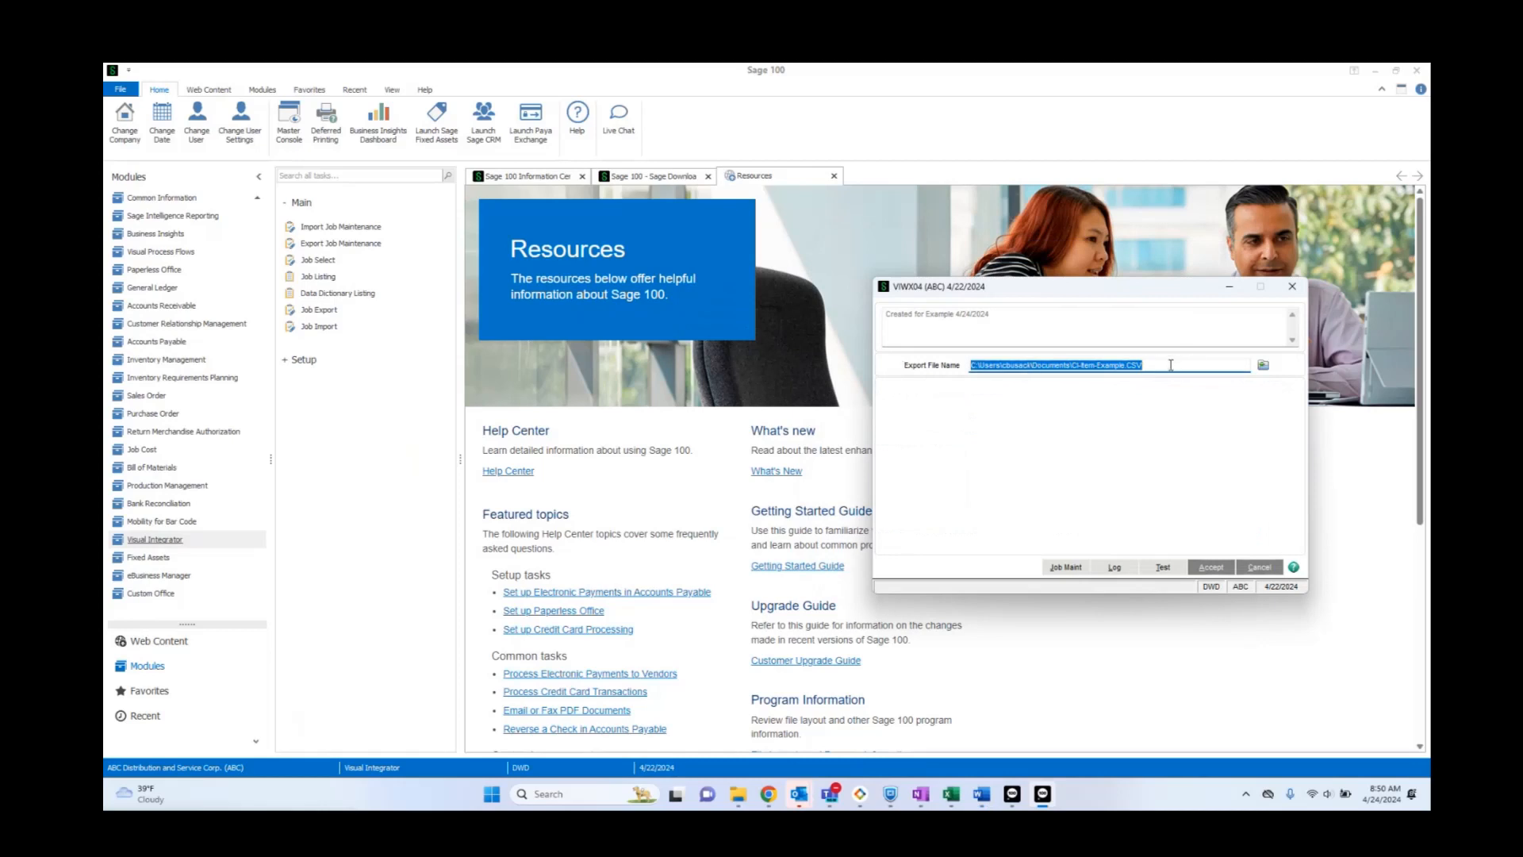
{"action": "mouse_move", "coordinate": [1129, 539]}
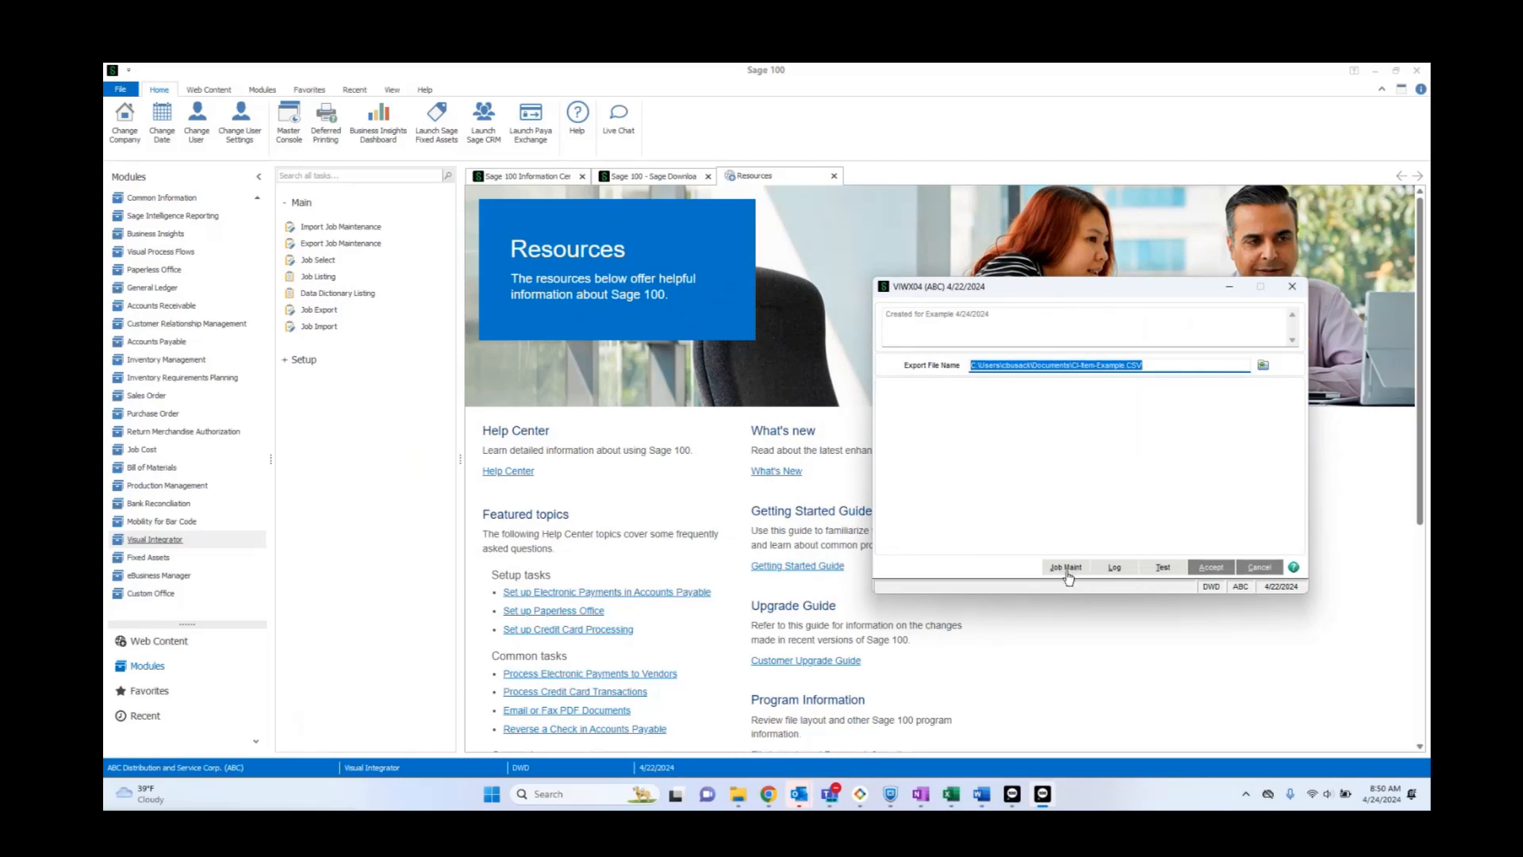
{"action": "left_click", "coordinate": [1064, 568]}
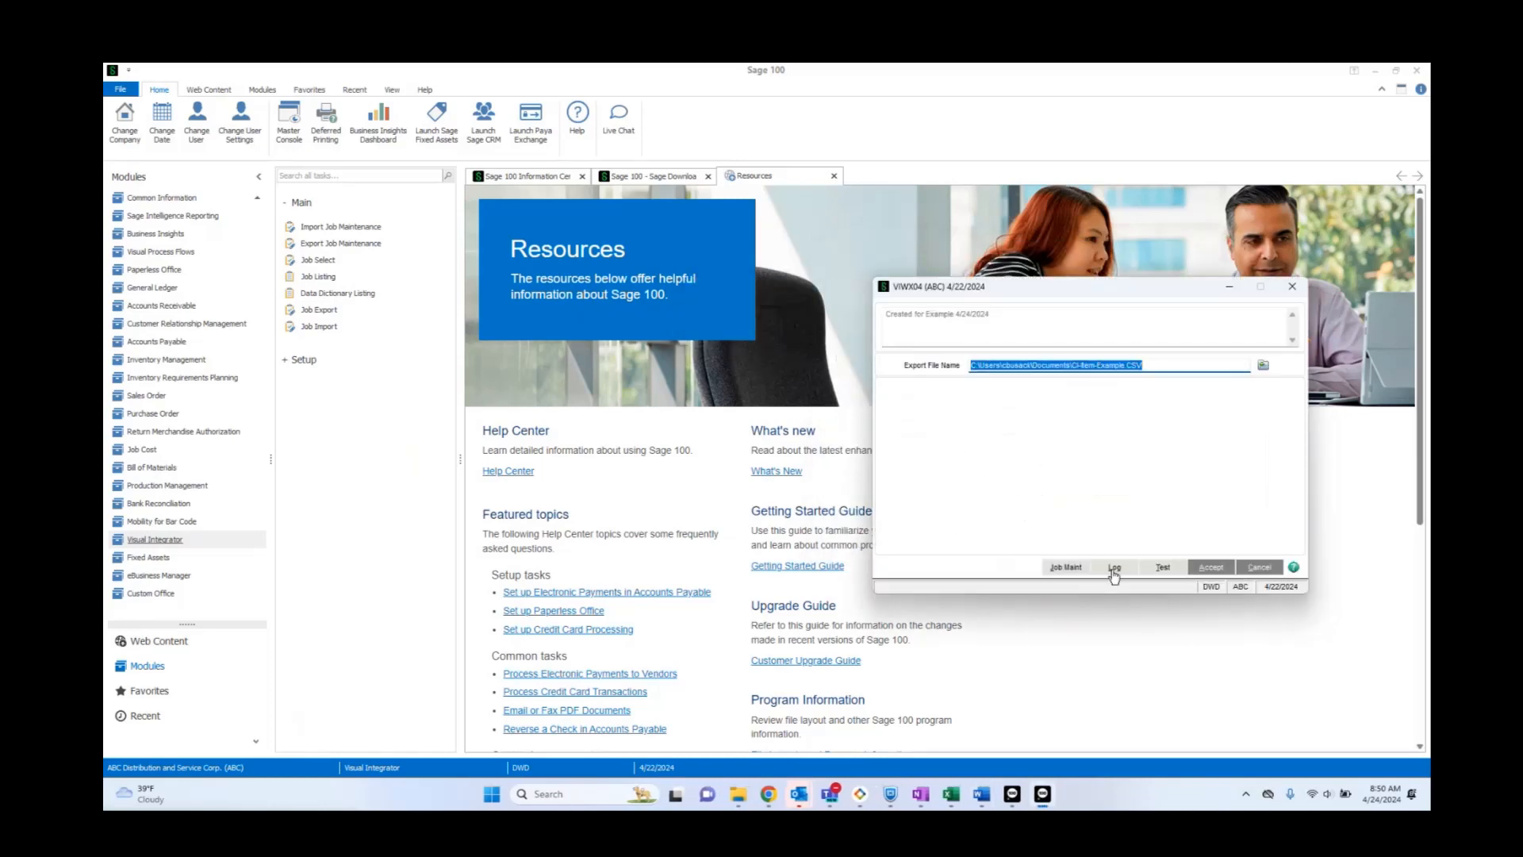
{"action": "mouse_move", "coordinate": [1187, 574]}
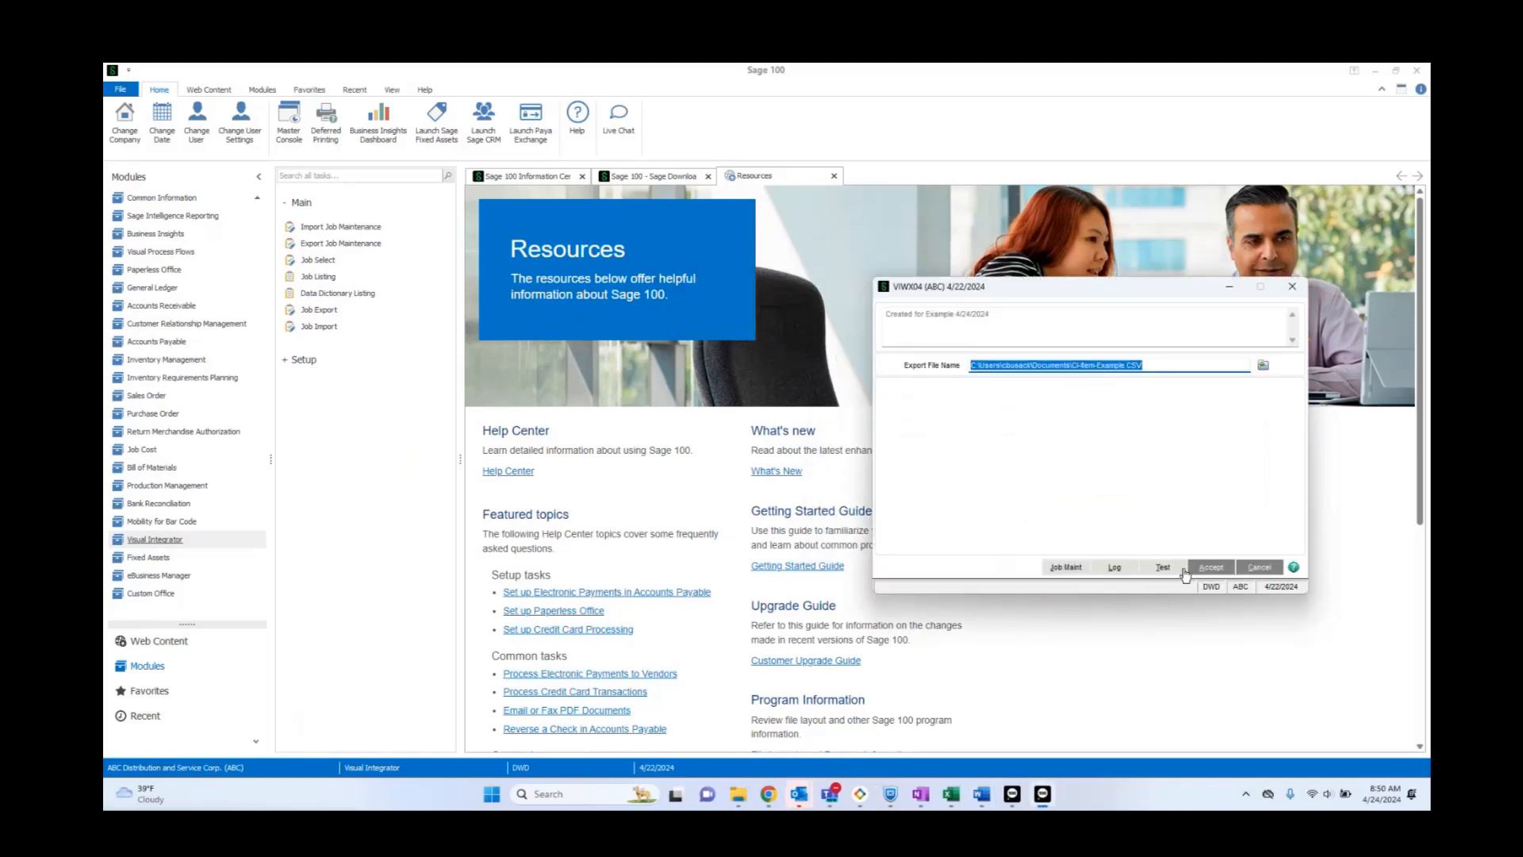
Test the export on all records, review the job log (119 read, 98 exported), and close it
{"action": "left_click", "coordinate": [1162, 566]}
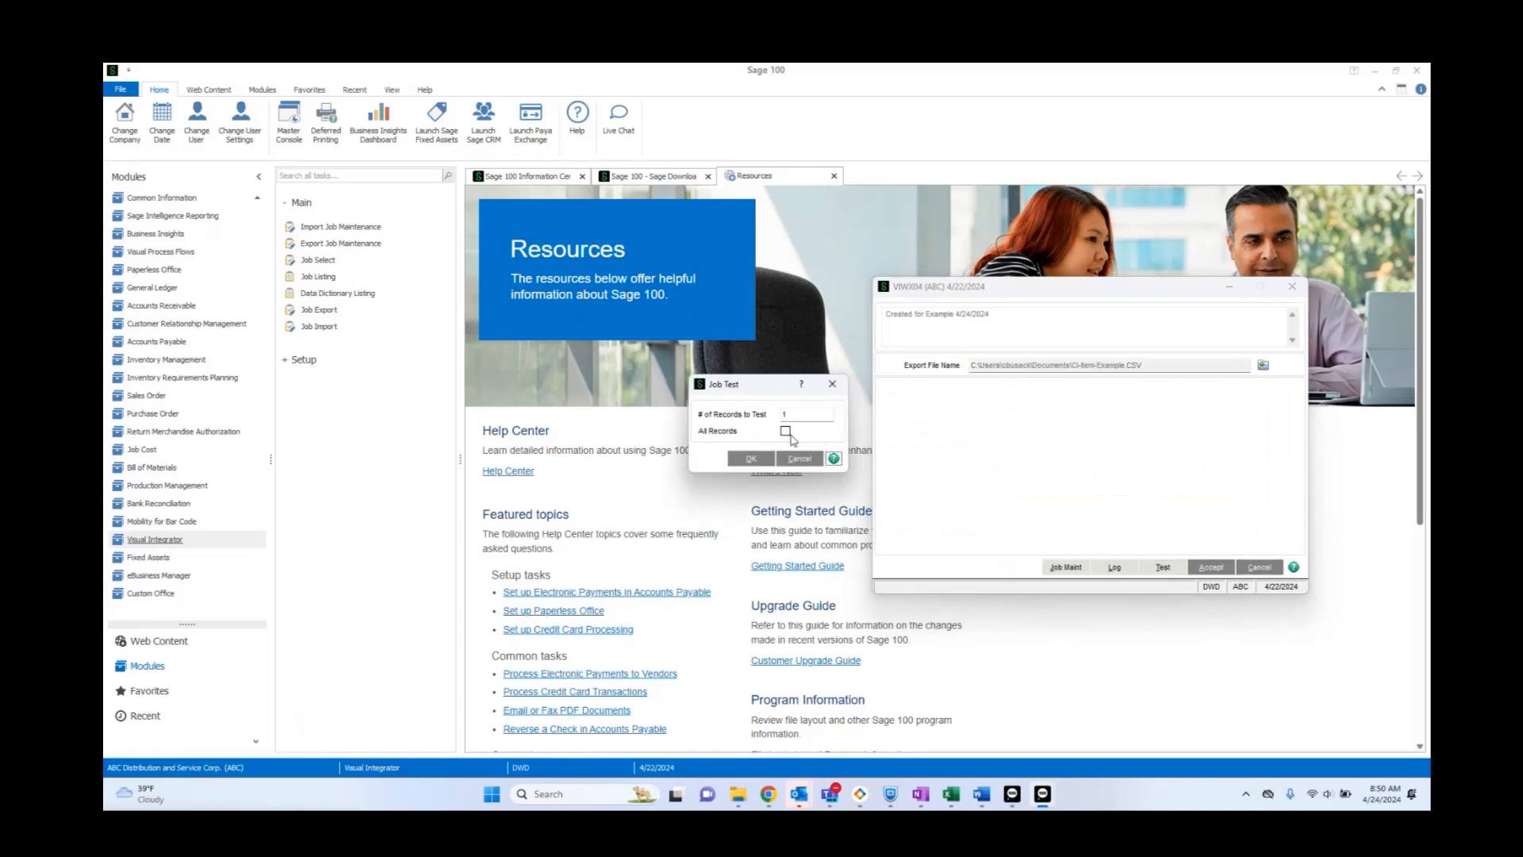
{"action": "left_click", "coordinate": [749, 457]}
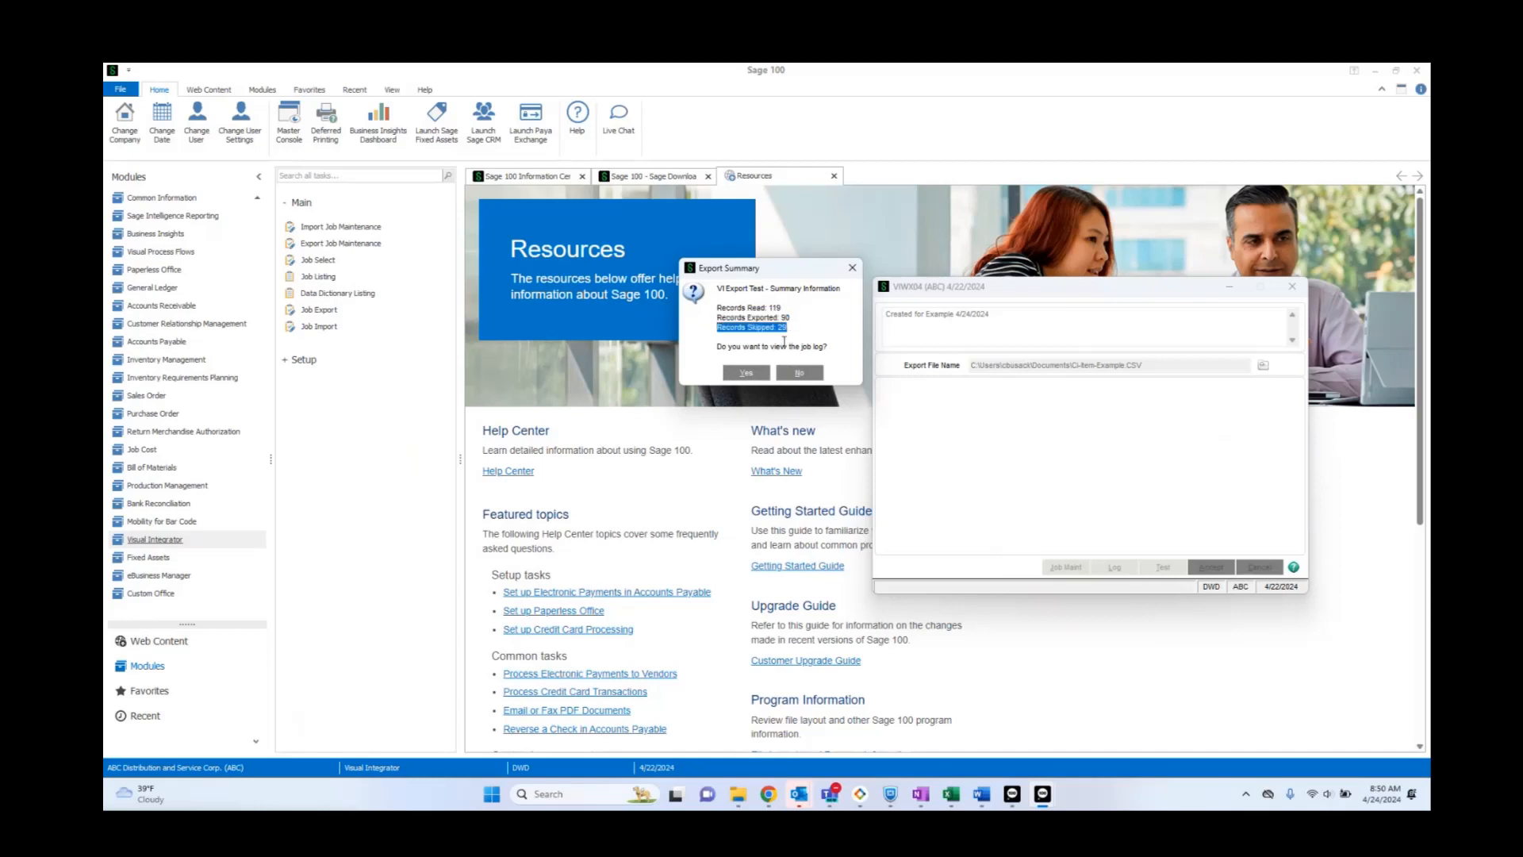
{"action": "mouse_move", "coordinate": [814, 328]}
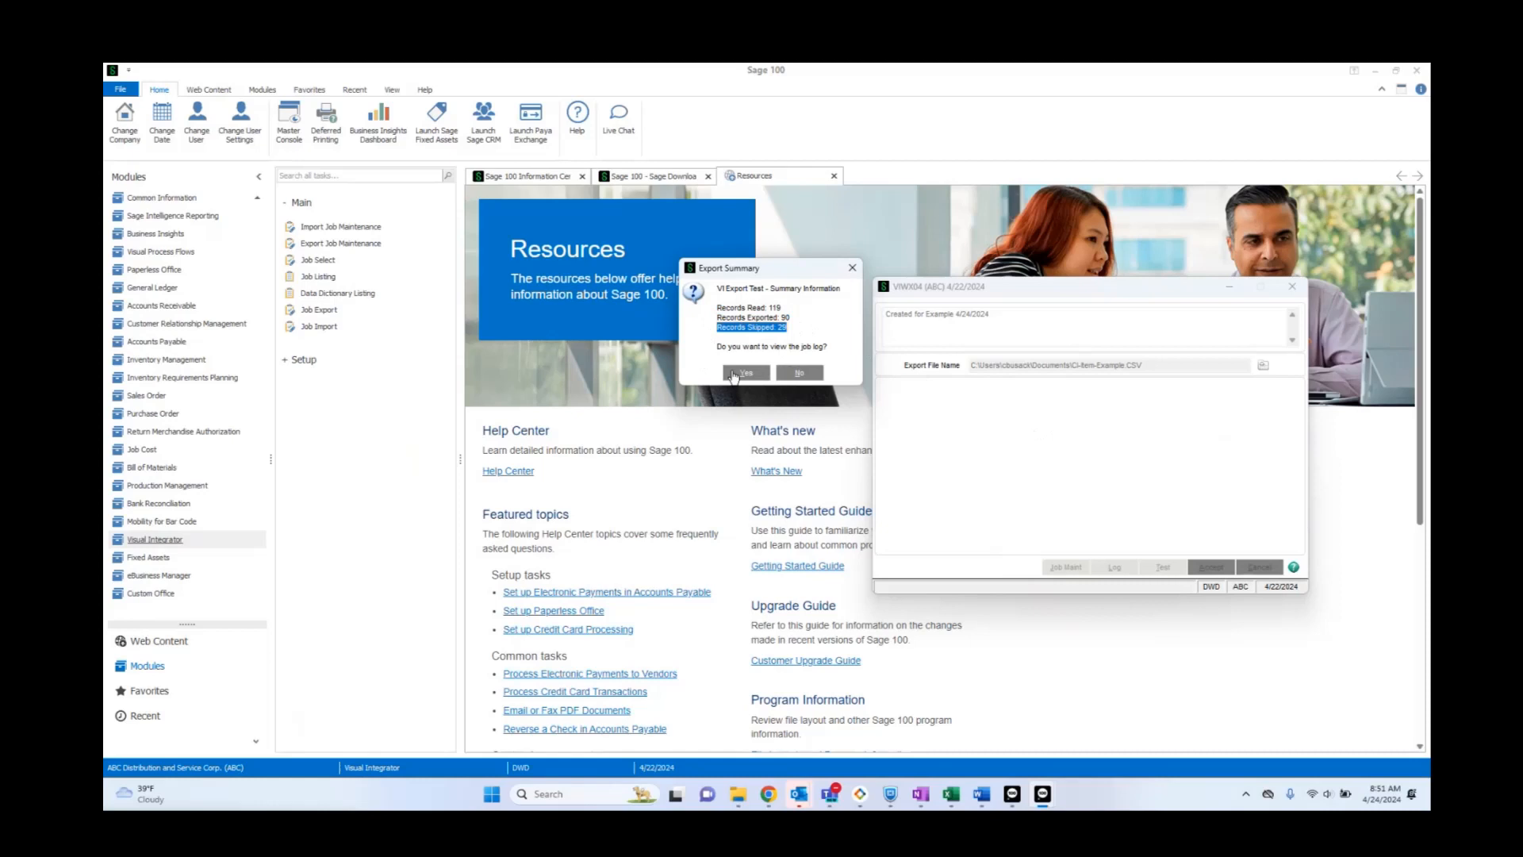
{"action": "left_click", "coordinate": [744, 372]}
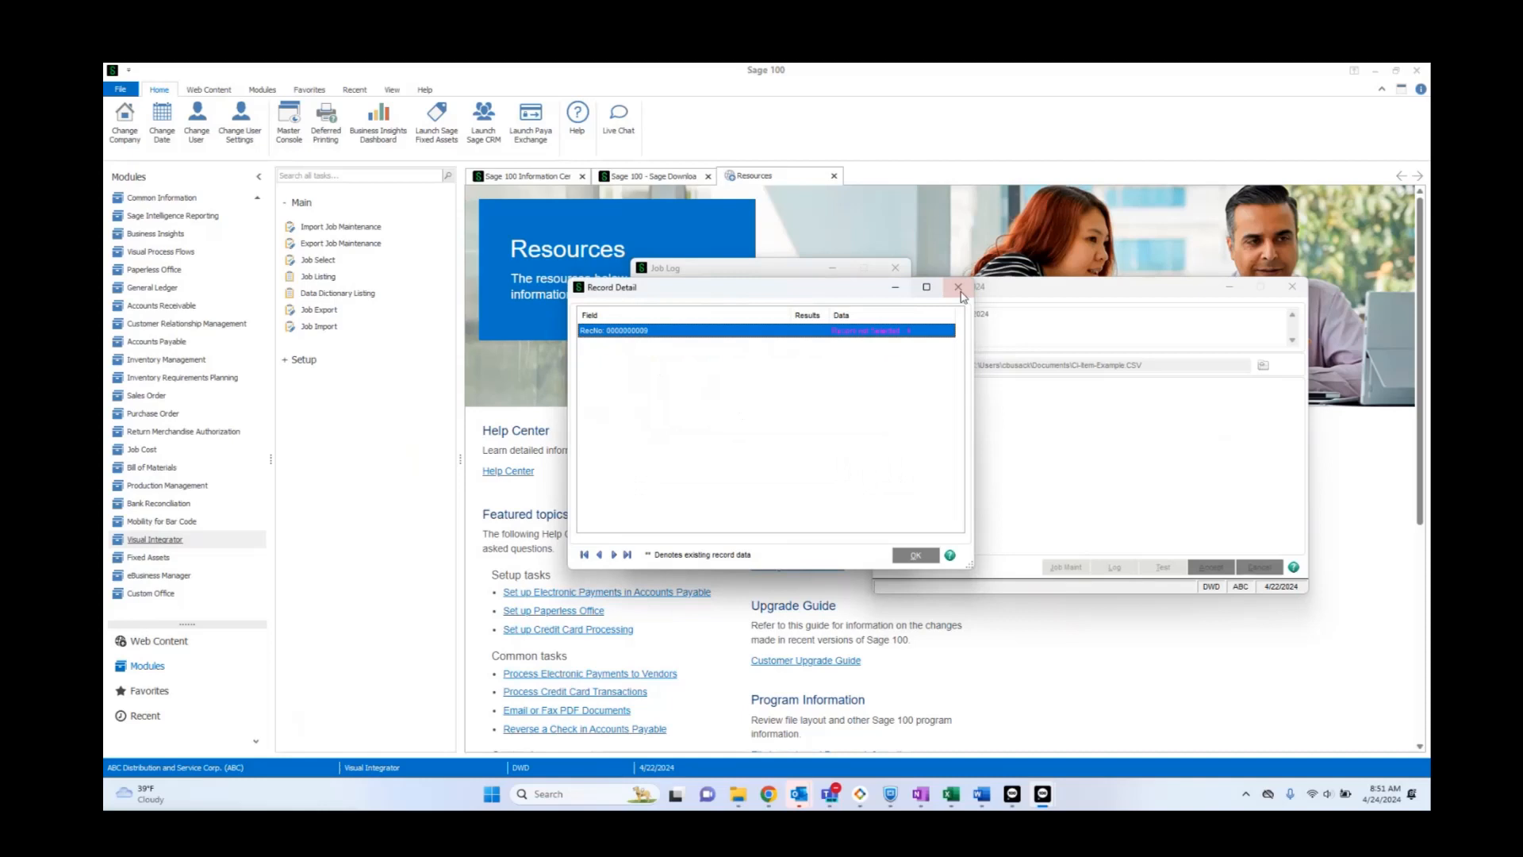
{"action": "left_click", "coordinate": [958, 287]}
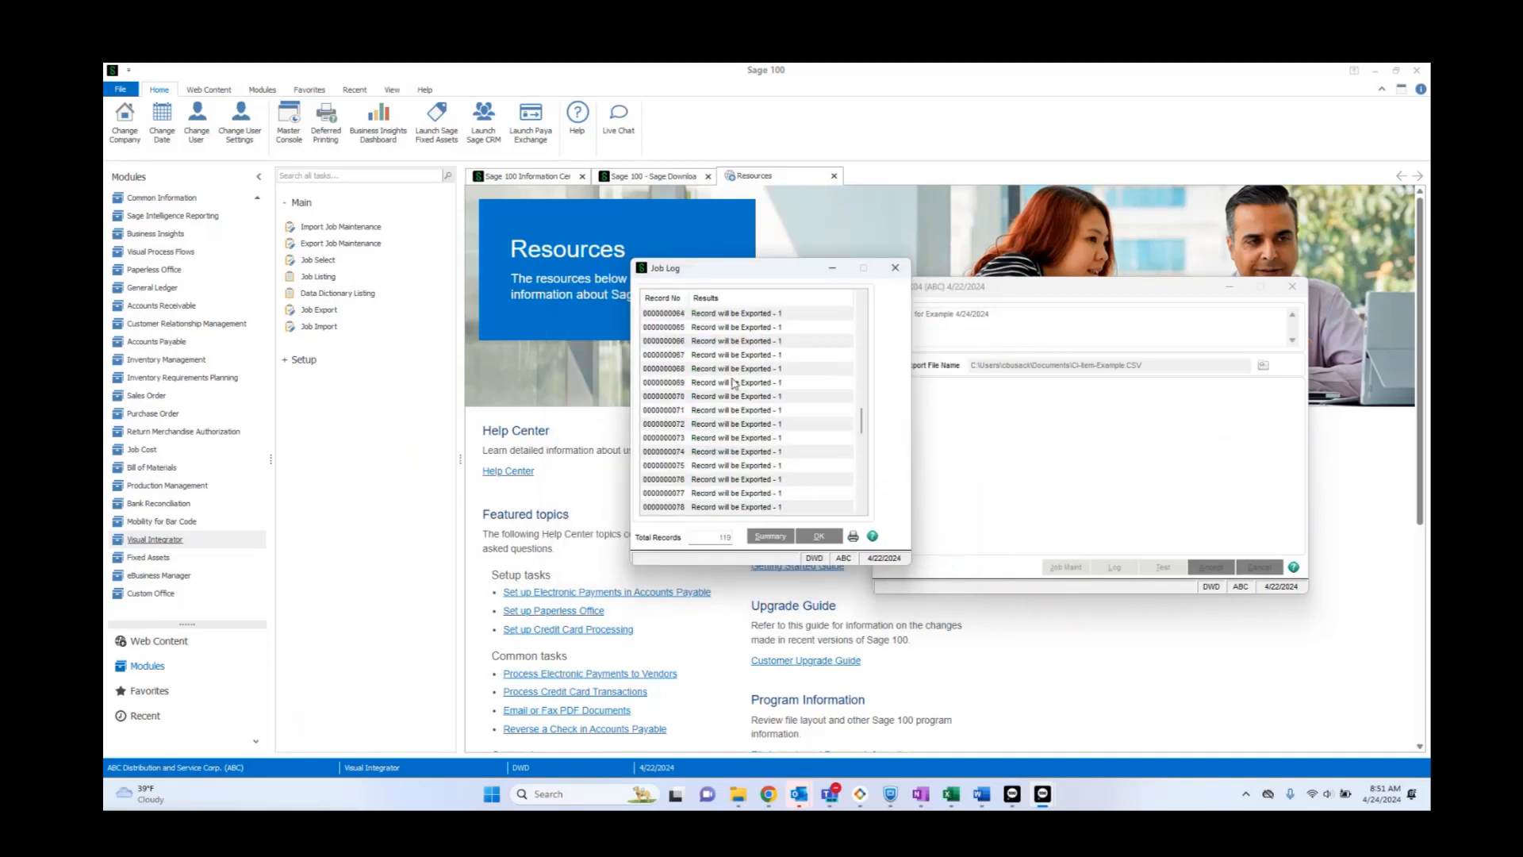
{"action": "left_click", "coordinate": [819, 535]}
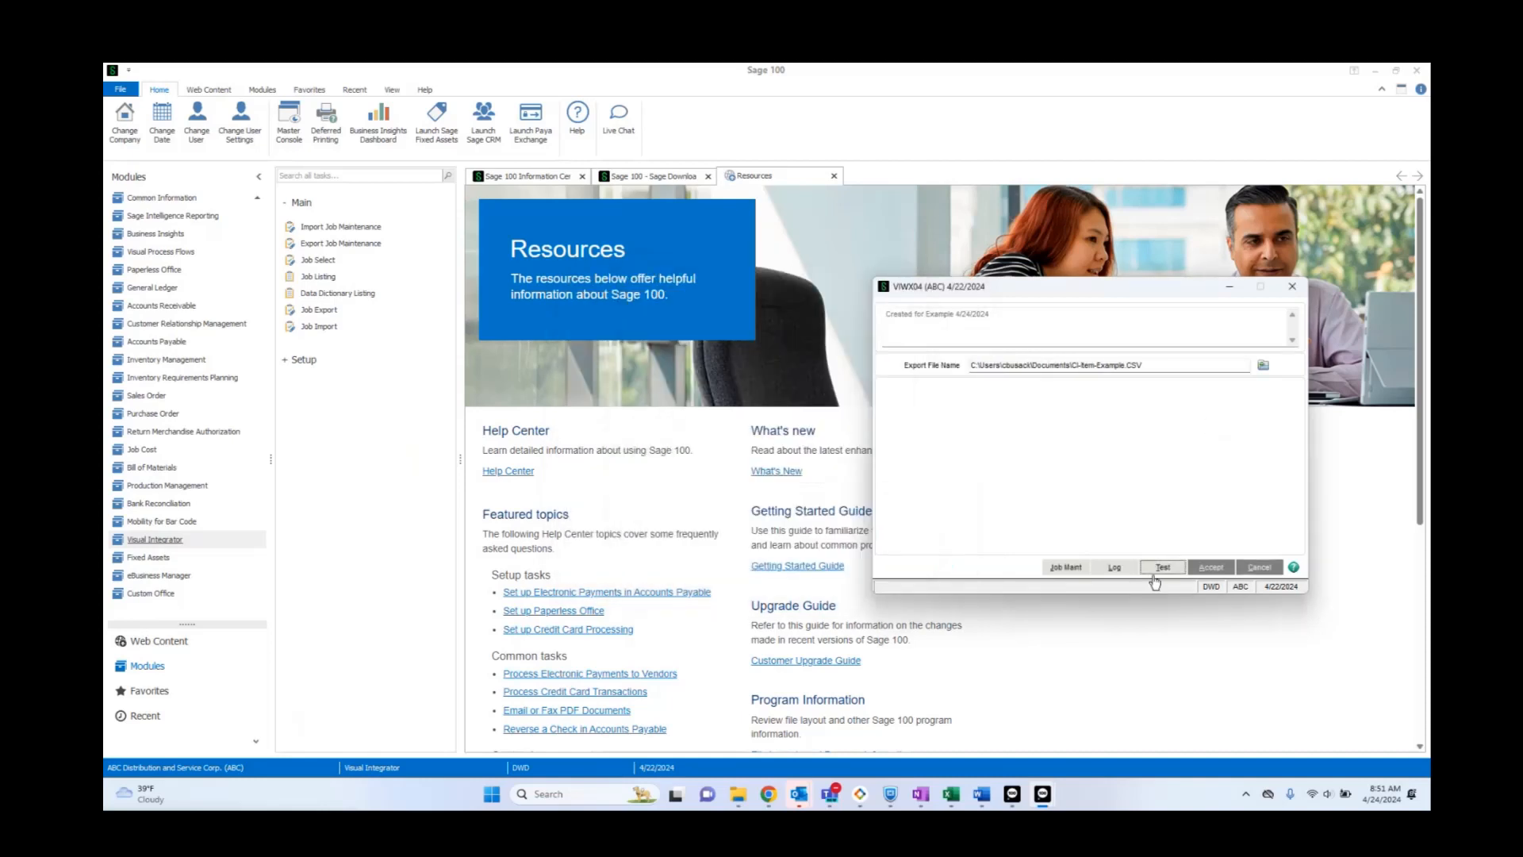
Accept the VIWX04 export and confirm exporting item records from company ABC
{"action": "left_click", "coordinate": [1209, 566]}
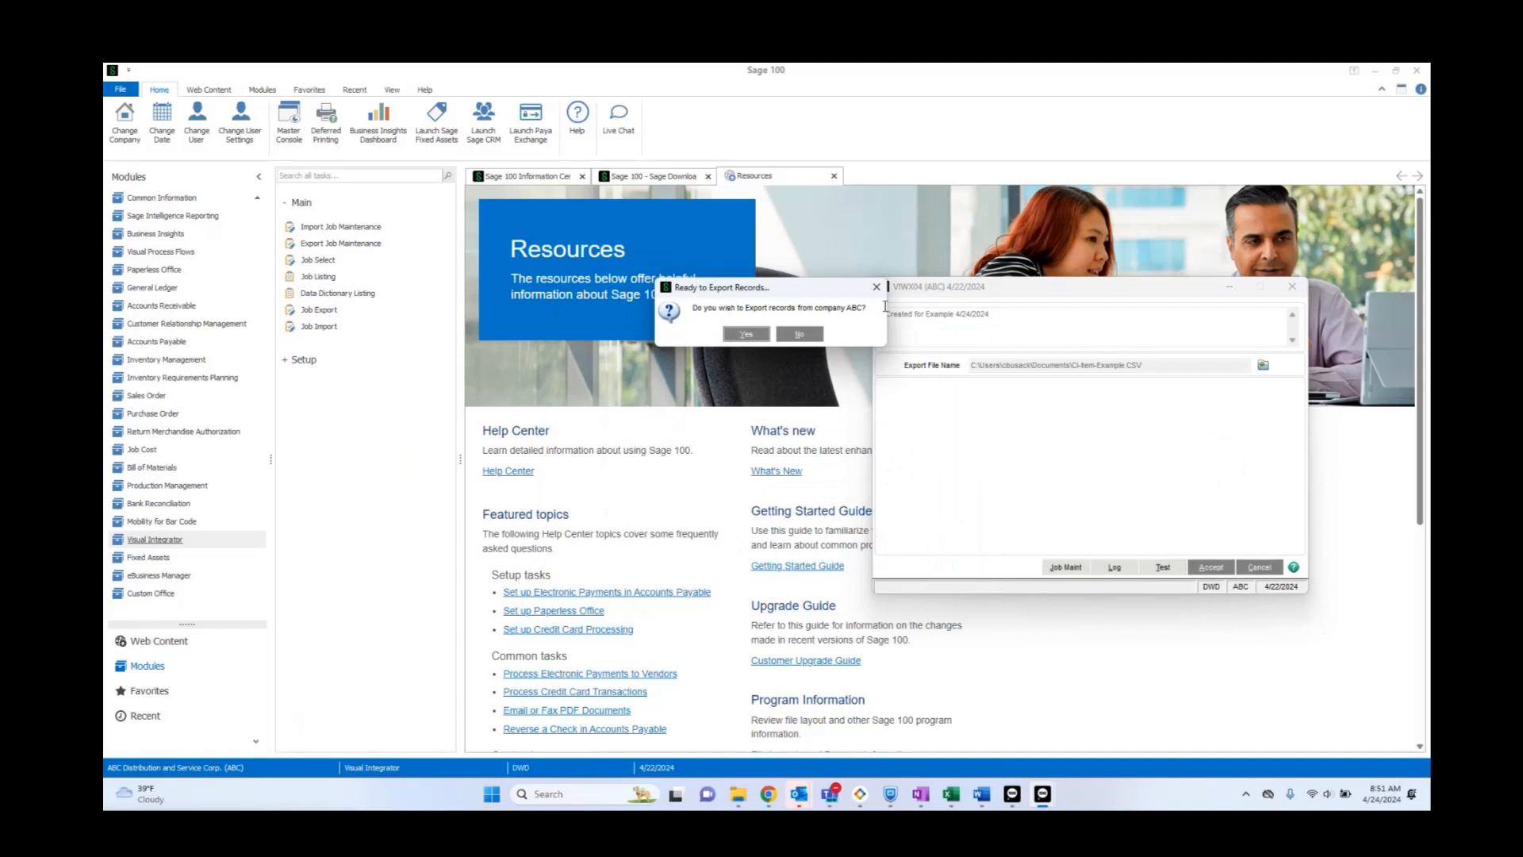
{"action": "left_click", "coordinate": [744, 334]}
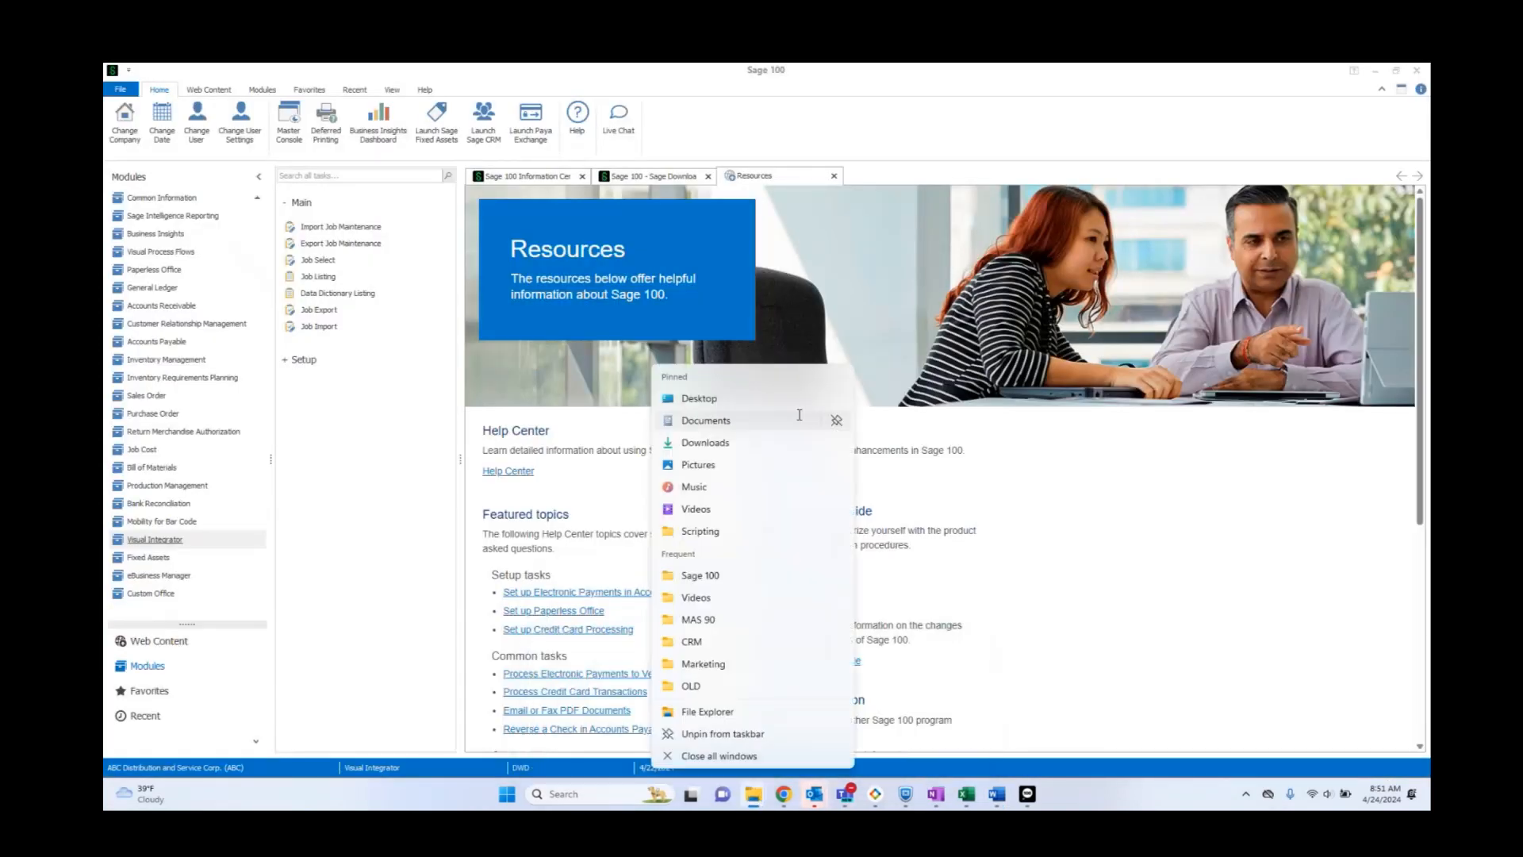
Open CI-Item-Example.CSV from the Documents folder in Excel
{"action": "left_click", "coordinate": [706, 419]}
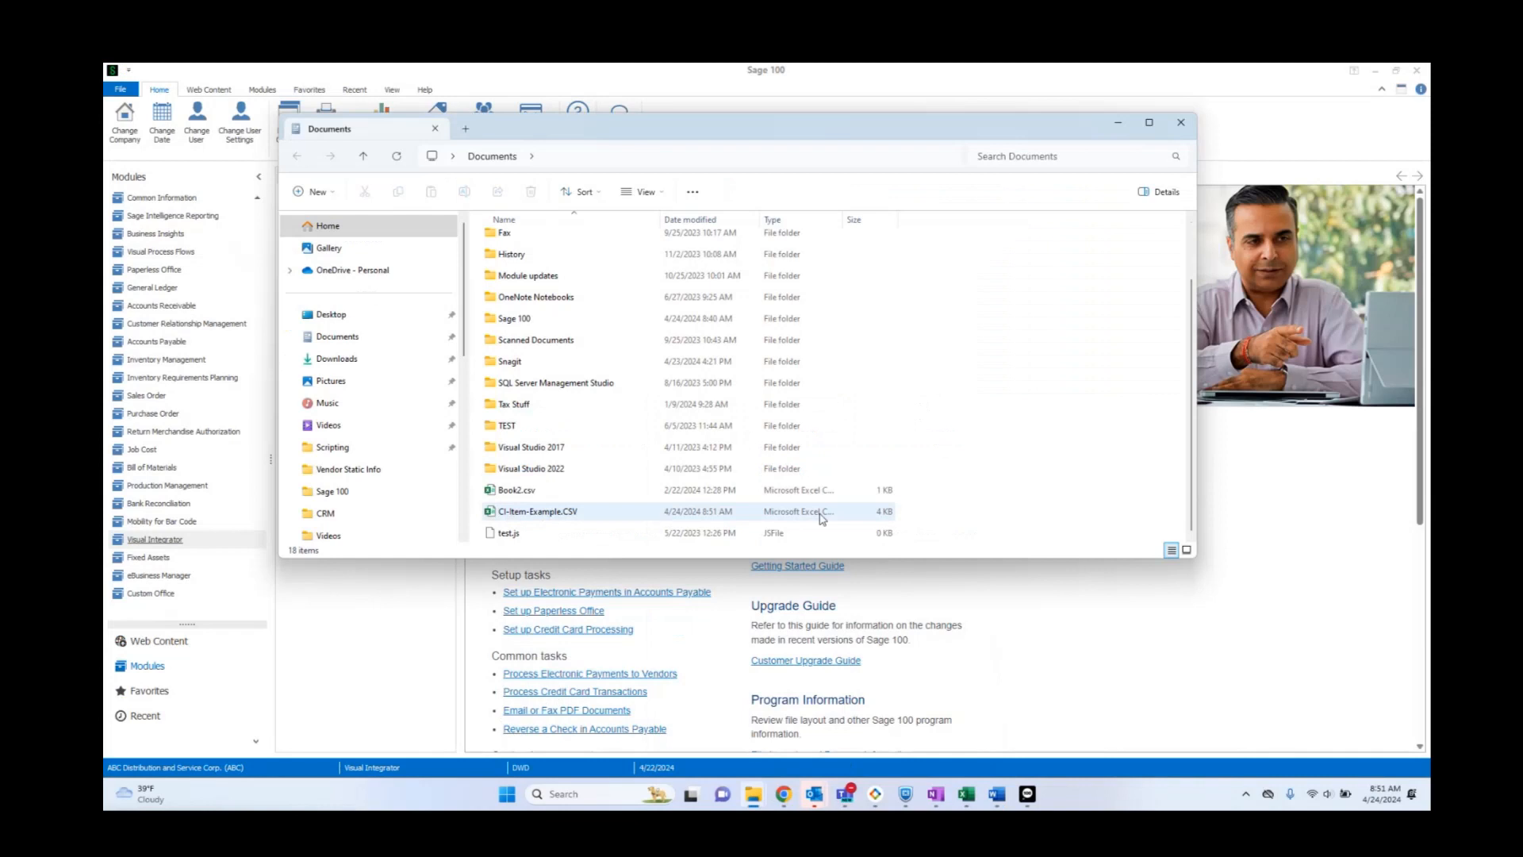
{"action": "left_click", "coordinate": [538, 511]}
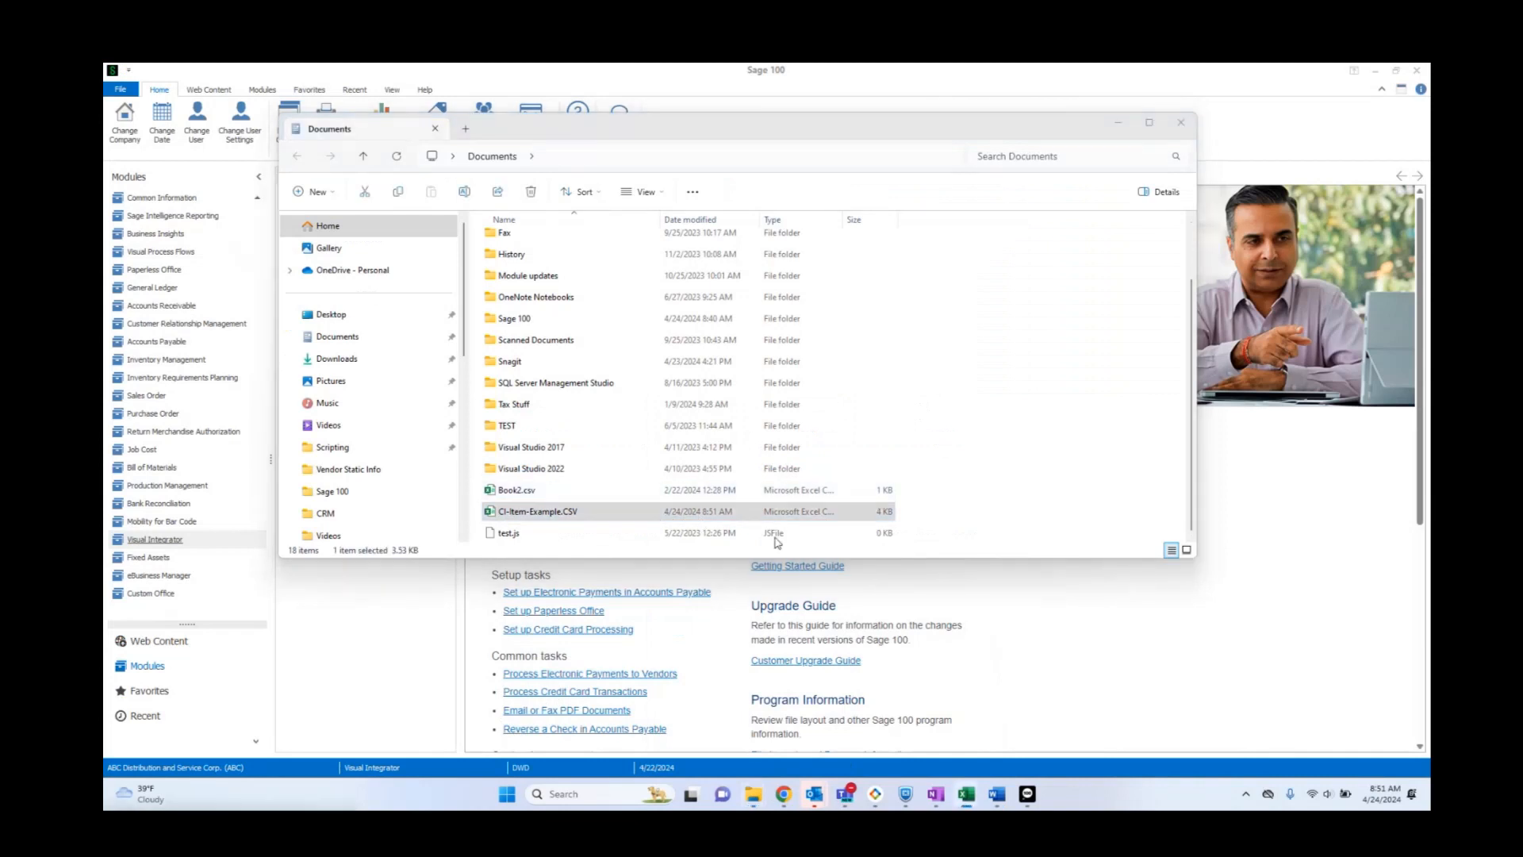
{"action": "double_click", "coordinate": [540, 511]}
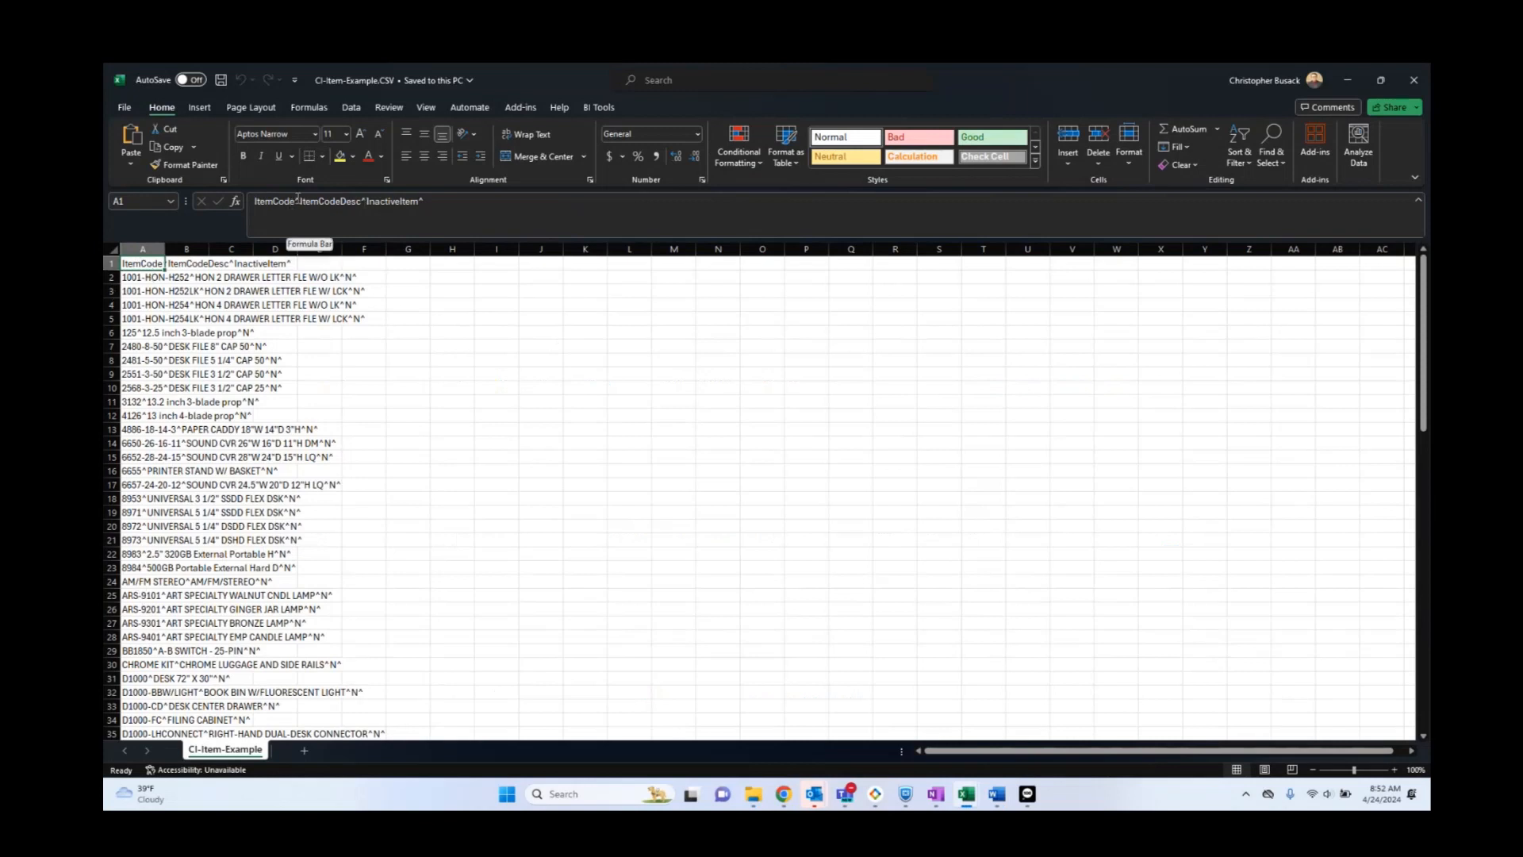
Select all of column A holding the caret-joined rows and show the Data ribbon
{"action": "double_click", "coordinate": [141, 263]}
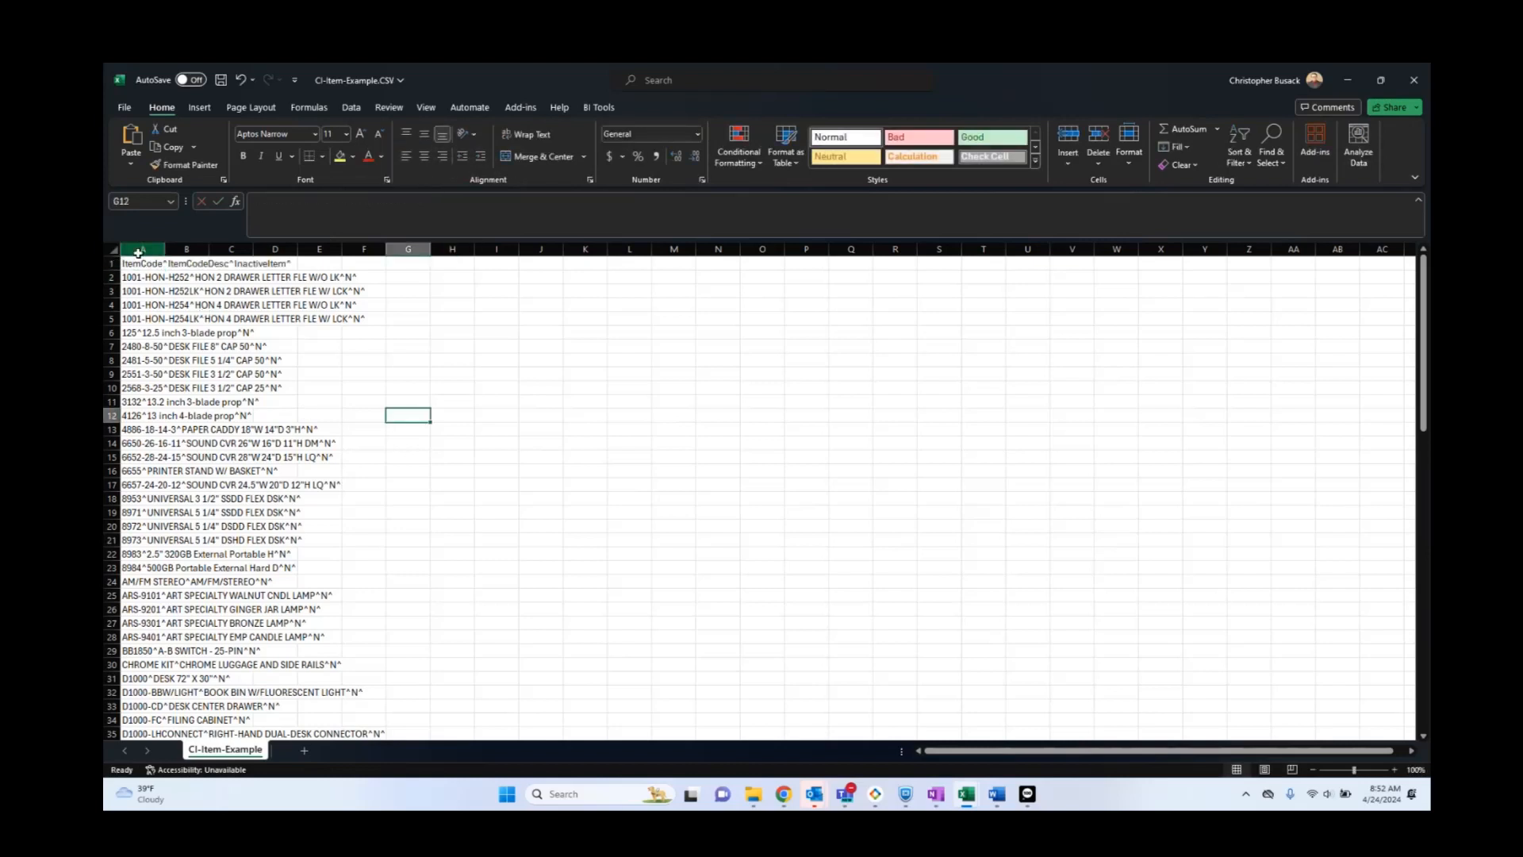
{"action": "left_click", "coordinate": [143, 249]}
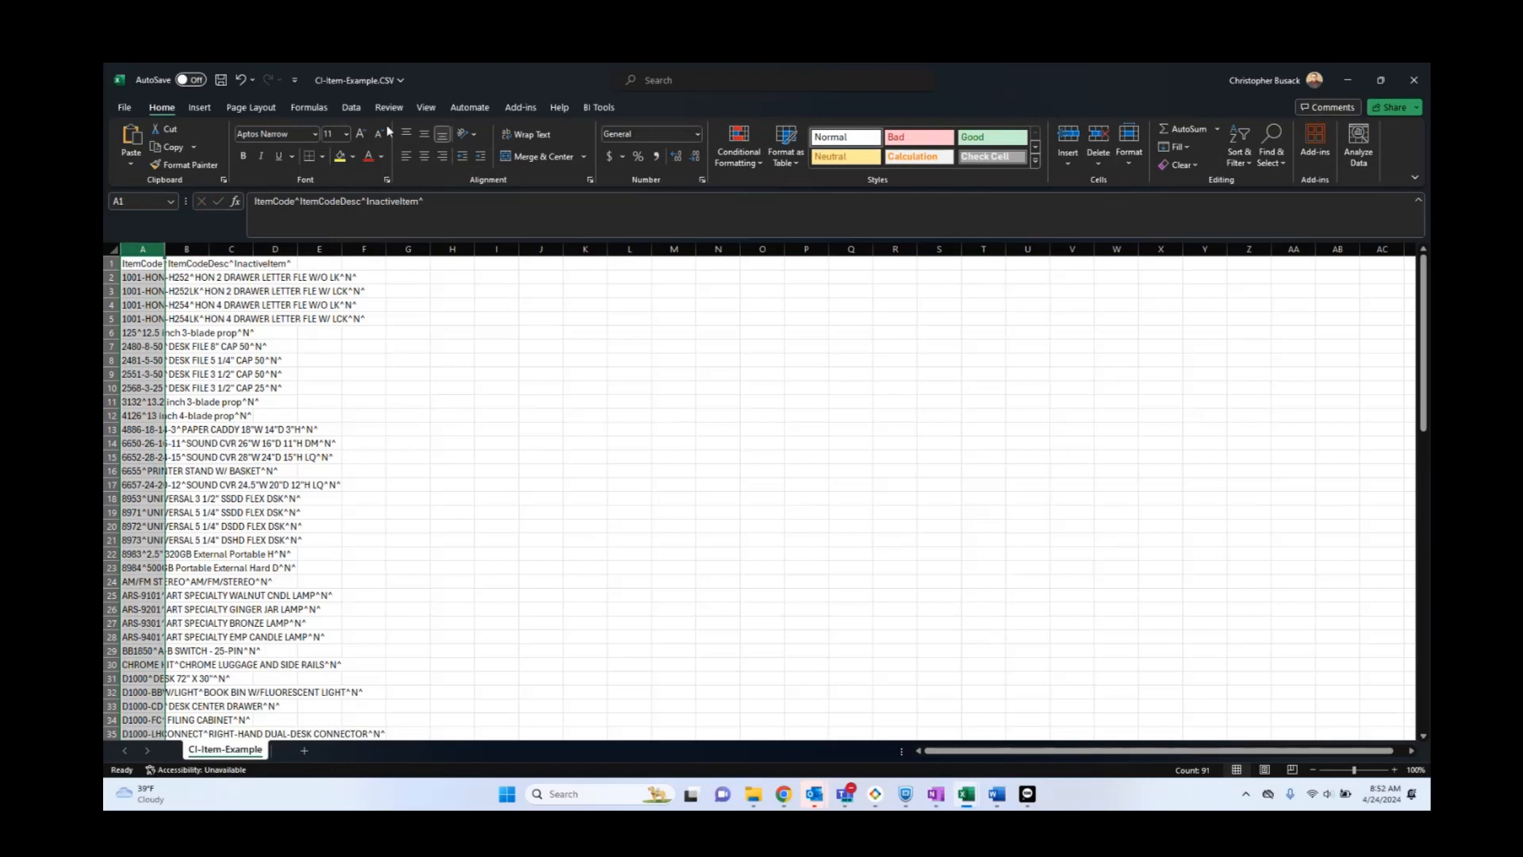
{"action": "left_click", "coordinate": [351, 107]}
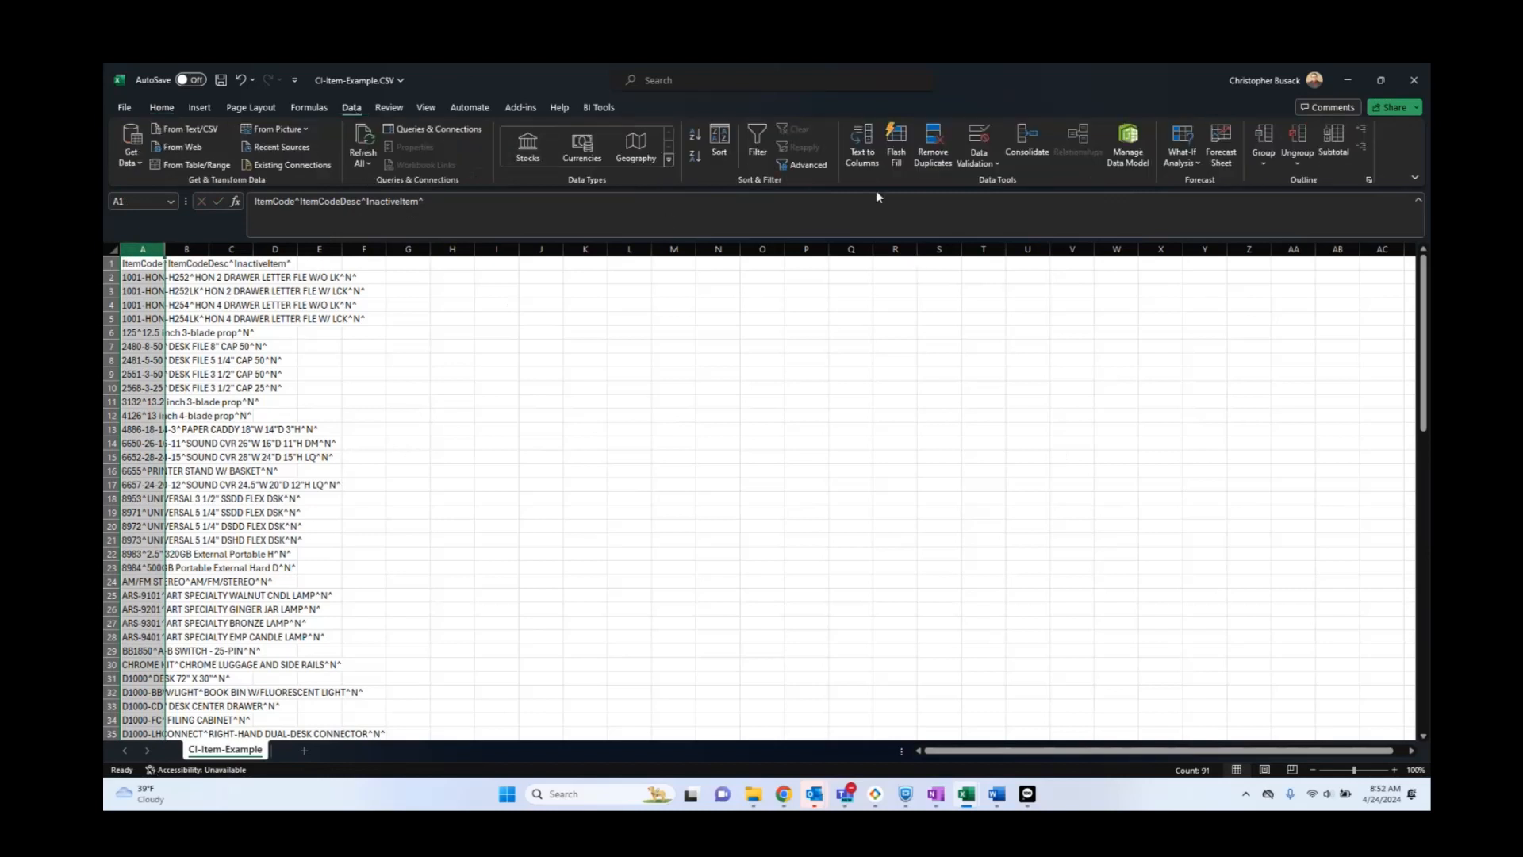
Split column A on the ^ delimiter into ItemCode, ItemCodeDesc and InactiveItem, replacing existing data
{"action": "left_click", "coordinate": [860, 146]}
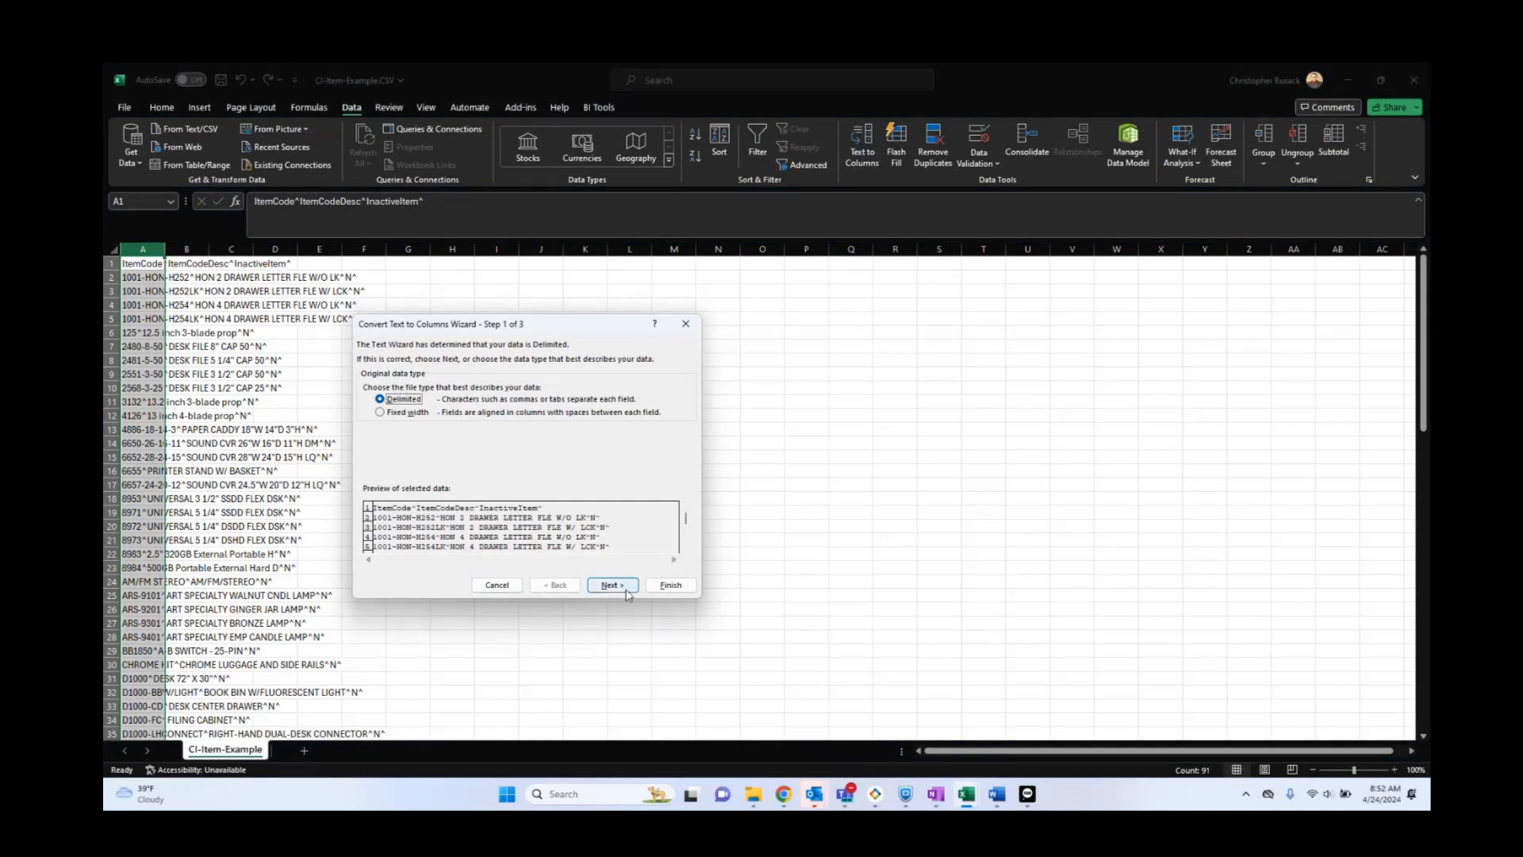
{"action": "left_click", "coordinate": [611, 584]}
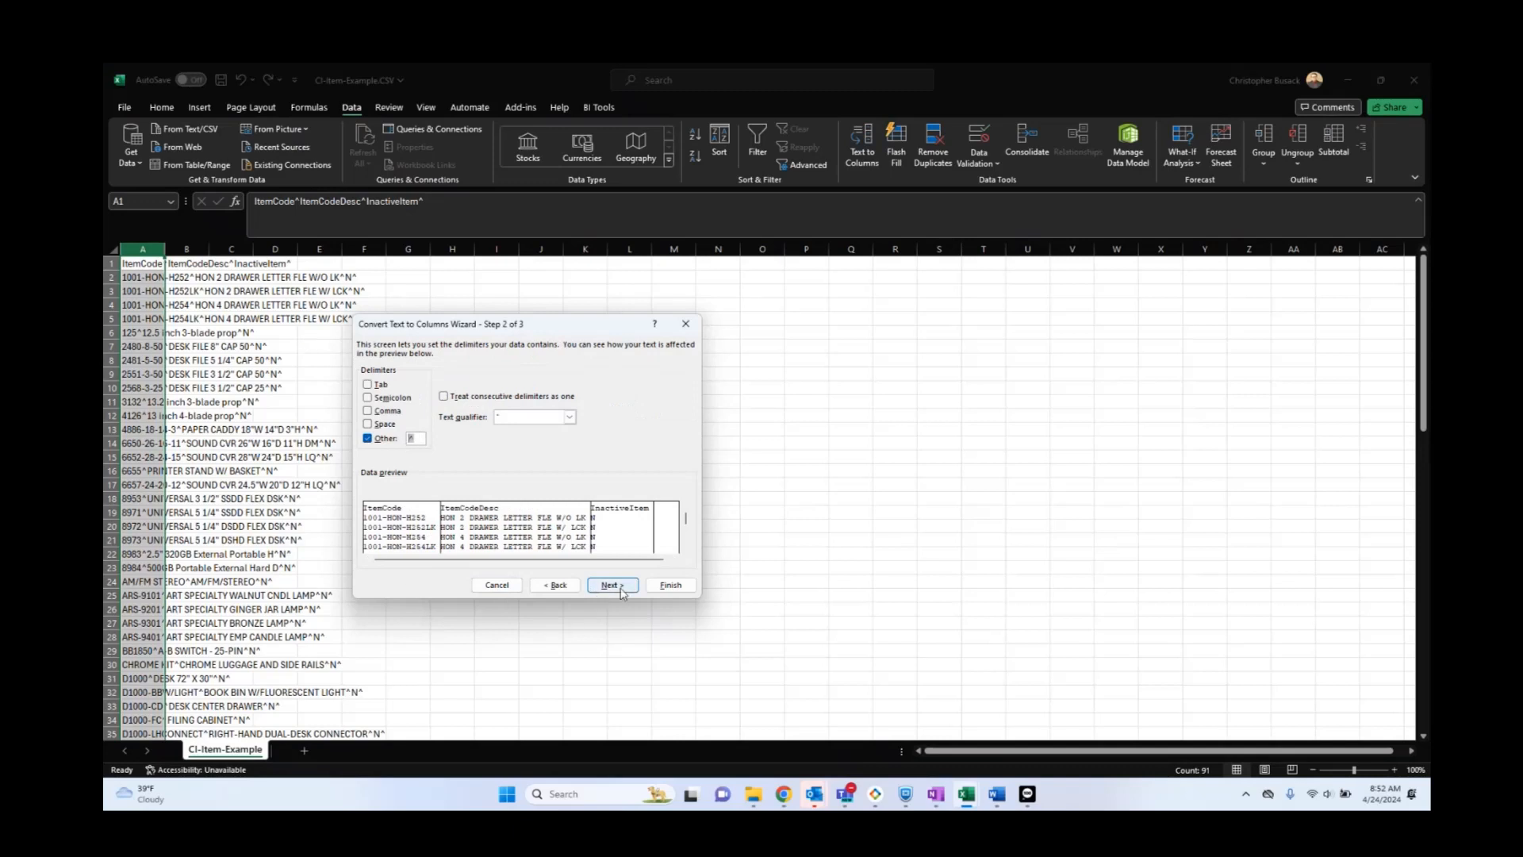
{"action": "left_click", "coordinate": [609, 583]}
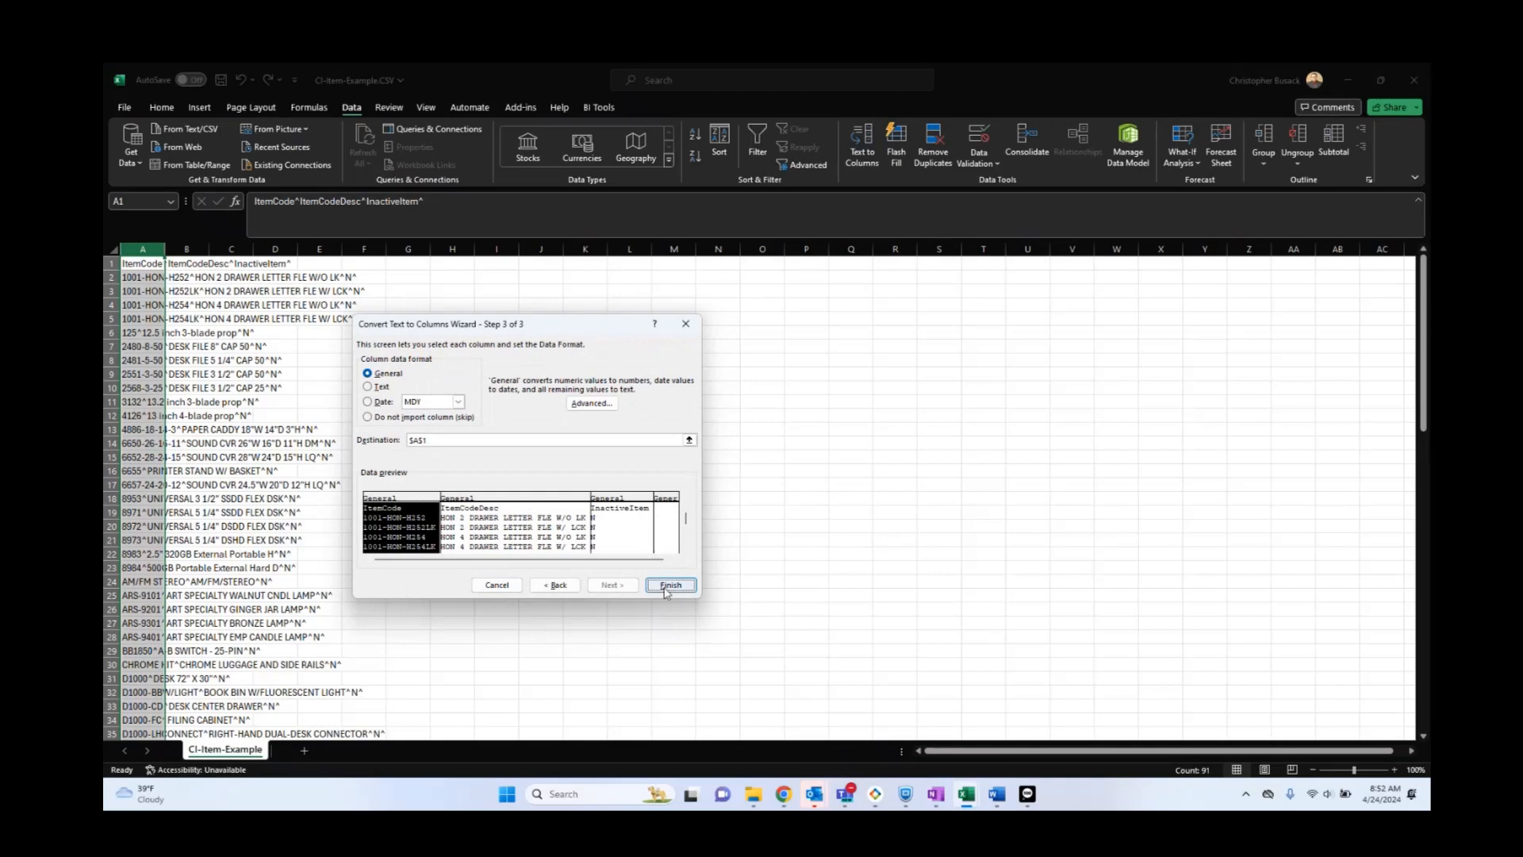
{"action": "left_click", "coordinate": [668, 584]}
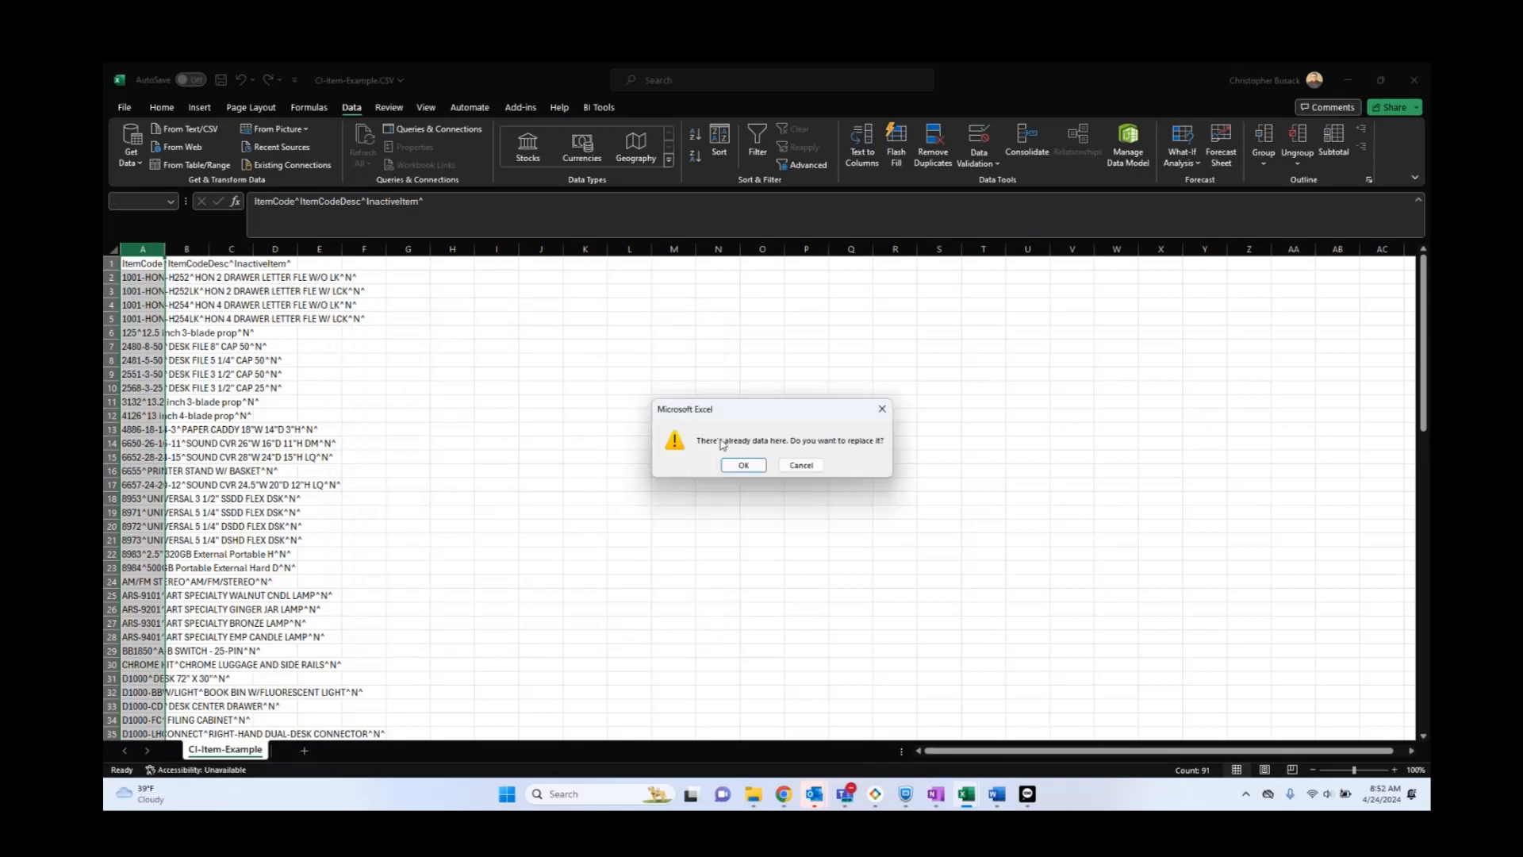
{"action": "left_click", "coordinate": [743, 465]}
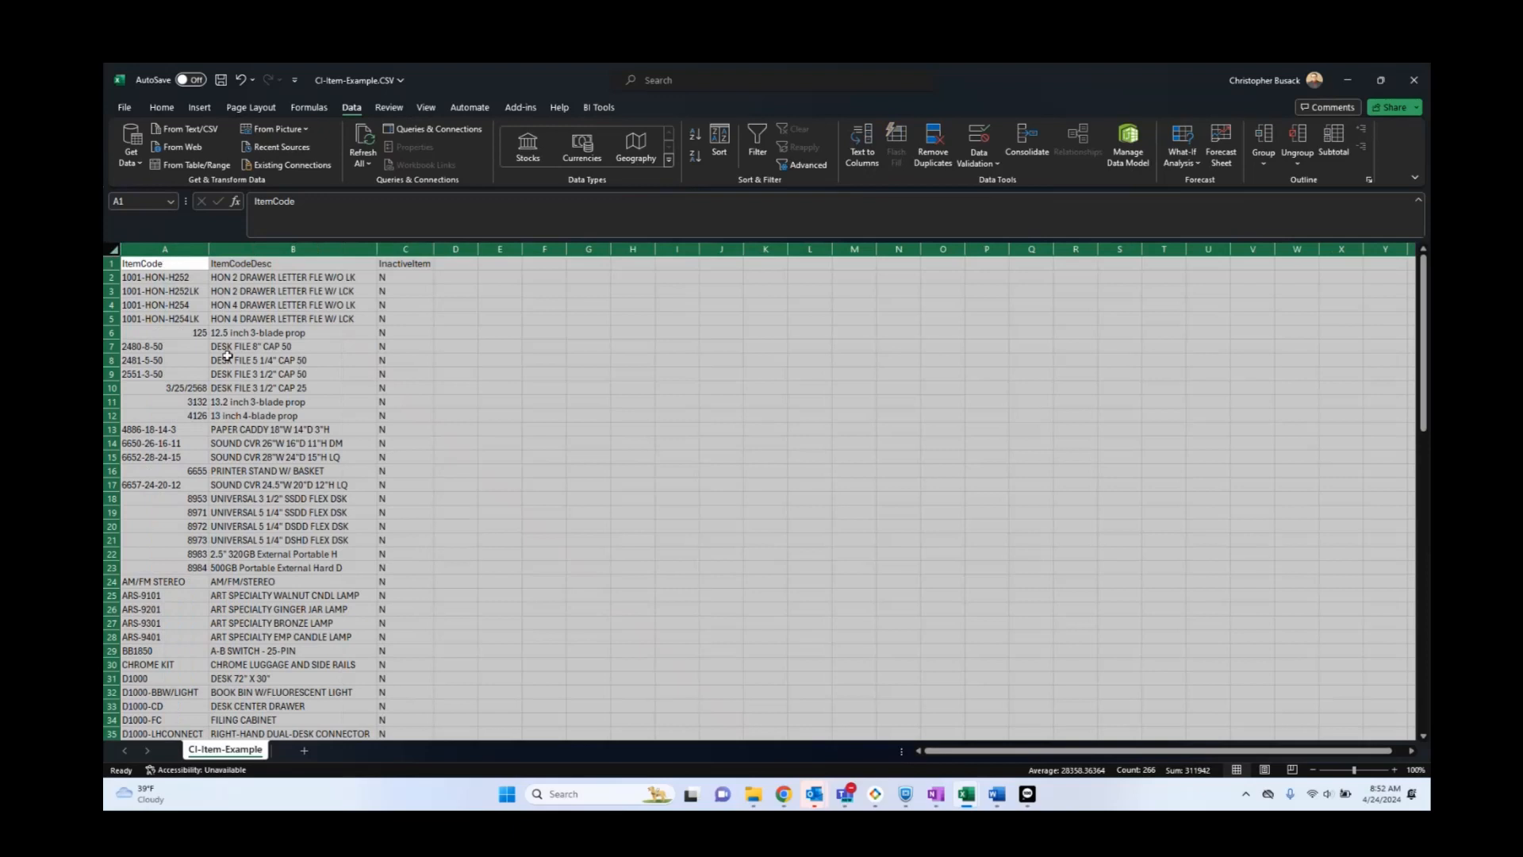
{"action": "left_click", "coordinate": [633, 469]}
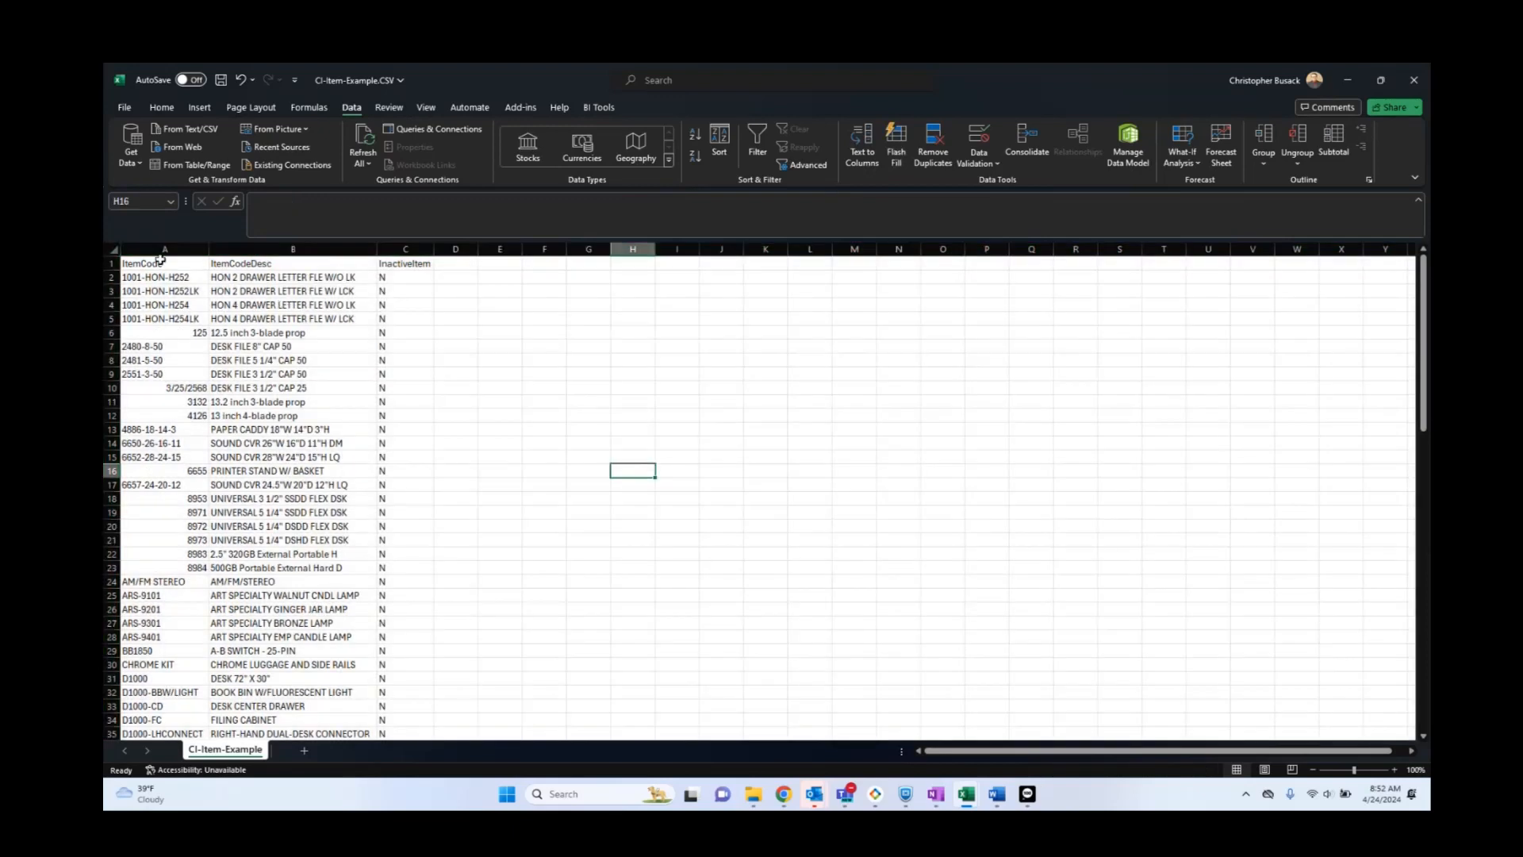
{"action": "left_click", "coordinate": [292, 249]}
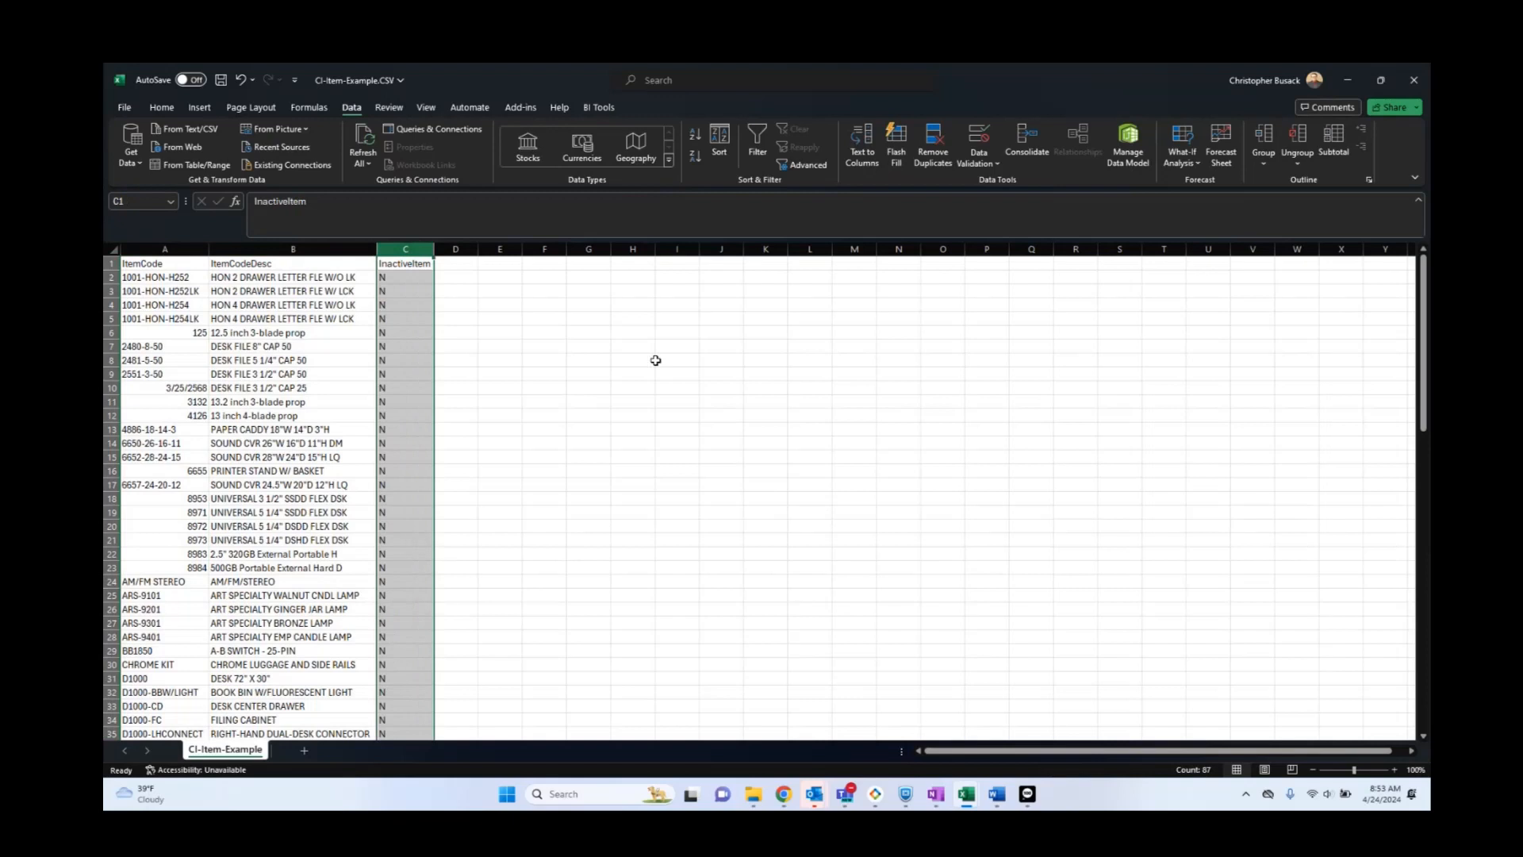
{"action": "mouse_move", "coordinate": [581, 400]}
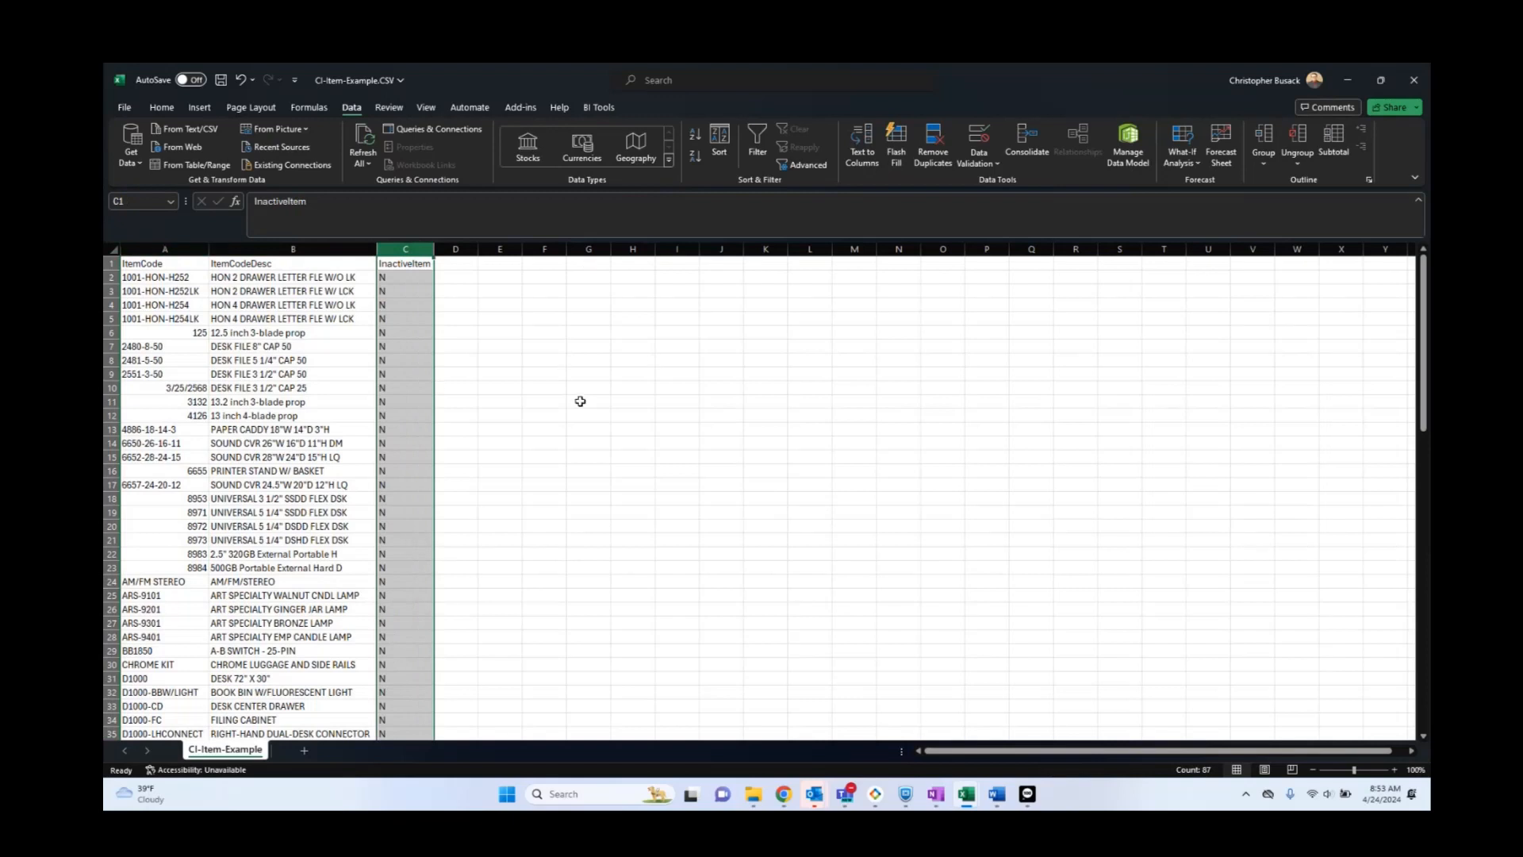
{"action": "mouse_move", "coordinate": [444, 300]}
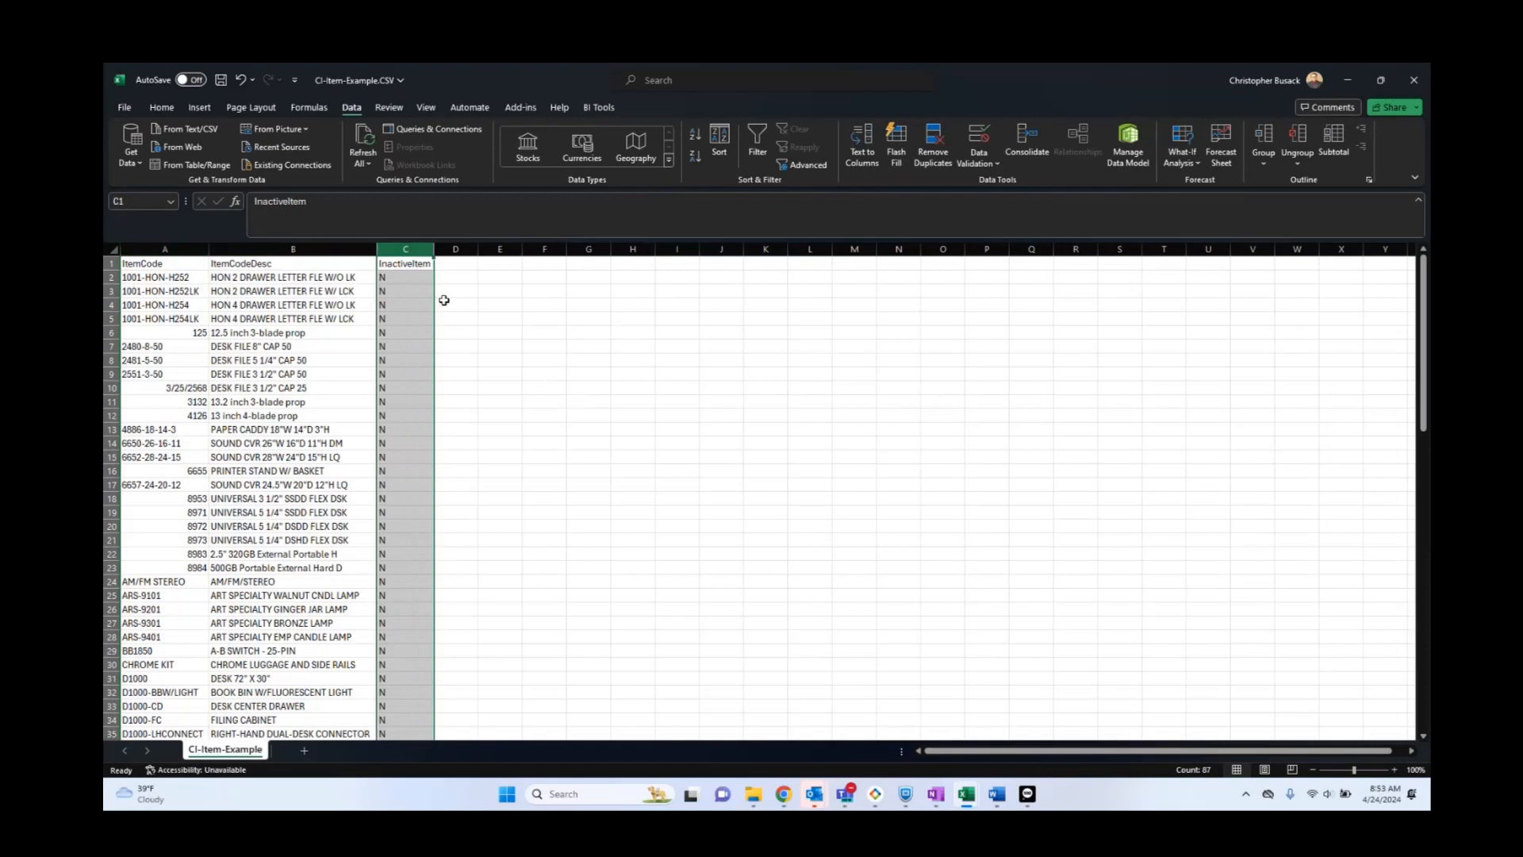
{"action": "mouse_move", "coordinate": [1036, 341]}
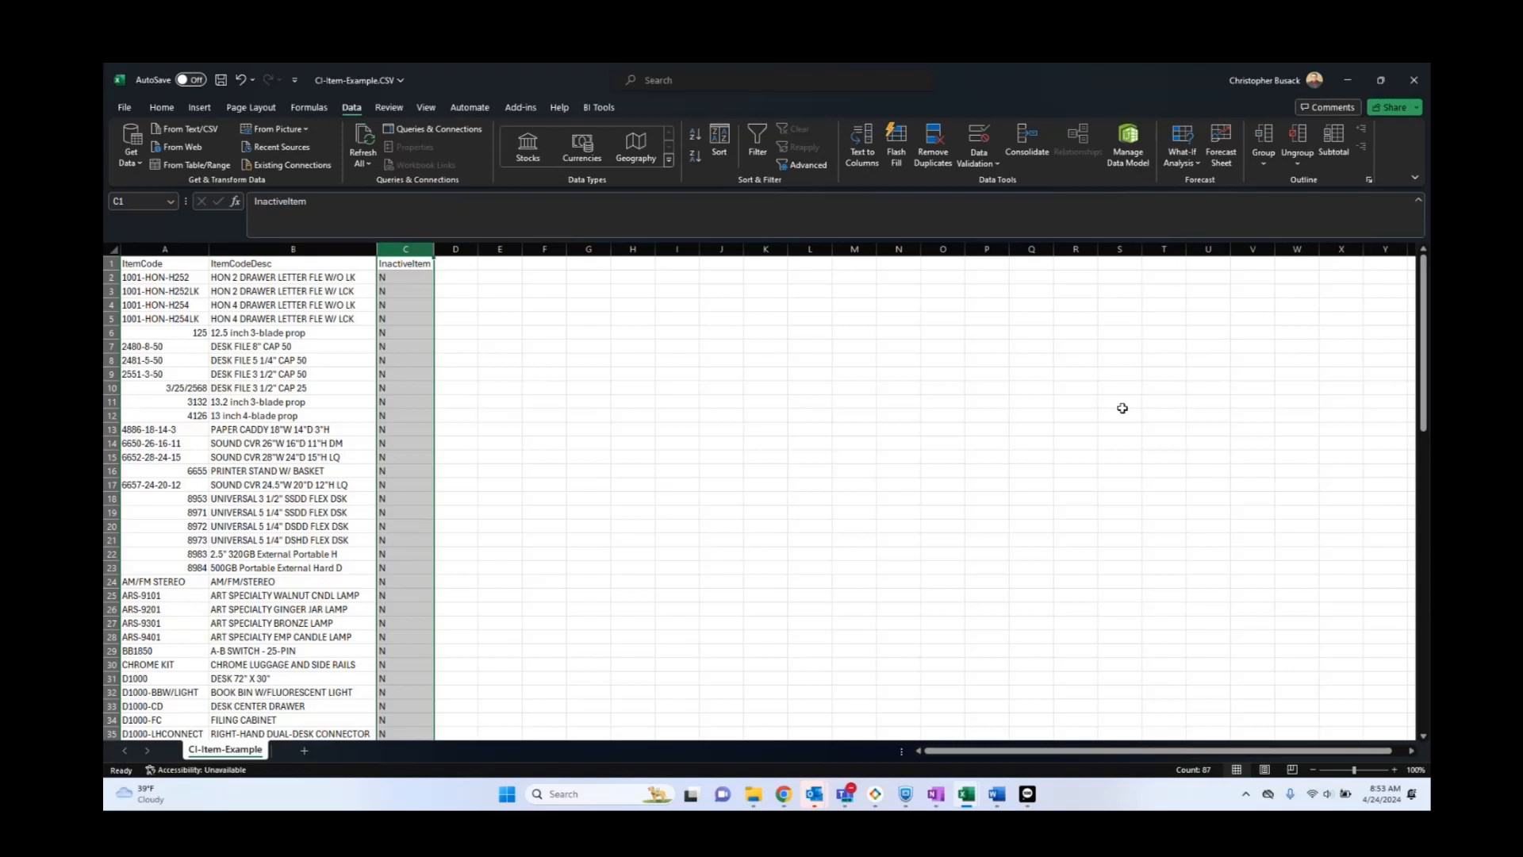
{"action": "mouse_move", "coordinate": [1328, 431]}
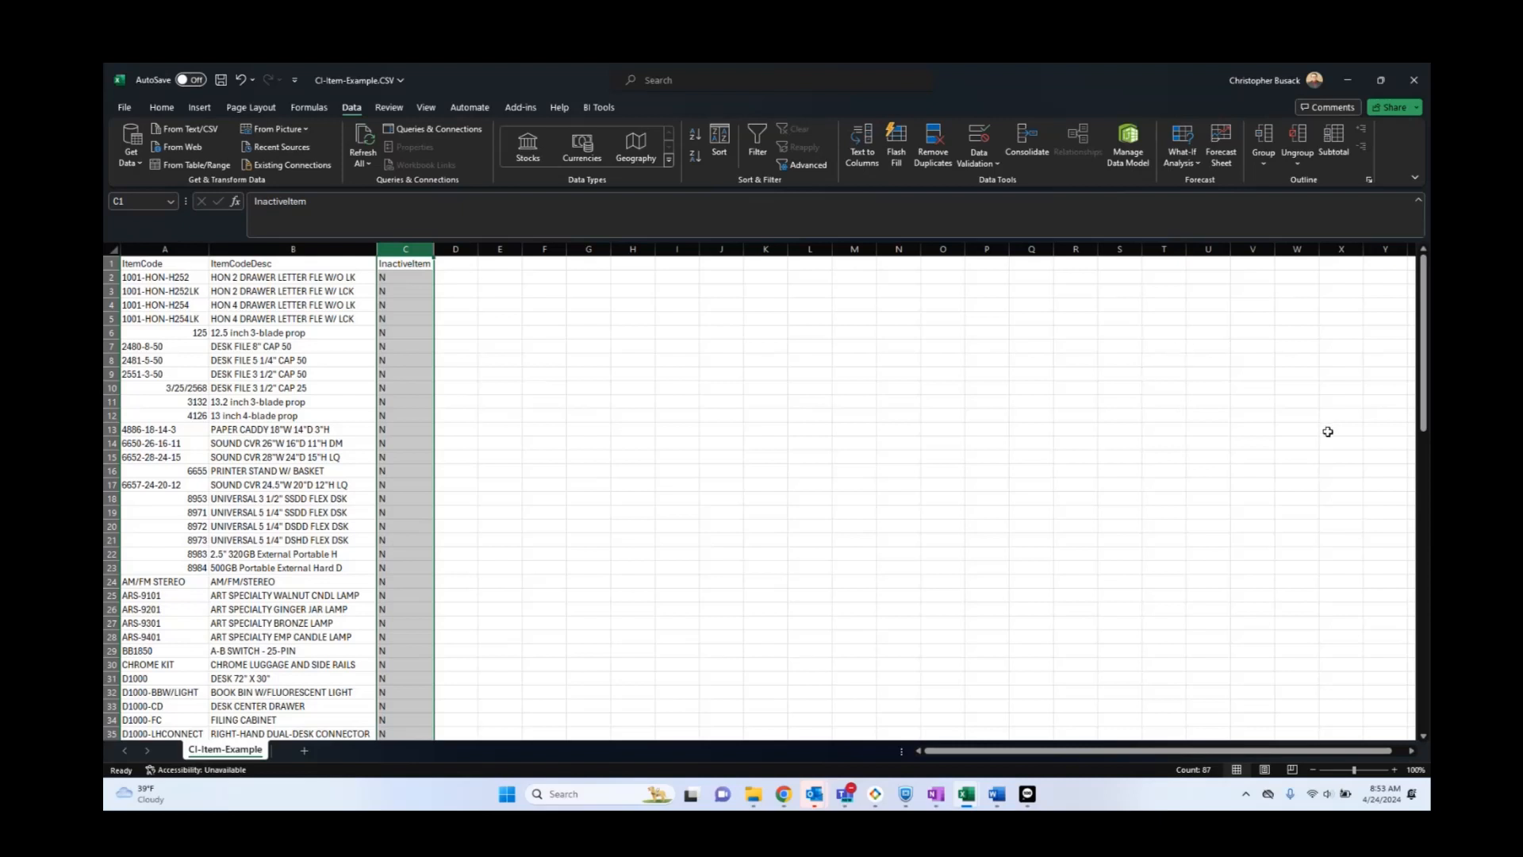
{"action": "mouse_move", "coordinate": [1323, 427]}
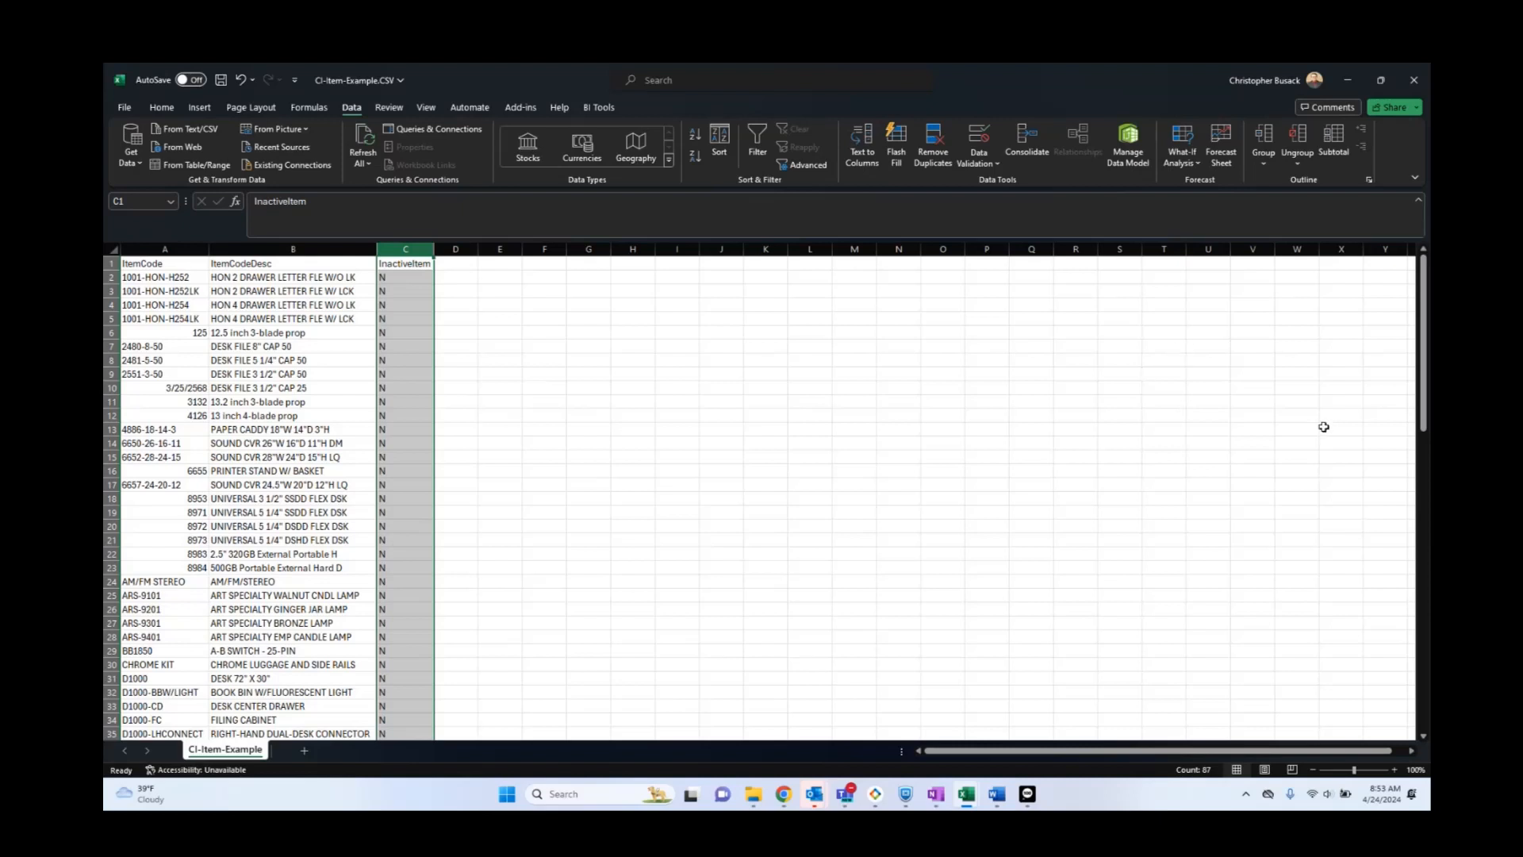
{"action": "mouse_move", "coordinate": [1109, 519]}
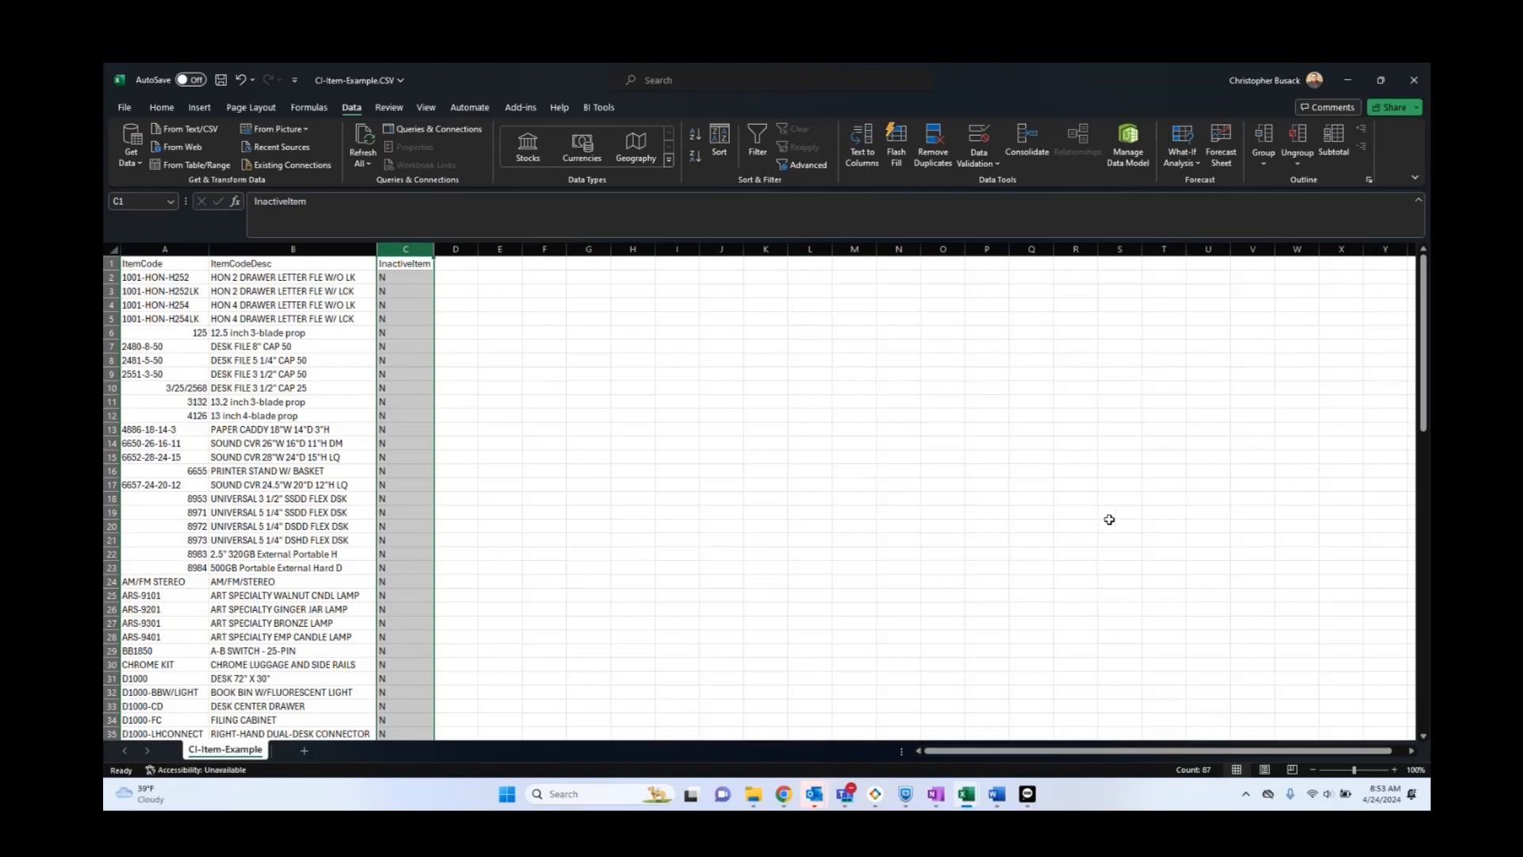